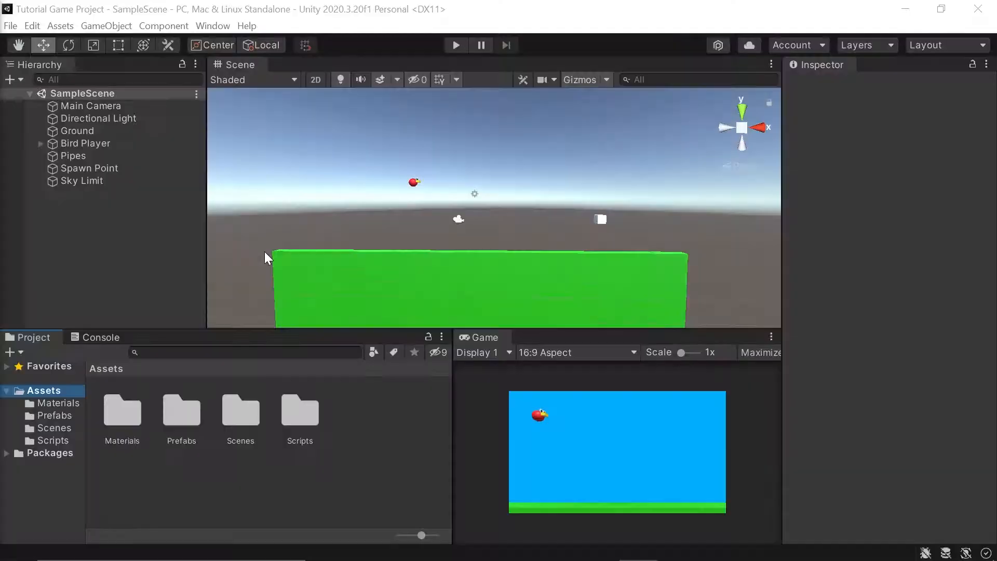
{"action": "mouse_move", "coordinate": [279, 221]}
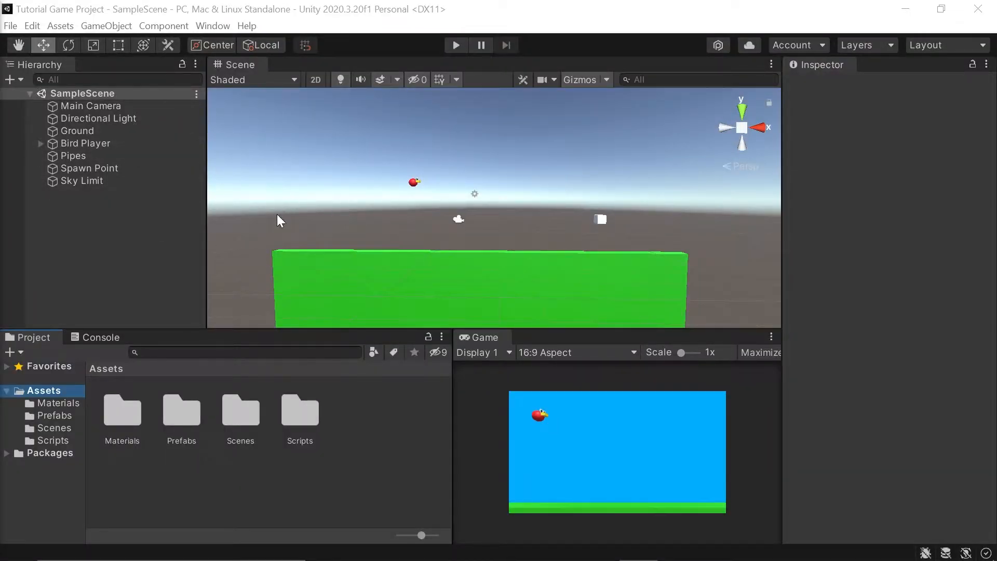
{"action": "mouse_move", "coordinate": [359, 217]}
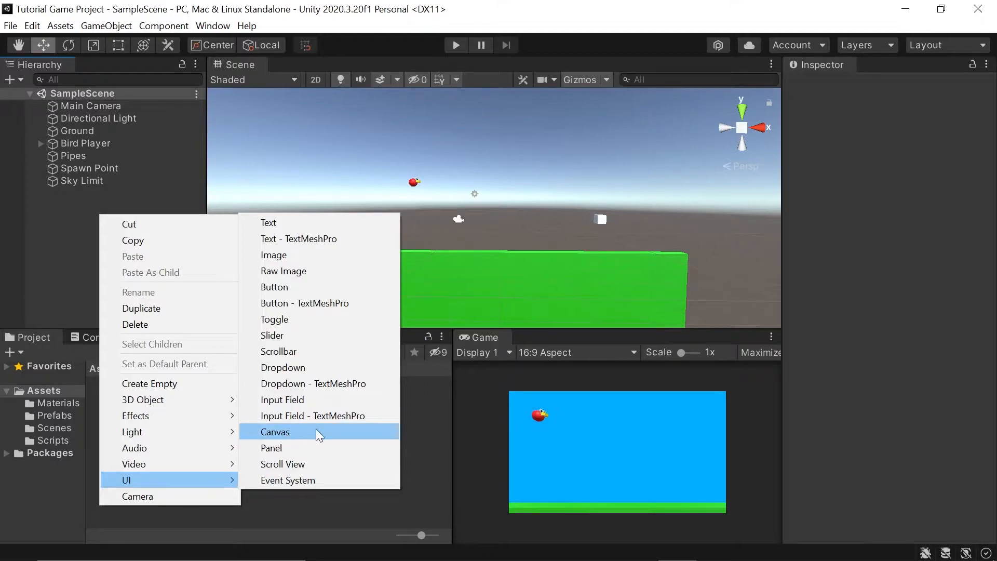
Step: Add a UI canvas named 'Game UI' to the scene with its EventSystem
{"action": "left_click", "coordinate": [275, 432]}
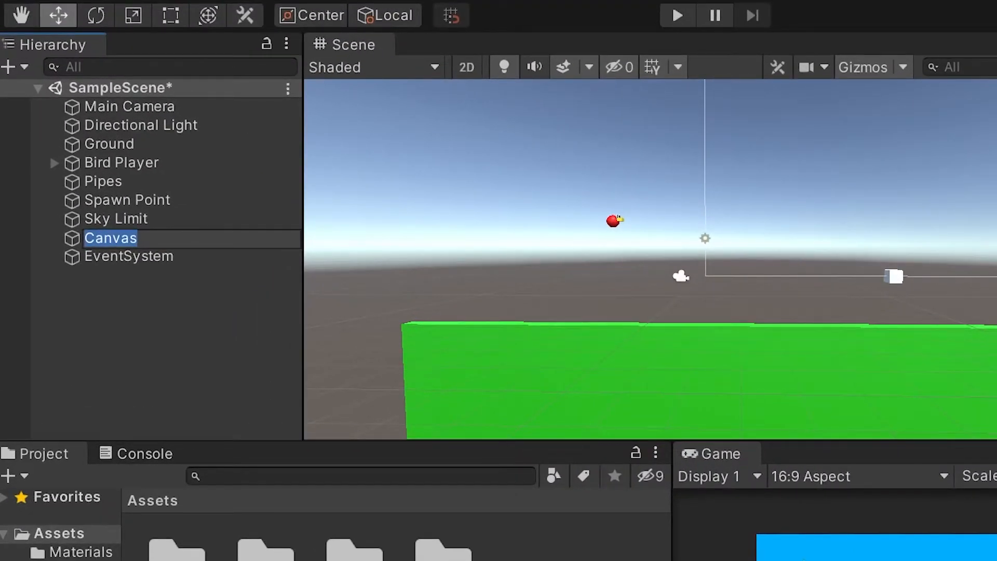
{"action": "type", "text": "Game UI"}
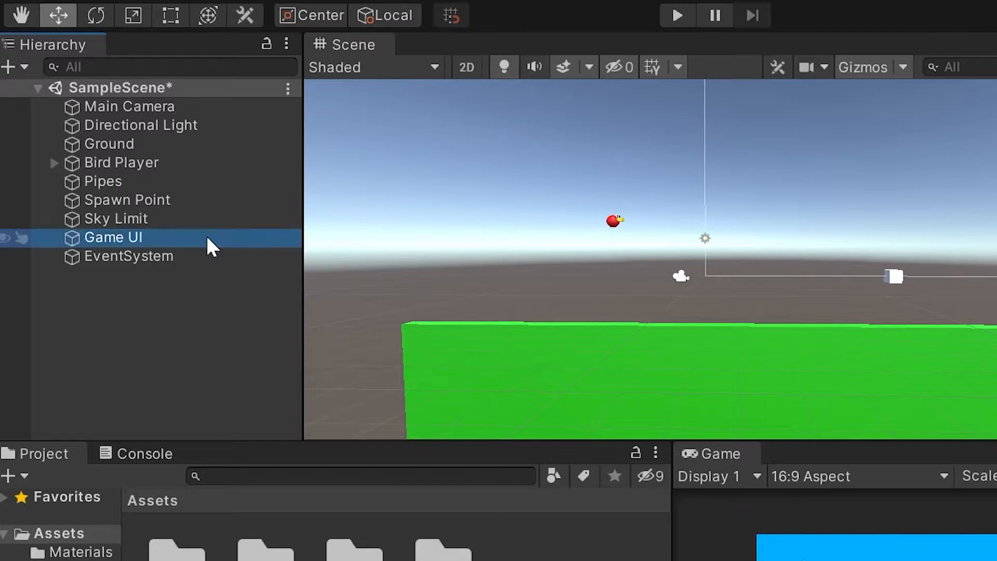
{"action": "mouse_move", "coordinate": [182, 251]}
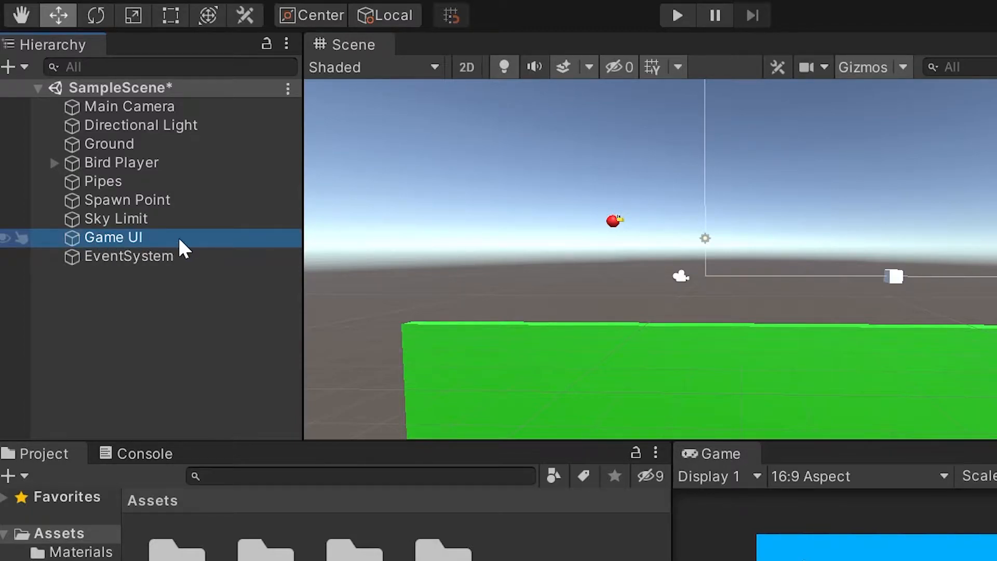
{"action": "left_click", "coordinate": [129, 256]}
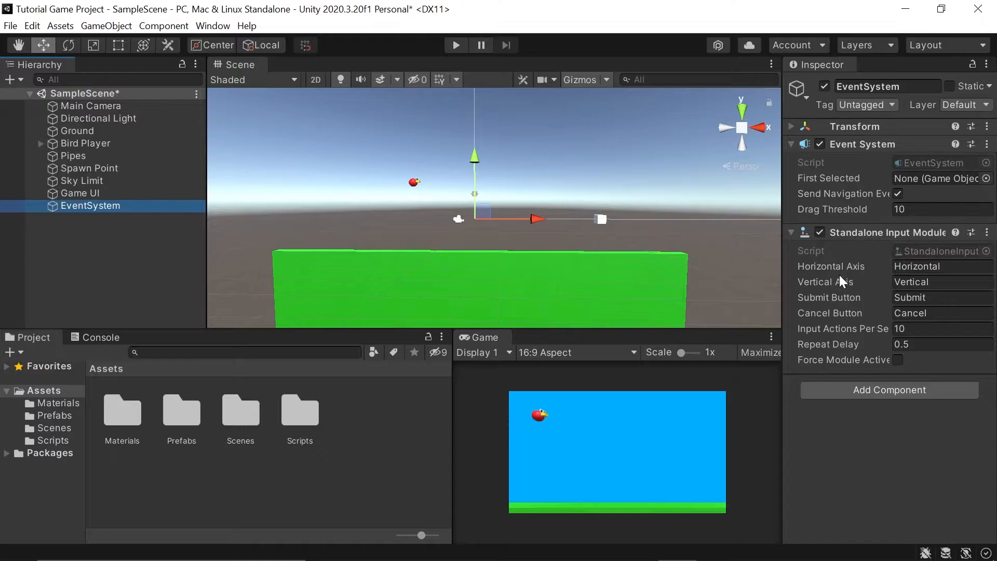
Step: Set Game UI's Canvas Scaler to Scale With Screen Size with reference width 1920
{"action": "left_click", "coordinate": [80, 193]}
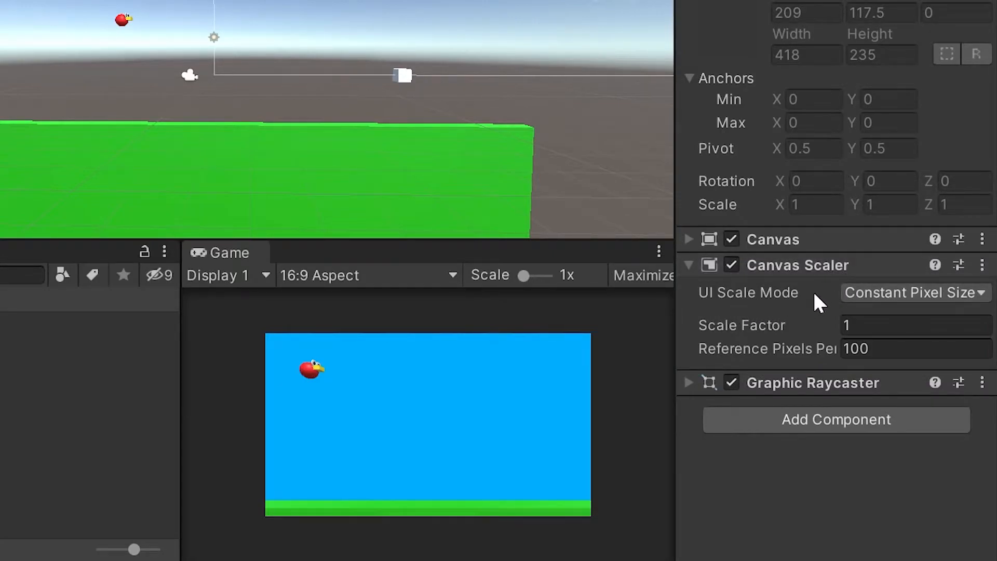
{"action": "left_click", "coordinate": [911, 293]}
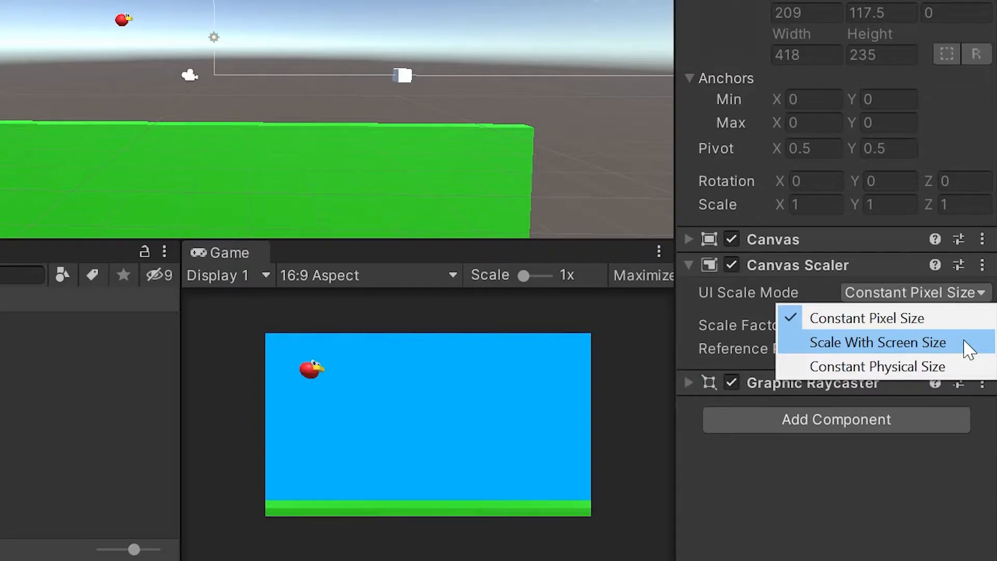
{"action": "left_click", "coordinate": [878, 343]}
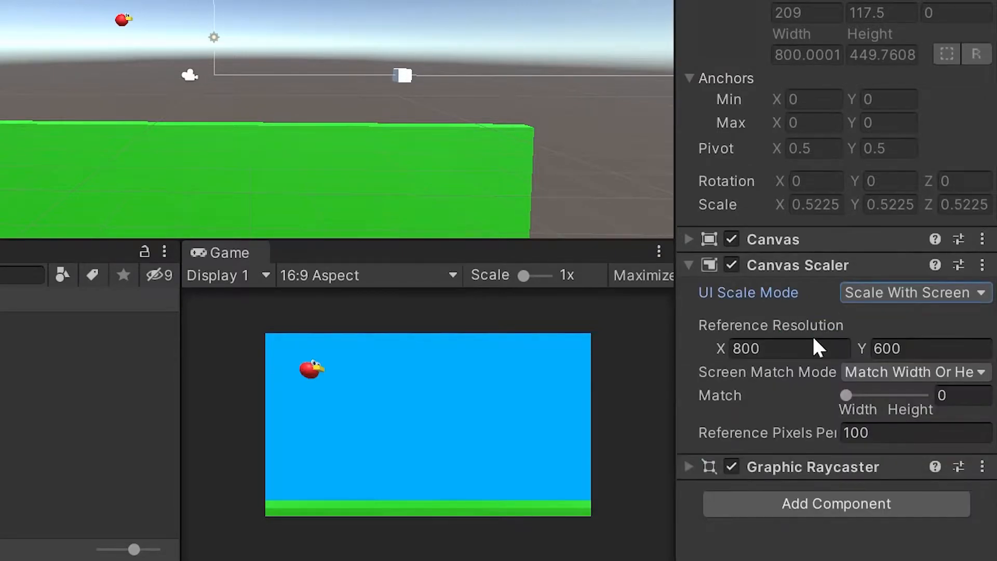
{"action": "left_click", "coordinate": [789, 349]}
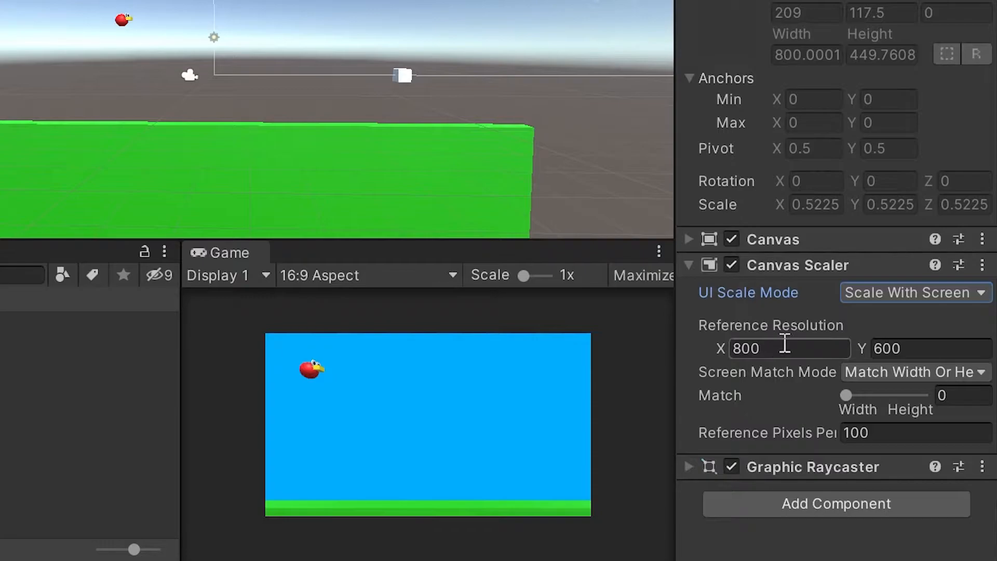
{"action": "mouse_move", "coordinate": [785, 343]}
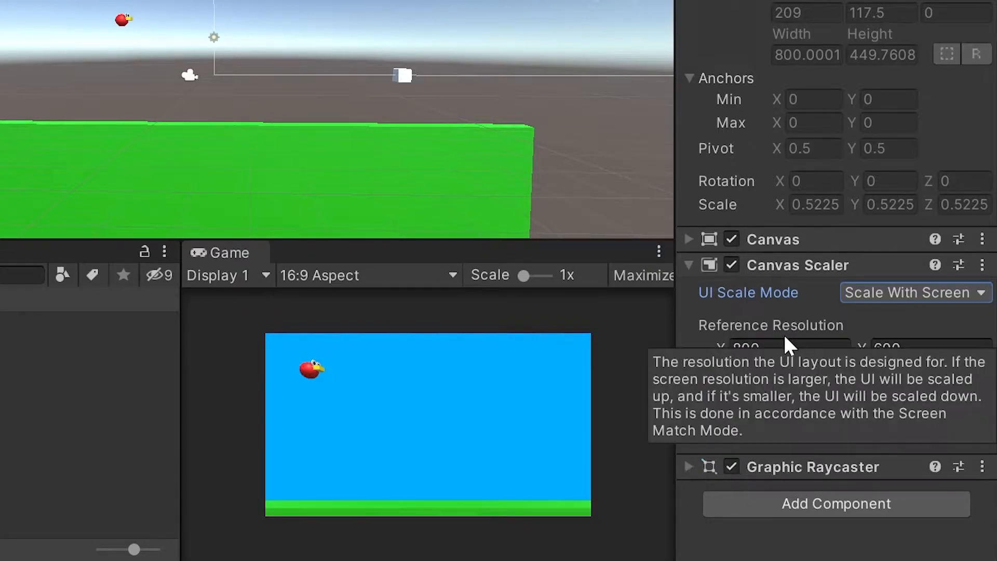
{"action": "mouse_move", "coordinate": [798, 343]}
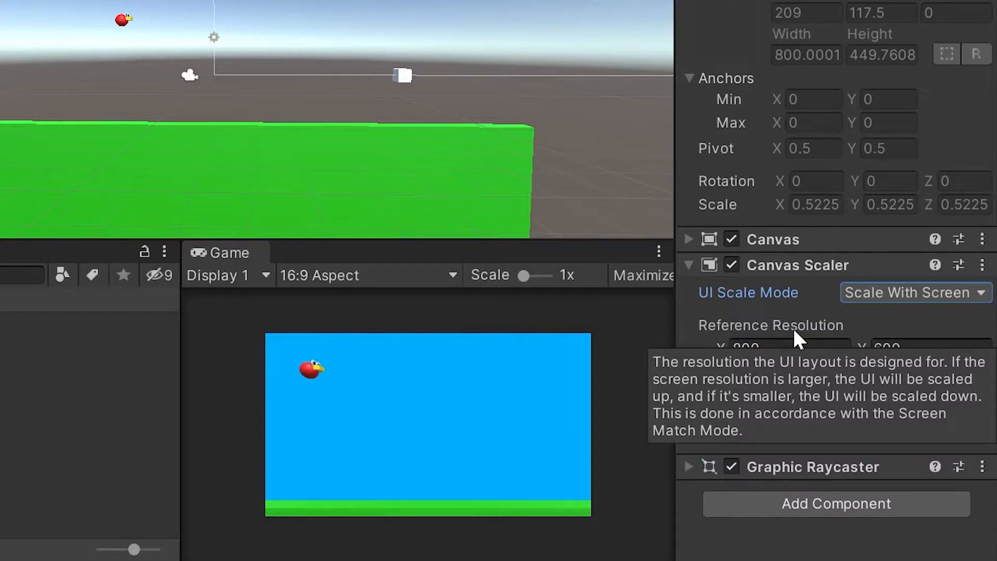
{"action": "left_click", "coordinate": [777, 349]}
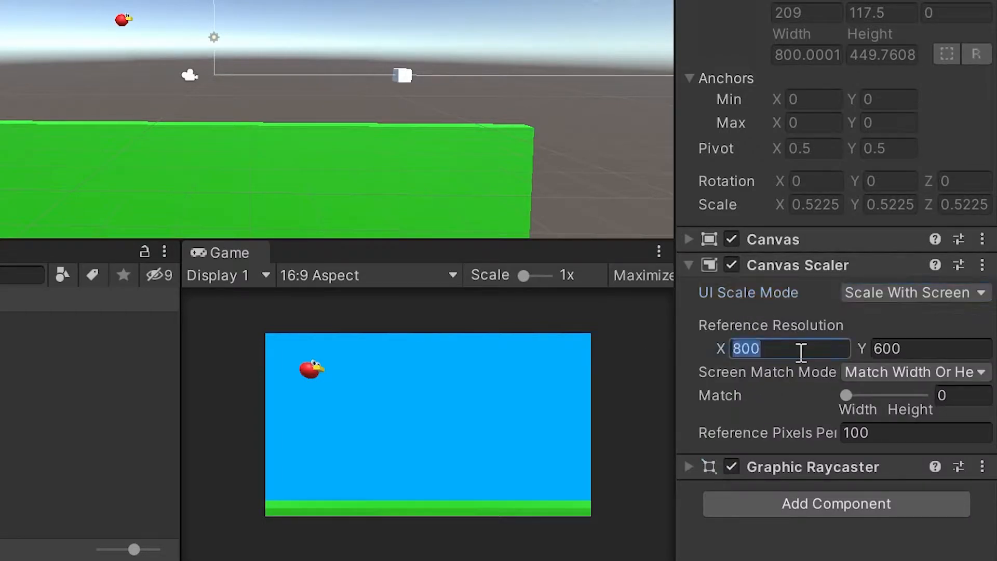
{"action": "type", "text": "1920"}
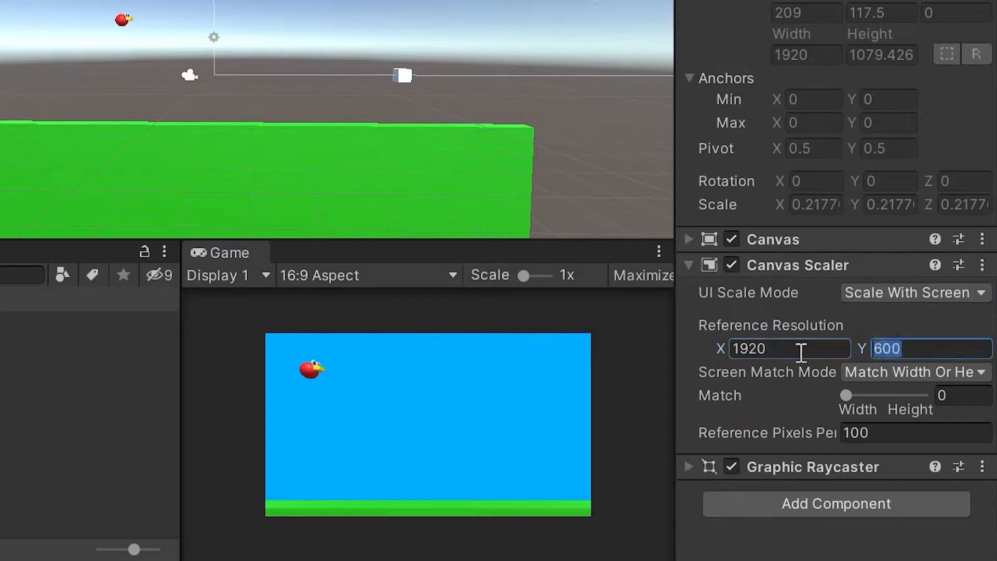
{"action": "mouse_move", "coordinate": [771, 325]}
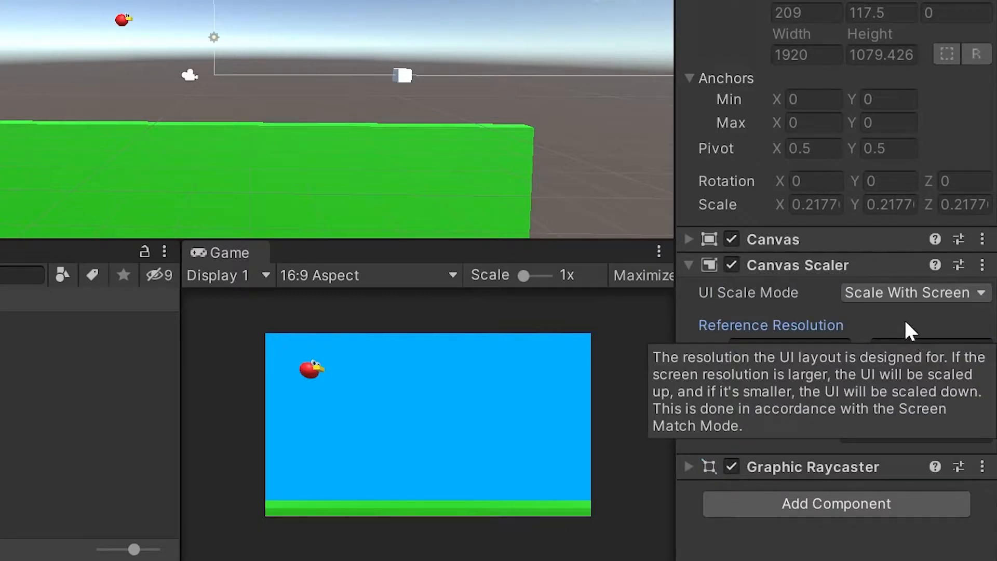
{"action": "mouse_move", "coordinate": [929, 303]}
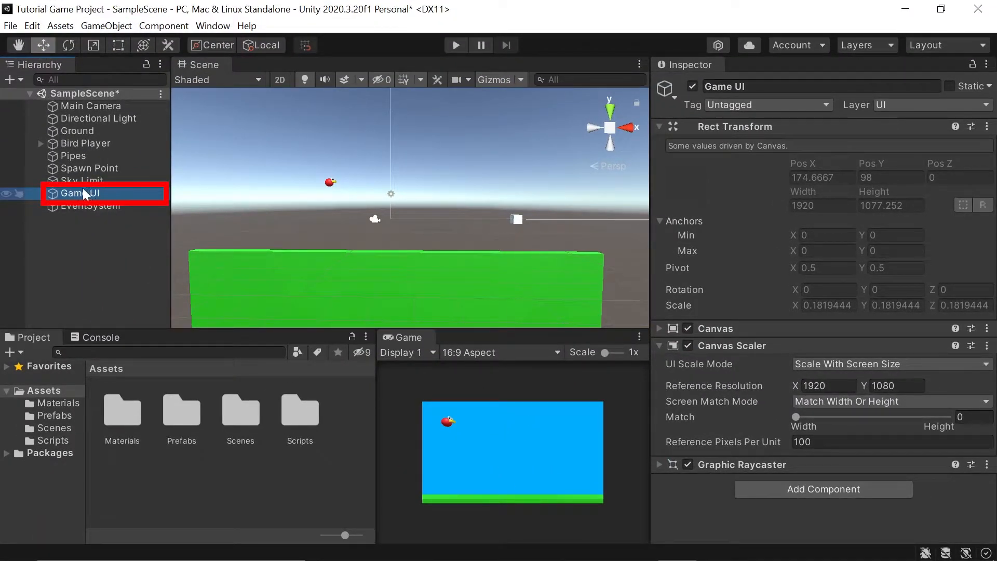
Step: Add a Text child named 'Current Score' under Game UI, trying font sizes 35 and 14
{"action": "right_click", "coordinate": [80, 194]}
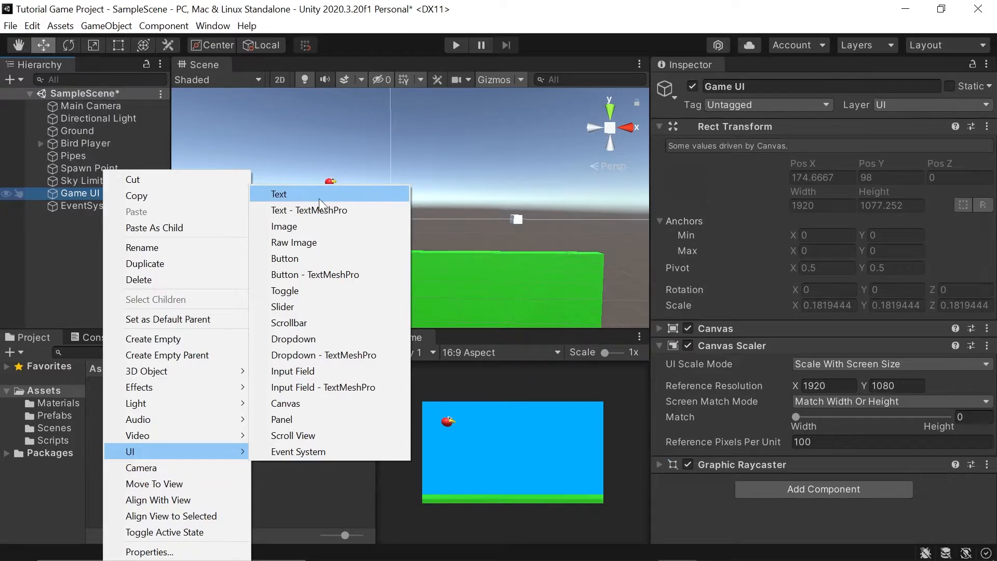
{"action": "left_click", "coordinate": [278, 193]}
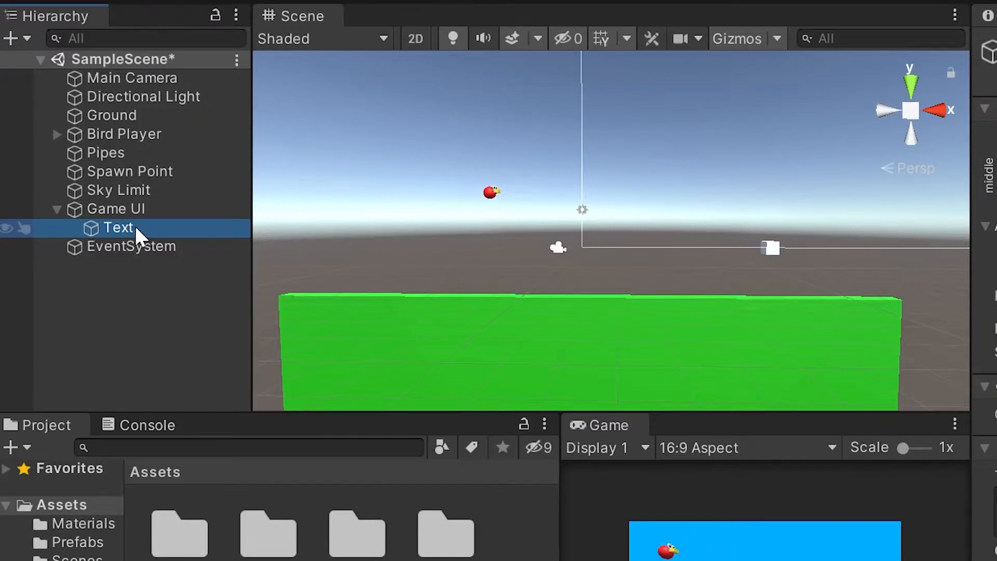
{"action": "type", "text": "Current Score"}
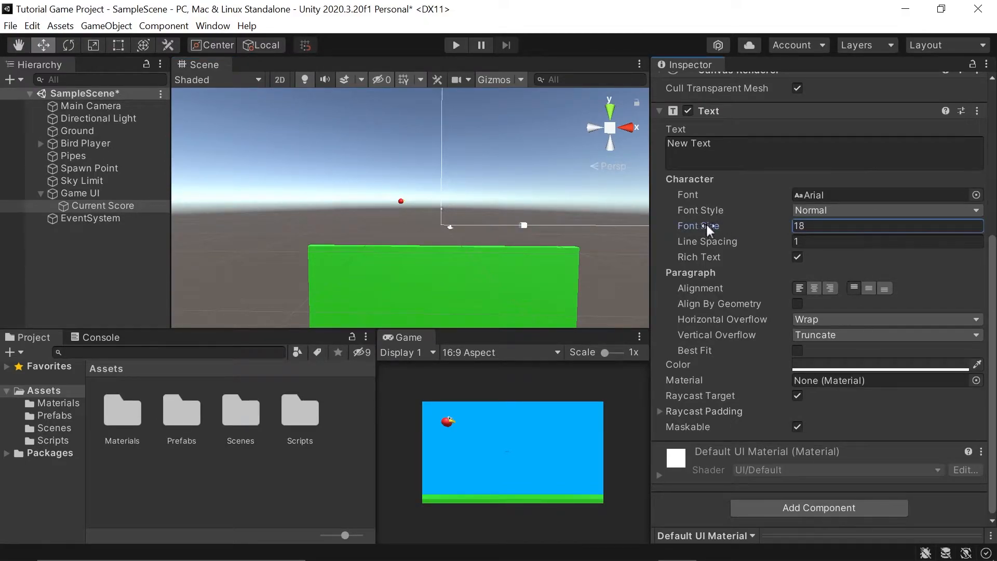
{"action": "type", "text": "35"}
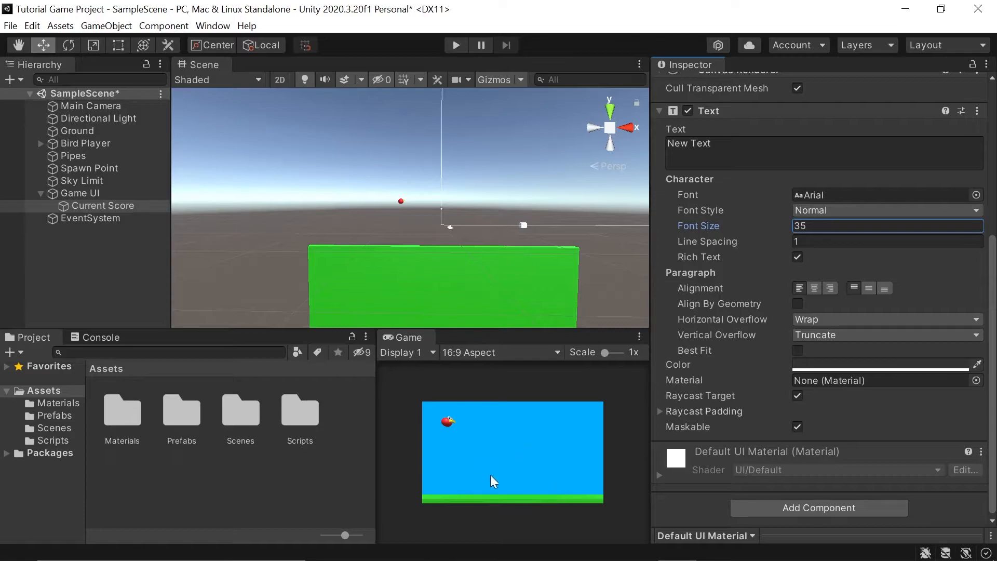
{"action": "mouse_move", "coordinate": [544, 437]}
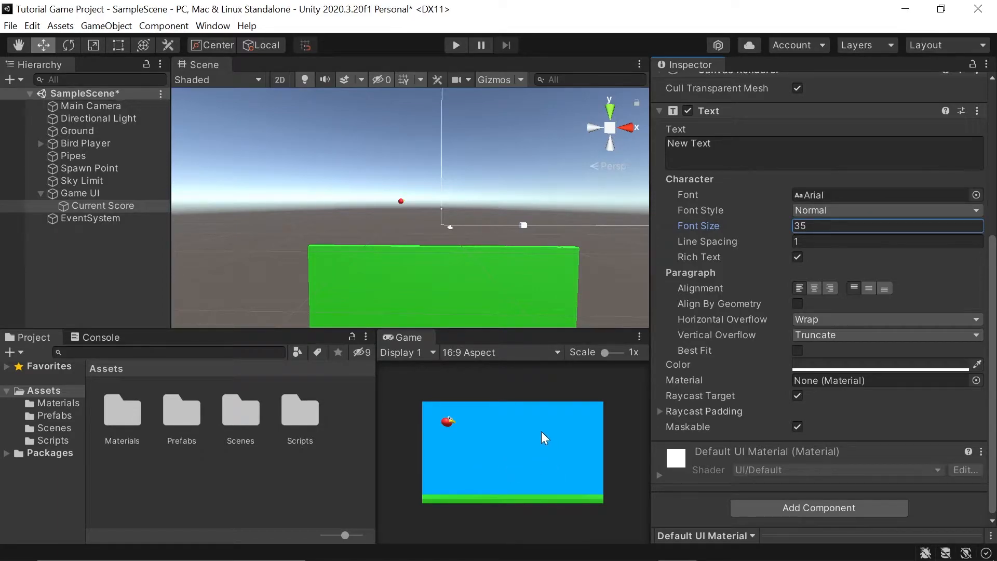
{"action": "mouse_move", "coordinate": [560, 455]}
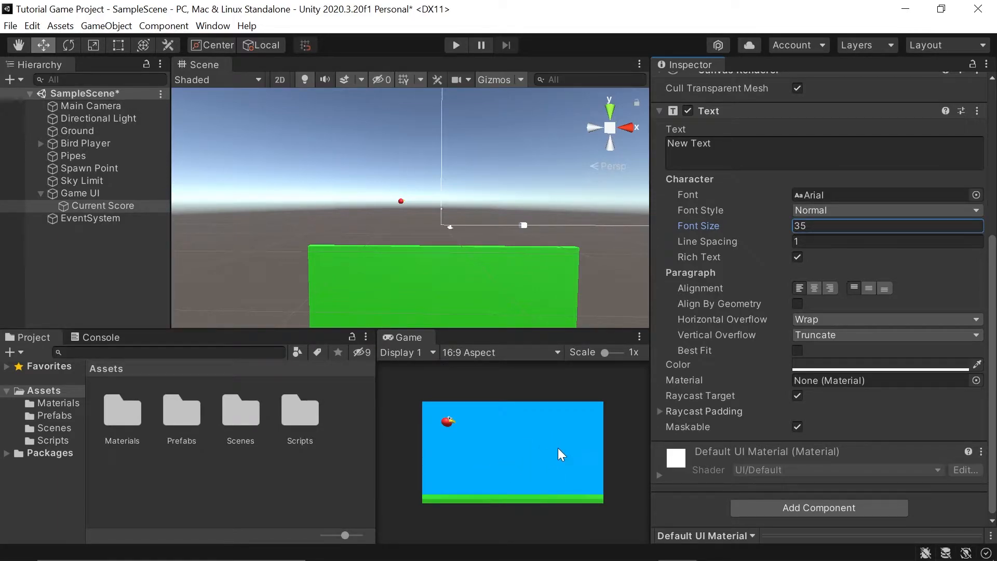
{"action": "type", "text": "14"}
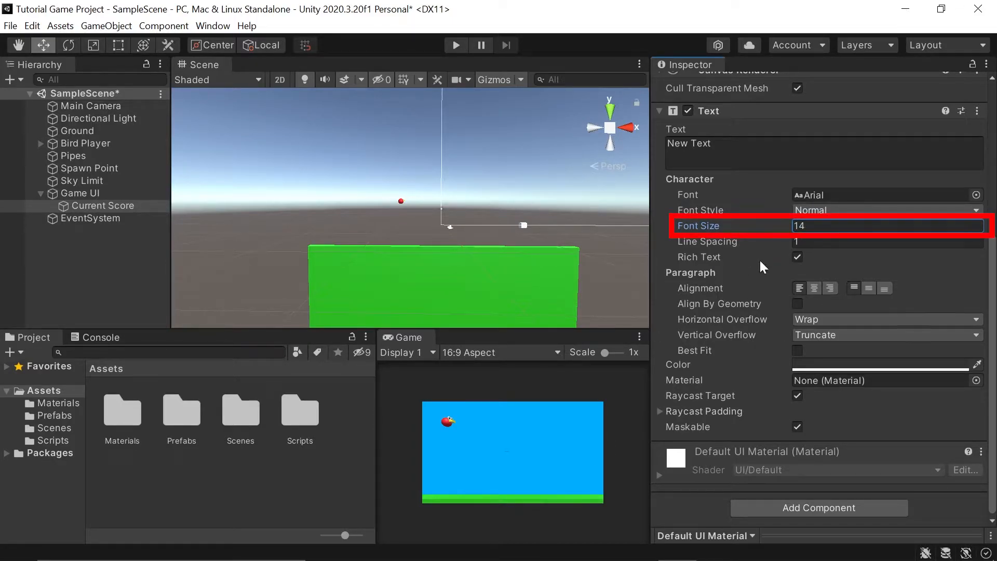
Step: Set the Current Score text's font size to 29
{"action": "left_click", "coordinate": [103, 206]}
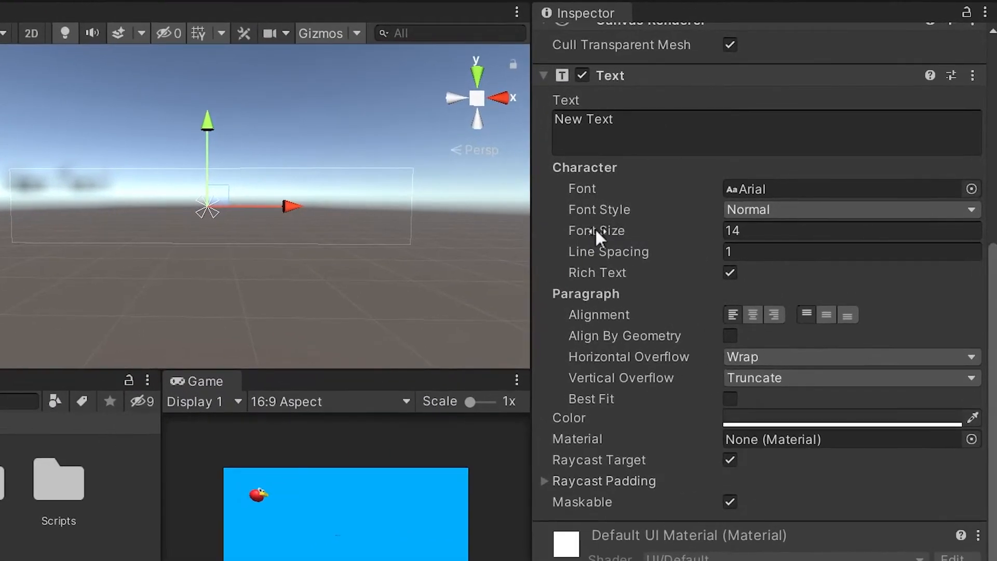
{"action": "left_click", "coordinate": [850, 230]}
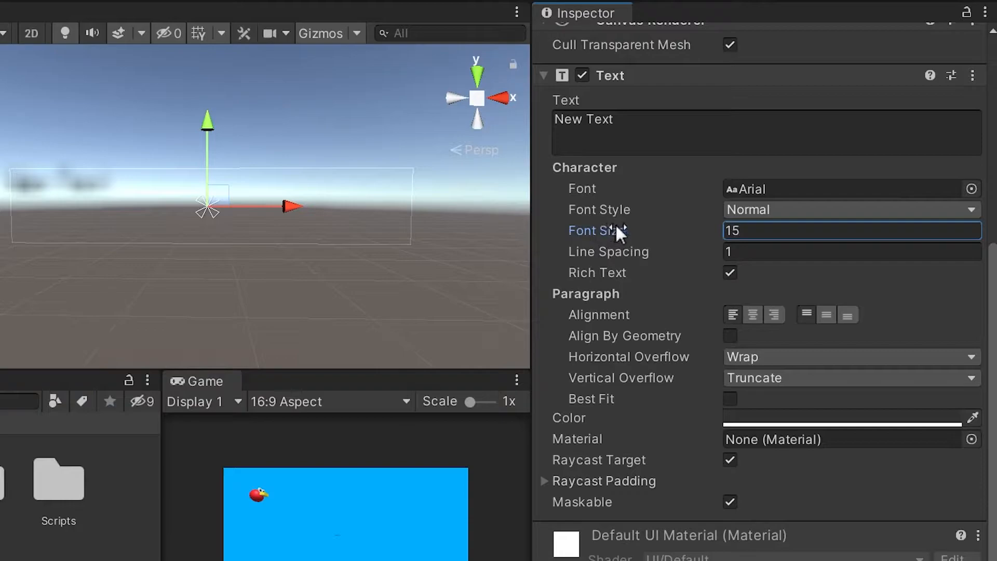
{"action": "type", "text": "23"}
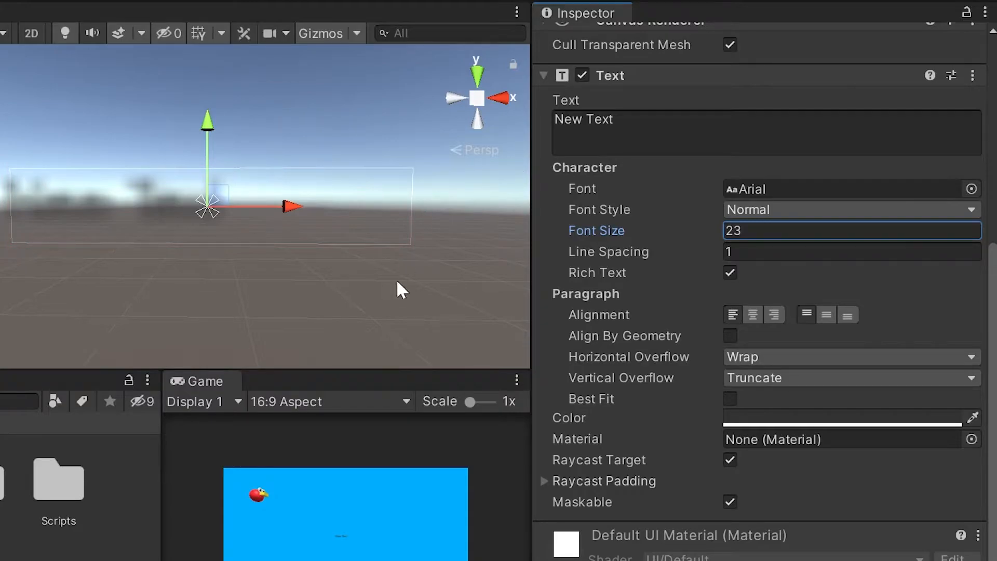
{"action": "mouse_move", "coordinate": [614, 237]}
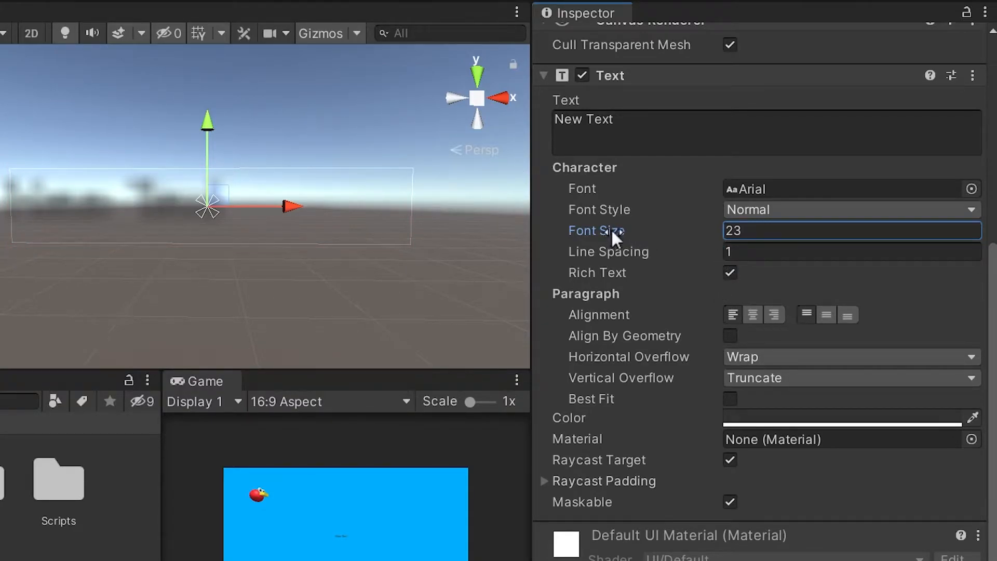
{"action": "type", "text": "29"}
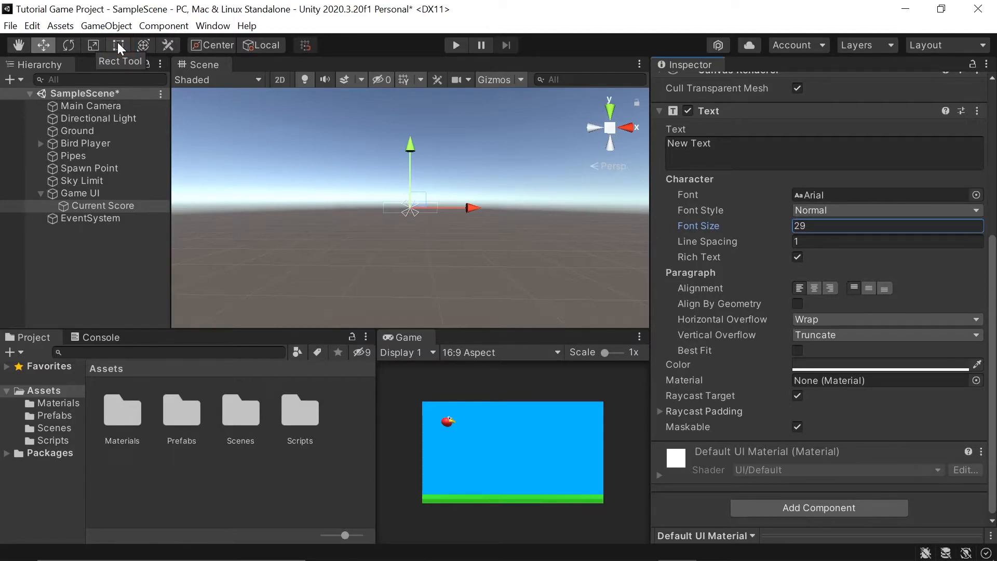
Step: Enlarge the Current Score rectangle in the scene with the Rect Tool
{"action": "left_click", "coordinate": [118, 45]}
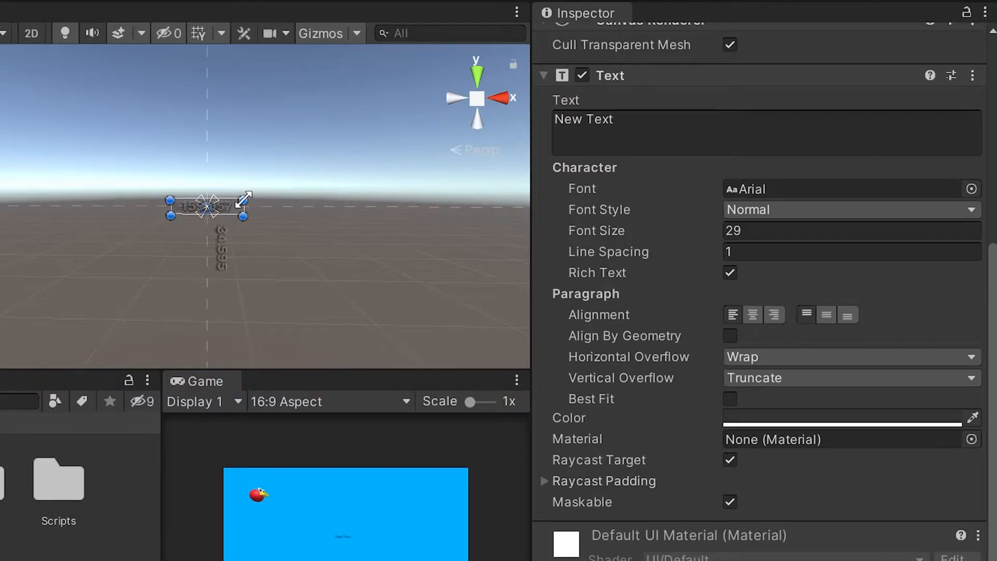
{"action": "left_click_drag", "start_coordinate": [247, 202], "coordinate": [351, 145]}
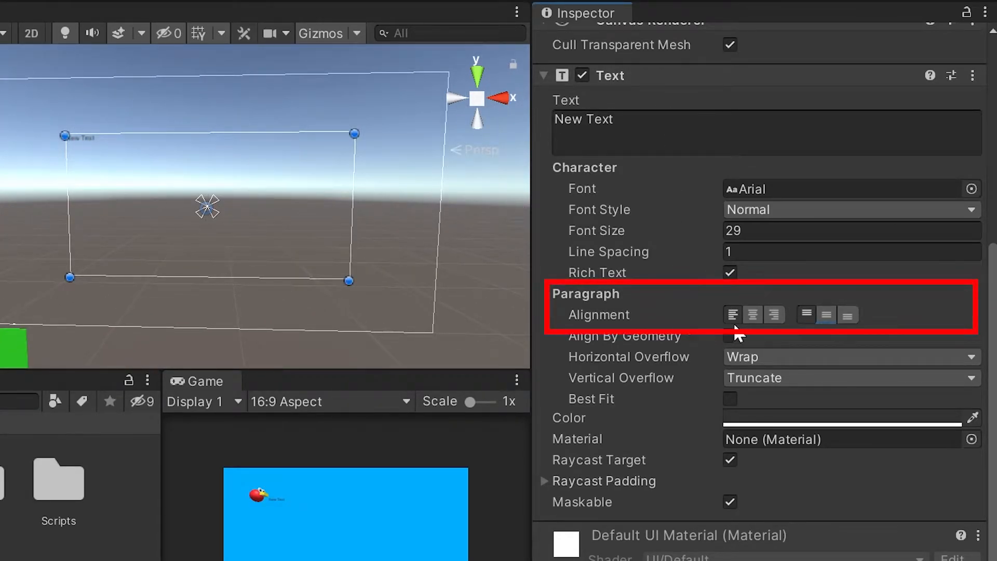
Step: Make the score text centred, bold, font size ~180 and reading '0'
{"action": "left_click", "coordinate": [751, 313]}
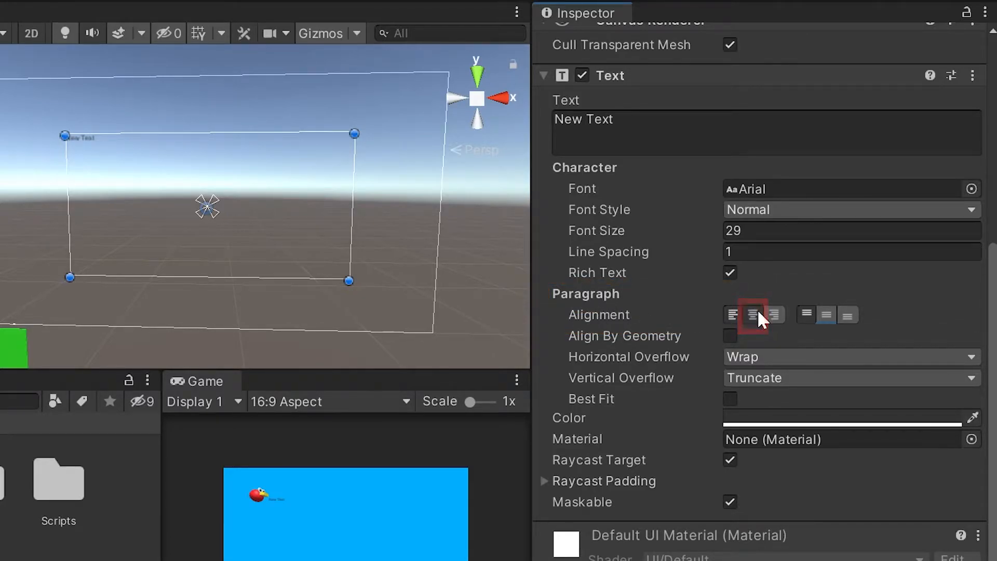
{"action": "left_click", "coordinate": [751, 315]}
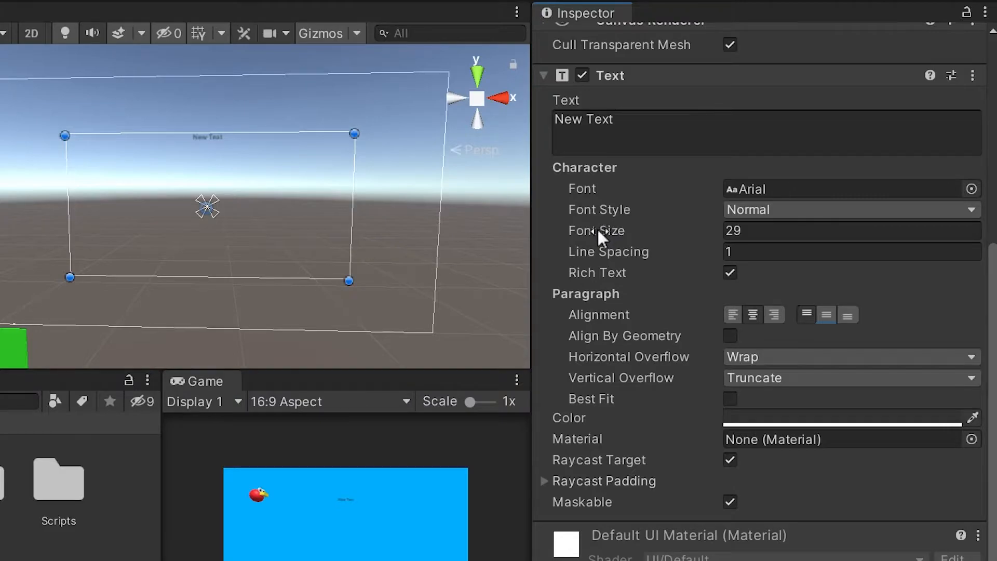
{"action": "type", "text": "181"}
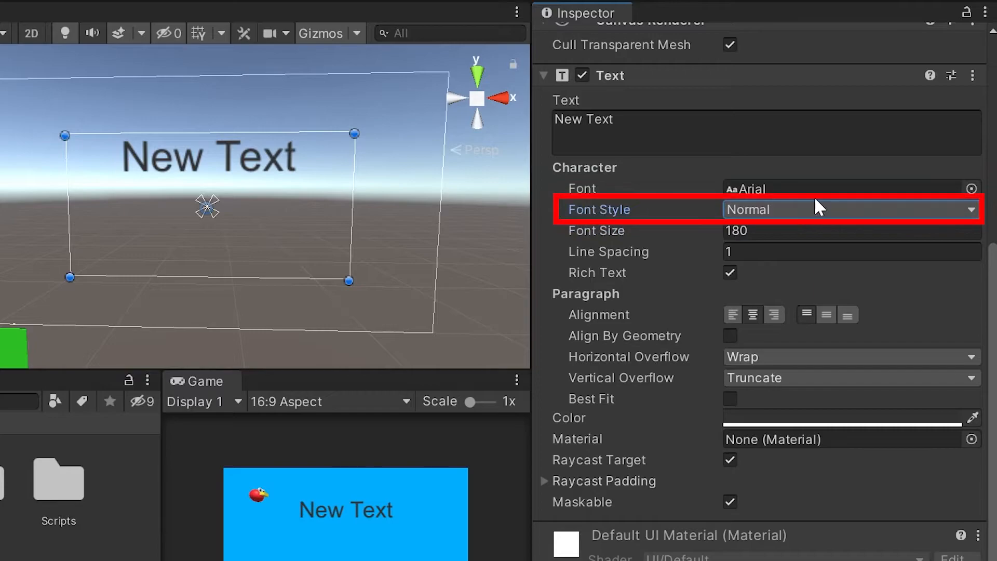
{"action": "left_click", "coordinate": [850, 210]}
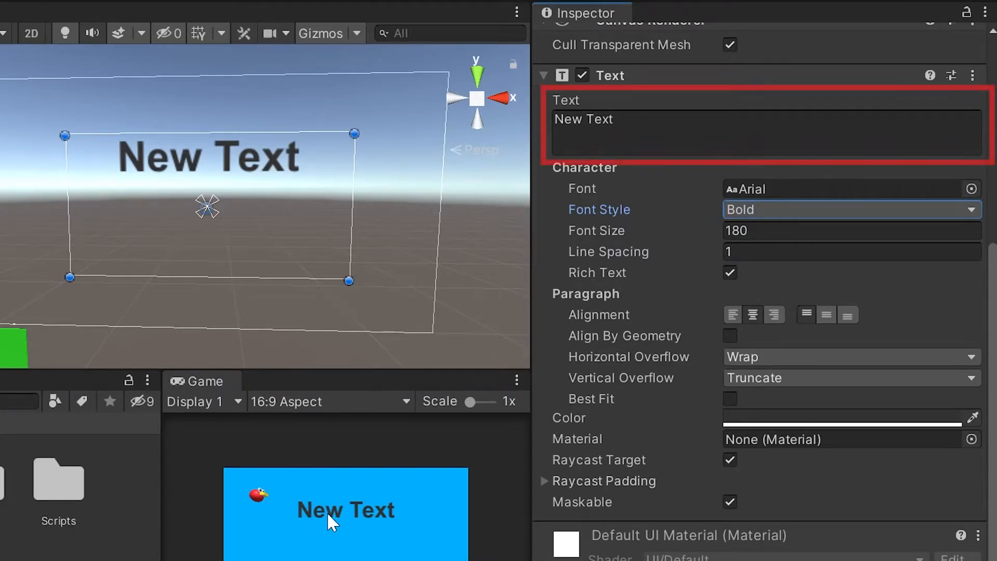
{"action": "double_click", "coordinate": [583, 118]}
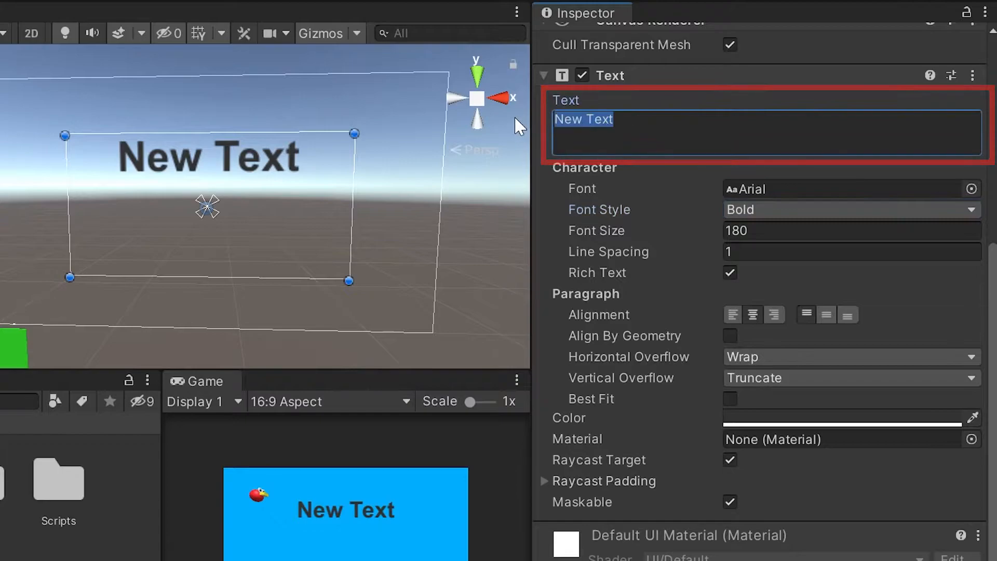
{"action": "type", "text": "0"}
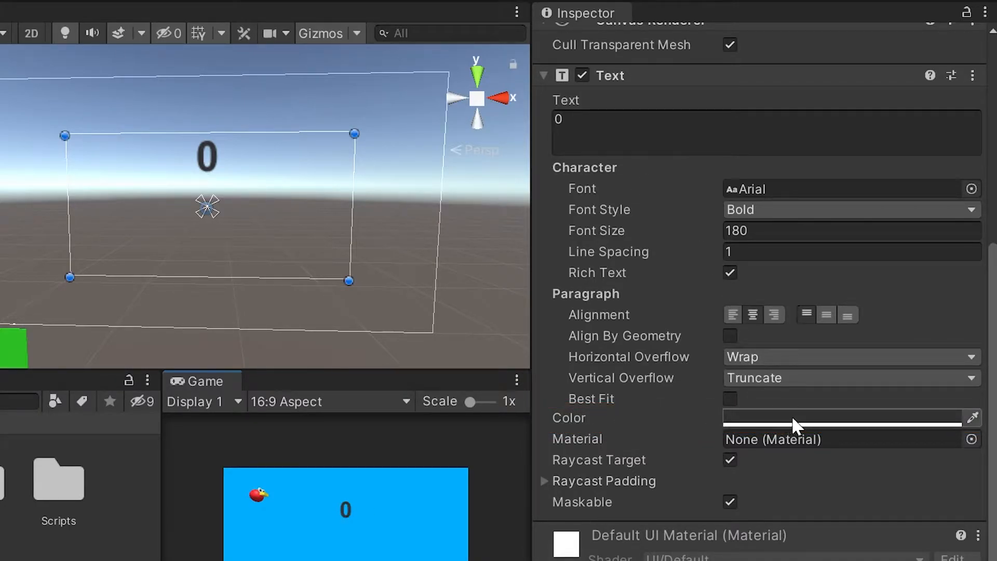
Step: Set the score text colour to white and anchor it top-stretch across the canvas
{"action": "left_click", "coordinate": [842, 417]}
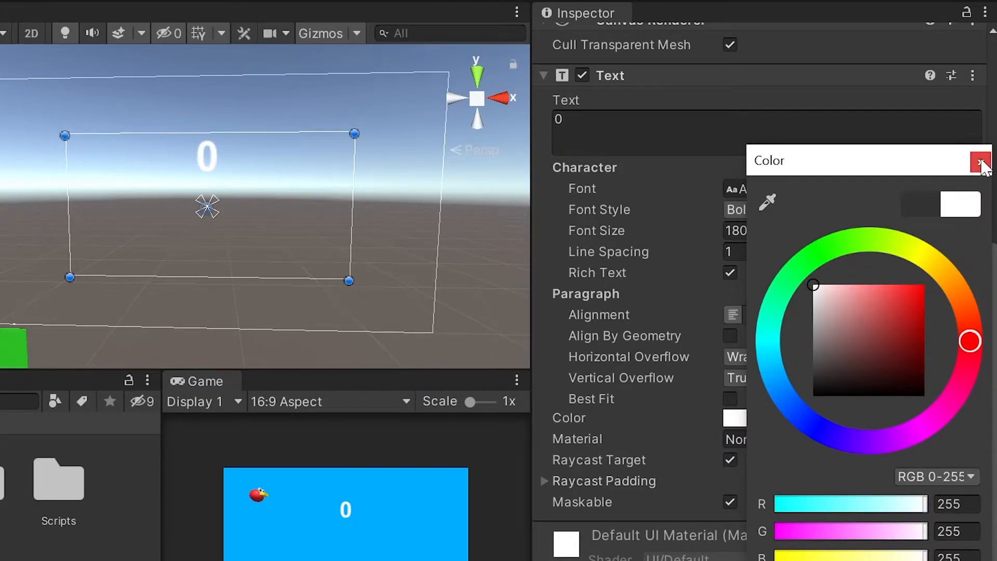
{"action": "left_click", "coordinate": [980, 158]}
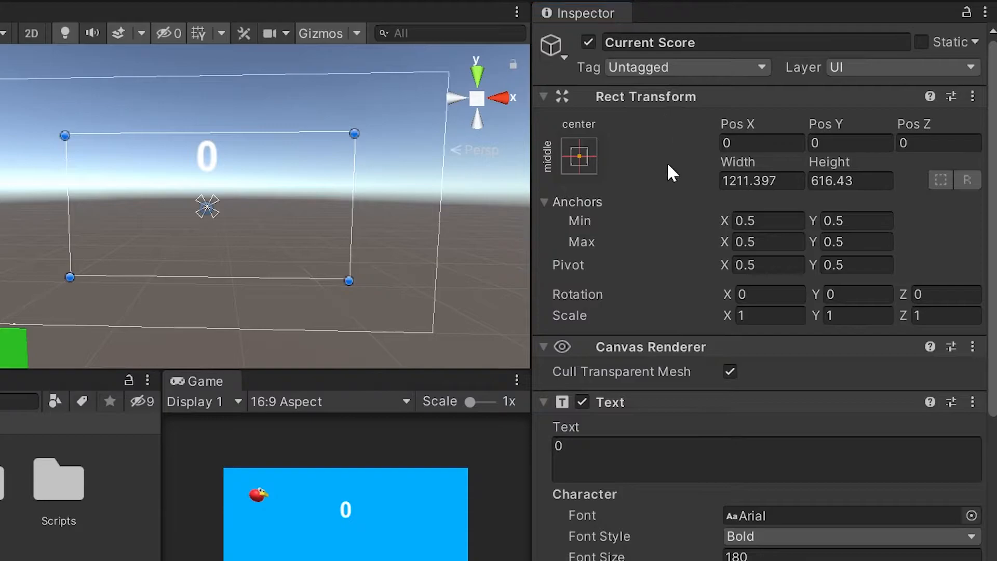
{"action": "mouse_move", "coordinate": [671, 141]}
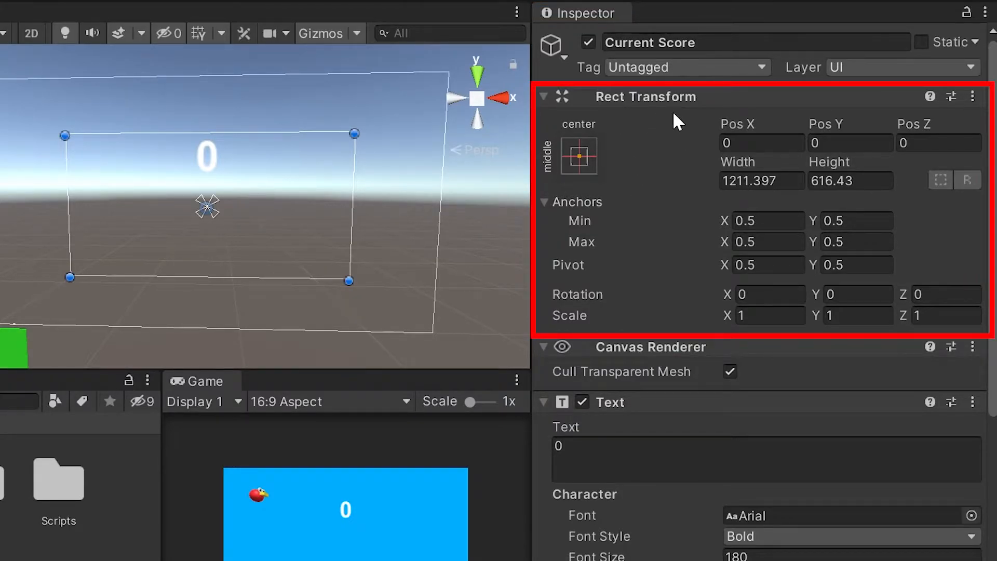
{"action": "mouse_move", "coordinate": [639, 195]}
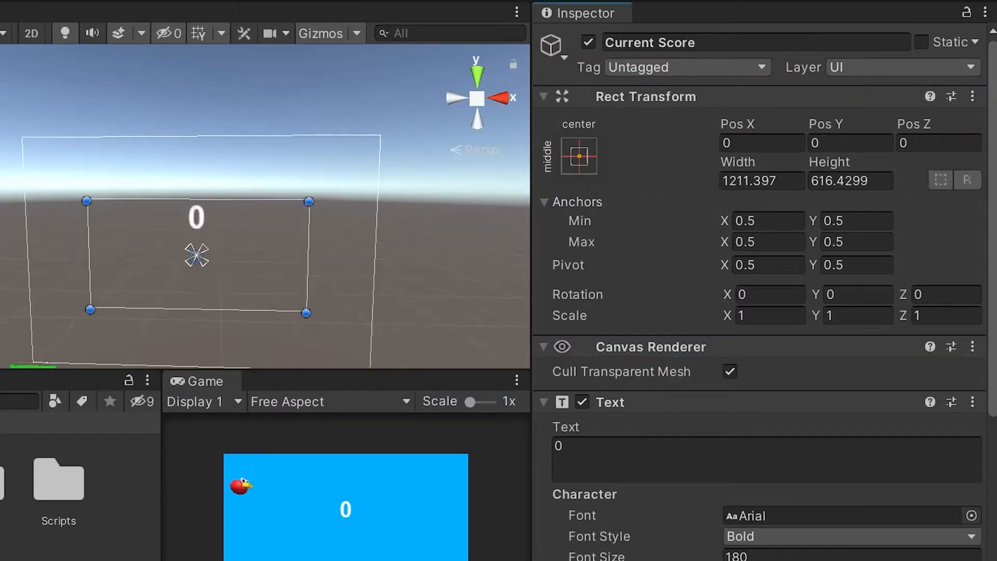
{"action": "mouse_move", "coordinate": [212, 228]}
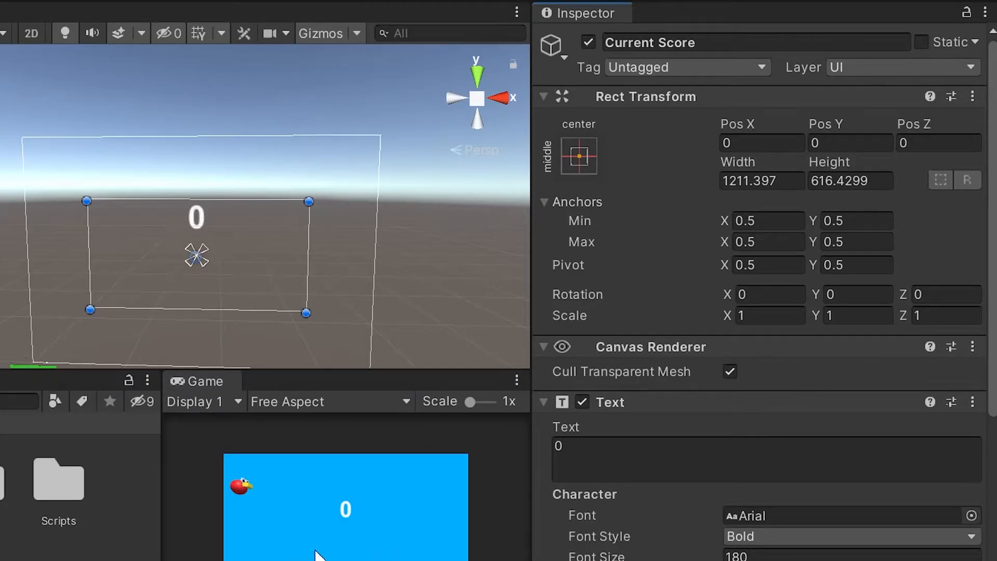
{"action": "left_click", "coordinate": [578, 156]}
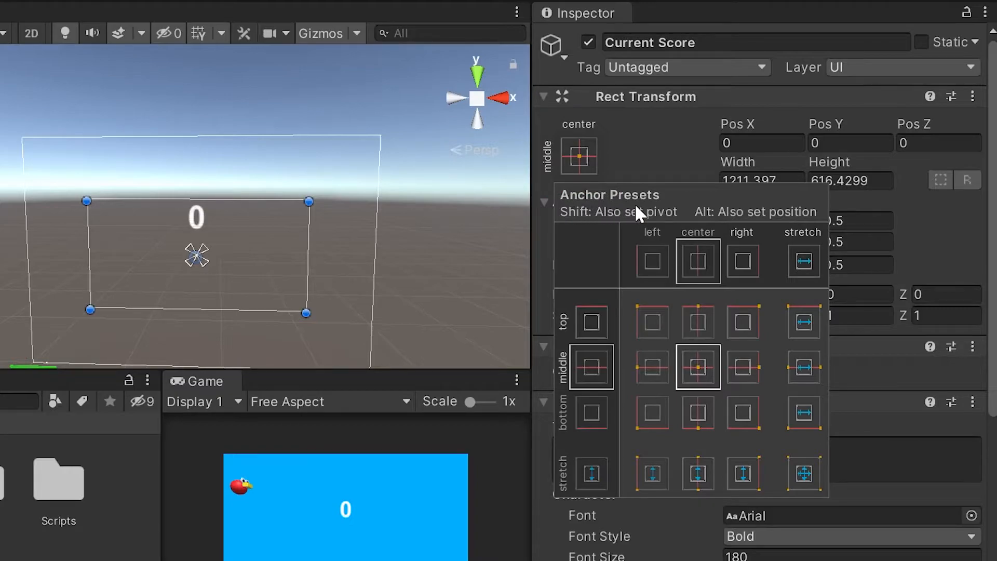
{"action": "mouse_move", "coordinate": [706, 343]}
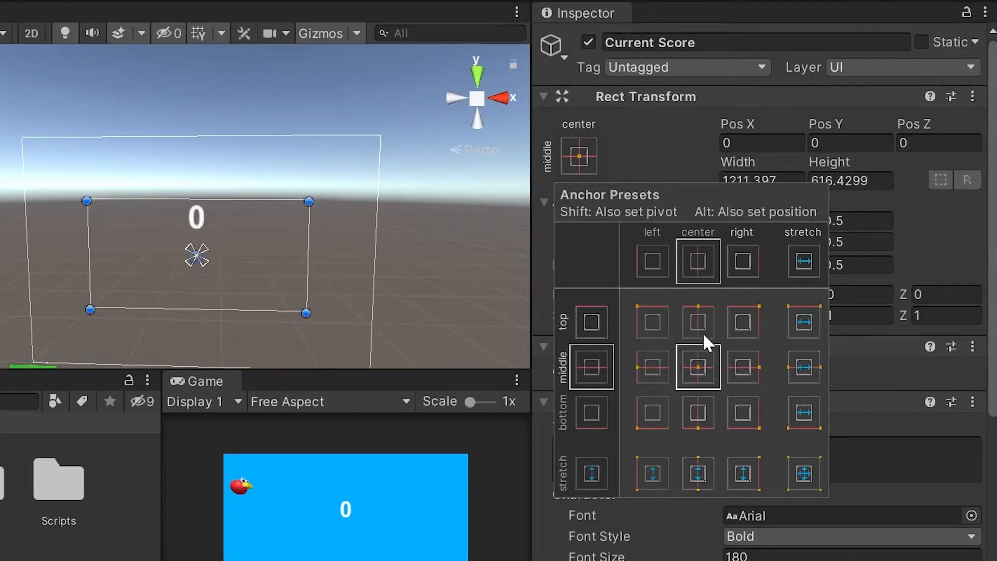
{"action": "mouse_move", "coordinate": [343, 280]}
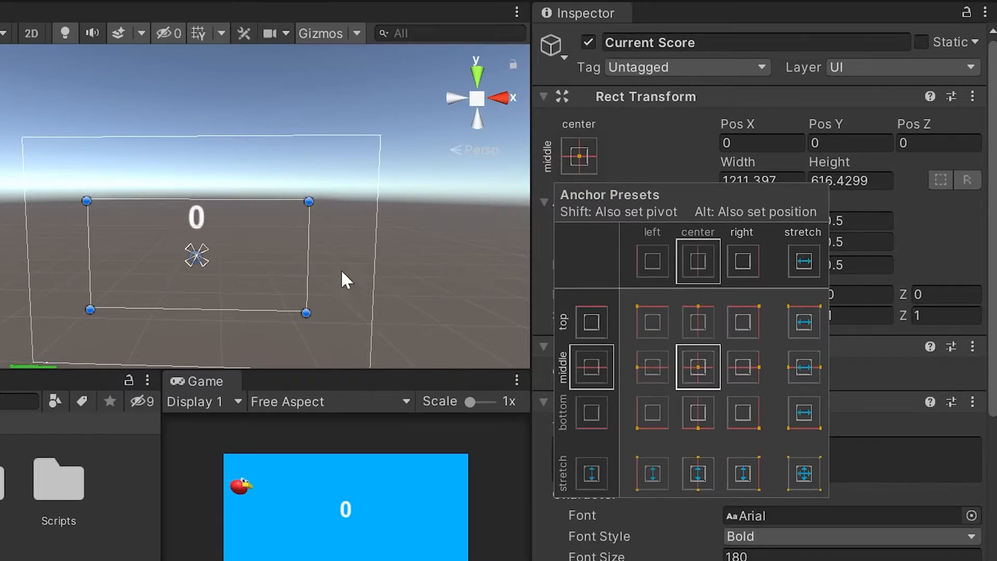
{"action": "mouse_move", "coordinate": [353, 297]}
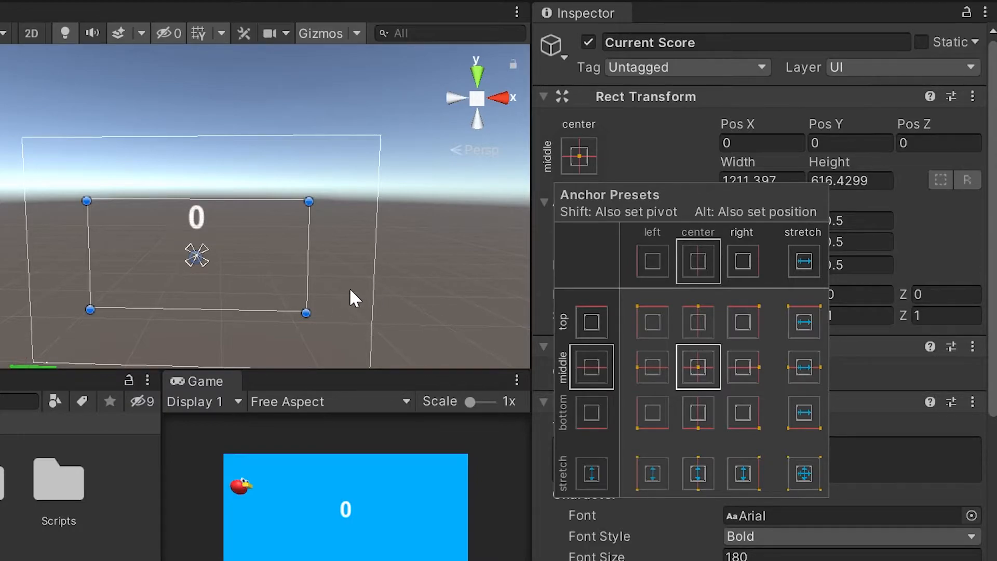
{"action": "mouse_move", "coordinate": [801, 327]}
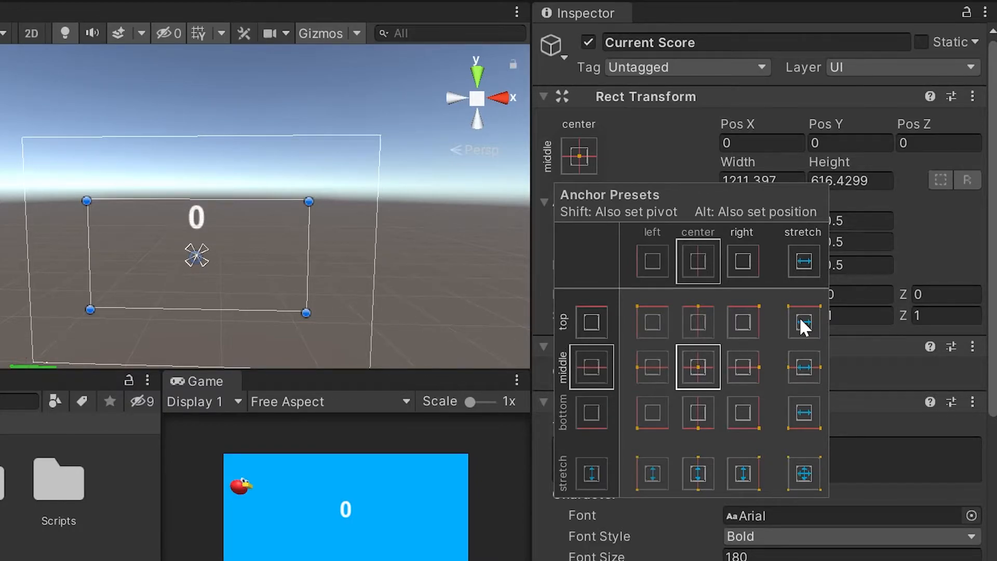
{"action": "left_click", "coordinate": [803, 321]}
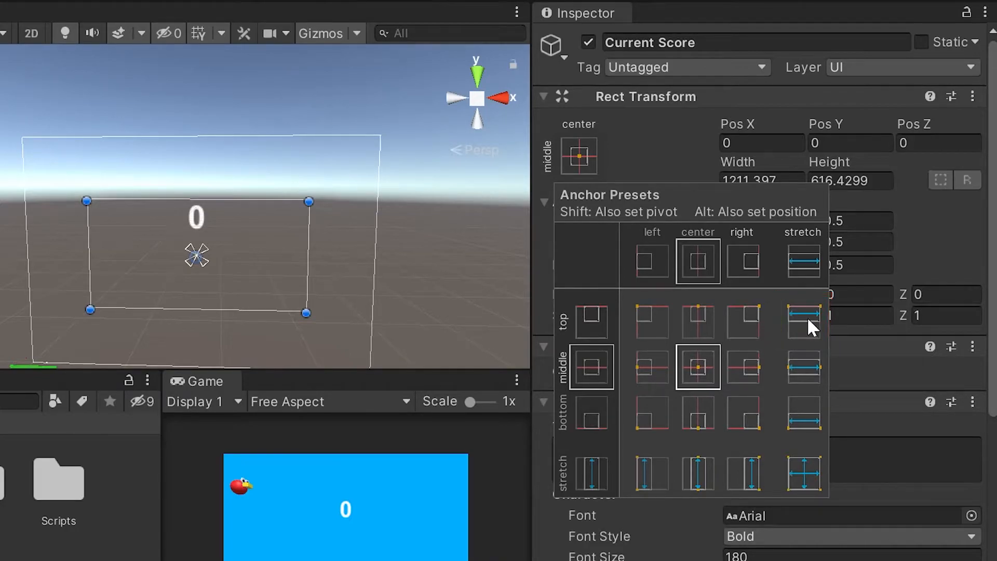
{"action": "left_click", "coordinate": [801, 321]}
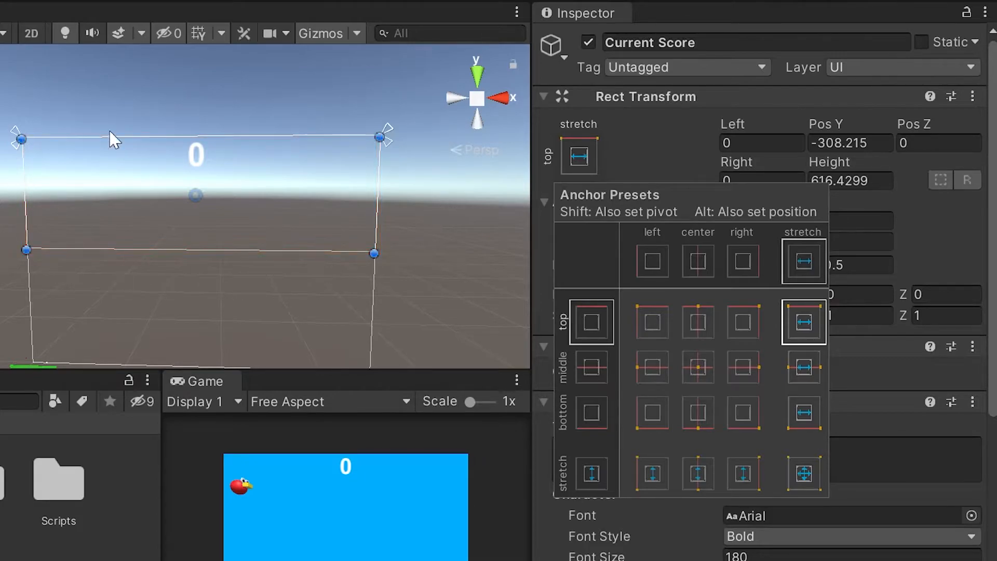
{"action": "mouse_move", "coordinate": [410, 292]}
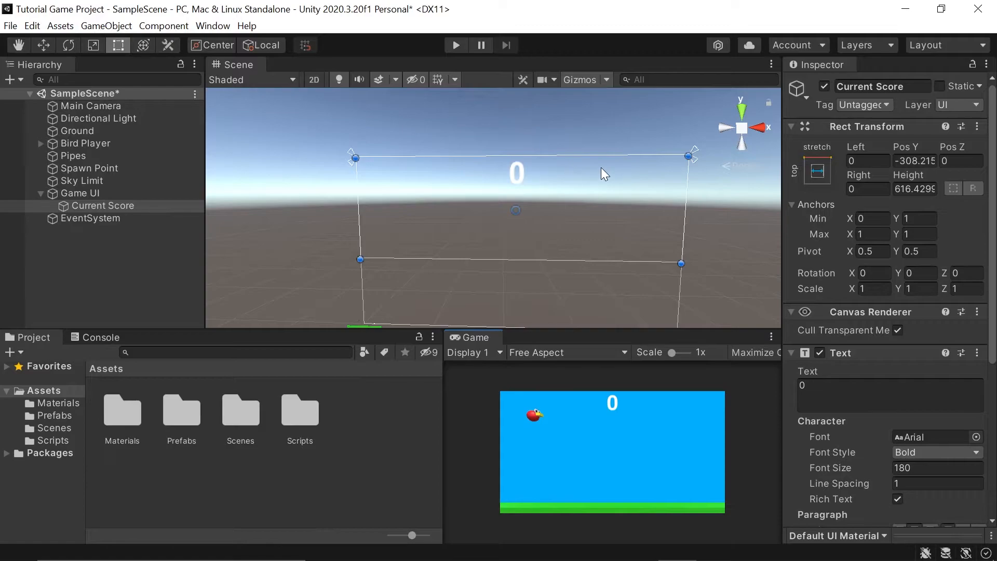
{"action": "mouse_move", "coordinate": [660, 158]}
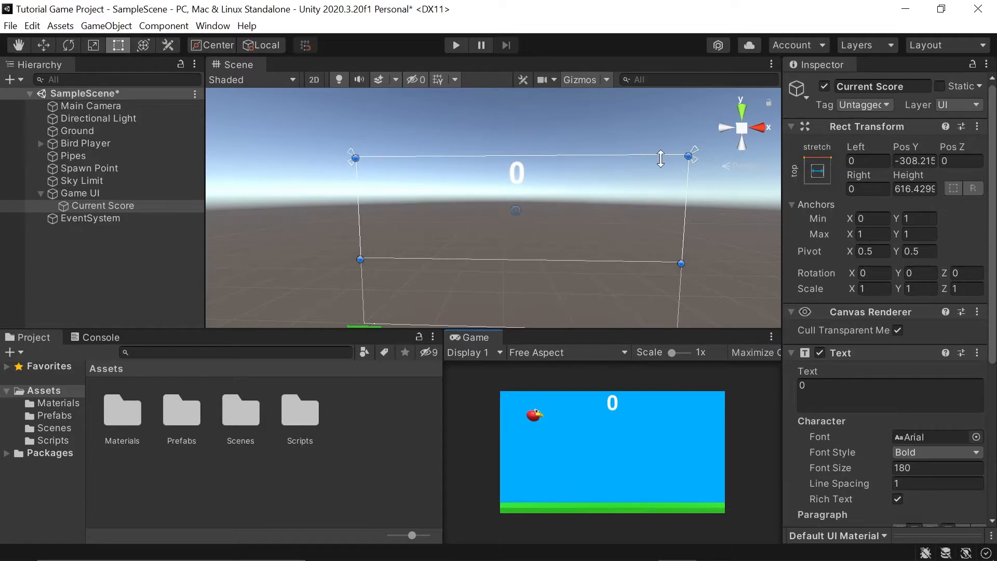
Step: Create a C# script ScoreManager in the Scripts folder and open it for editing
{"action": "right_click", "coordinate": [52, 440]}
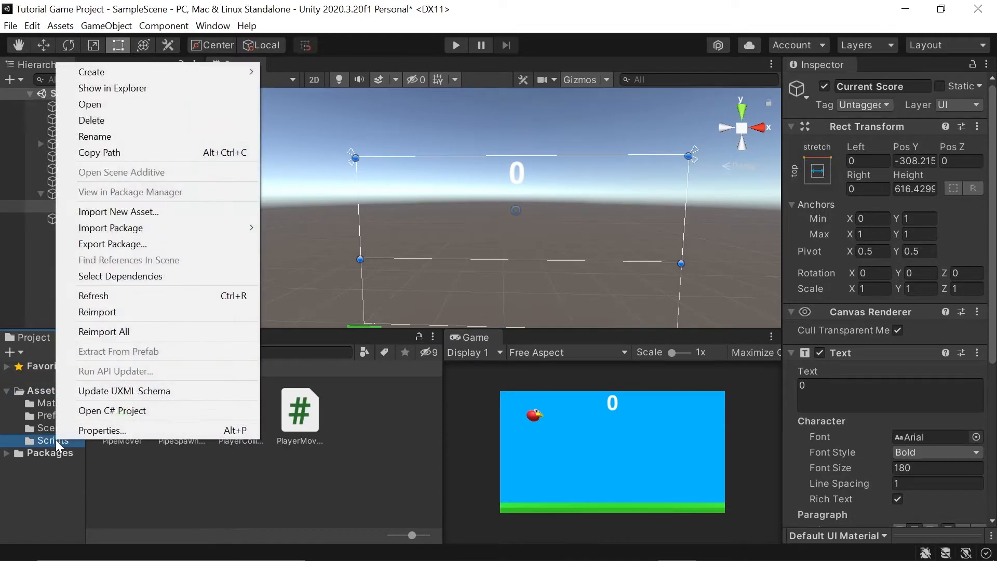
{"action": "mouse_move", "coordinate": [91, 73]}
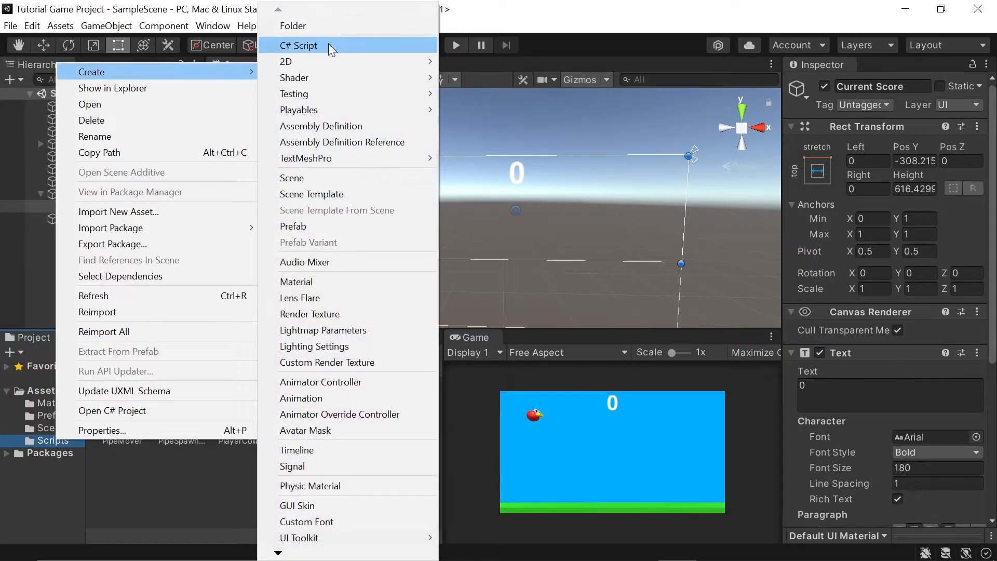
{"action": "left_click", "coordinate": [298, 45]}
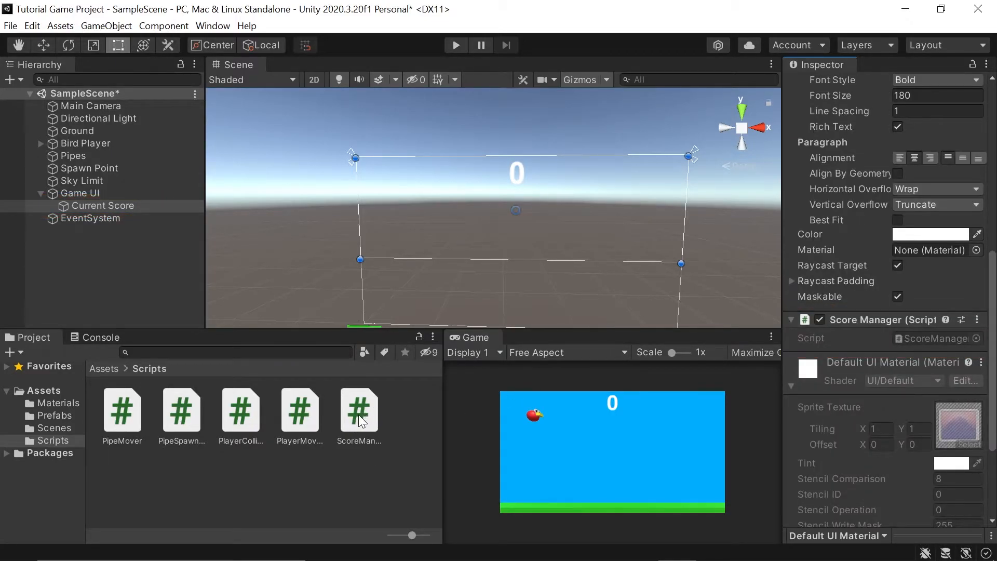
{"action": "double_click", "coordinate": [359, 411]}
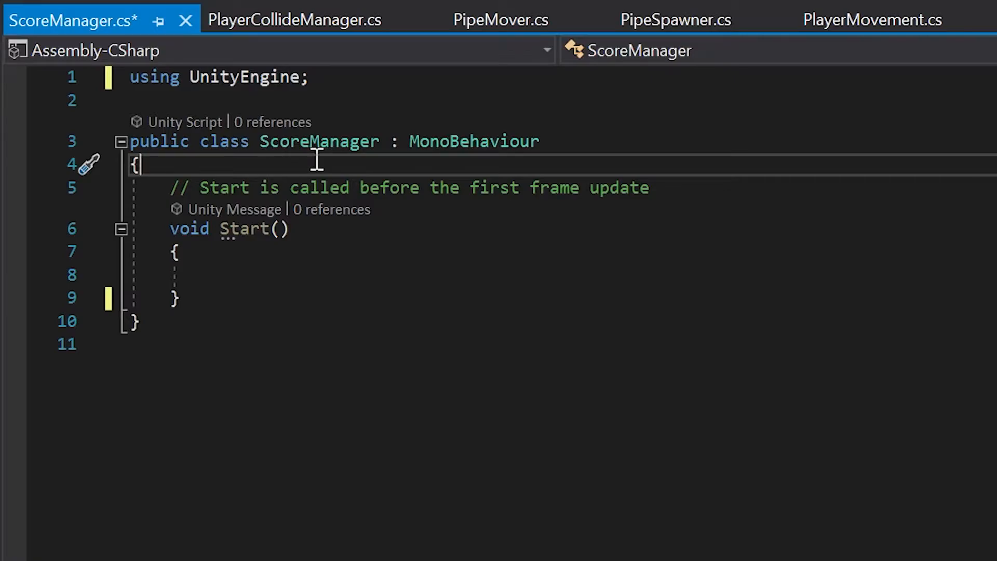
Step: Declare a Text scoreText field and import UnityEngine.UI in ScoreManager
{"action": "type", "text": "Text scoreText;"}
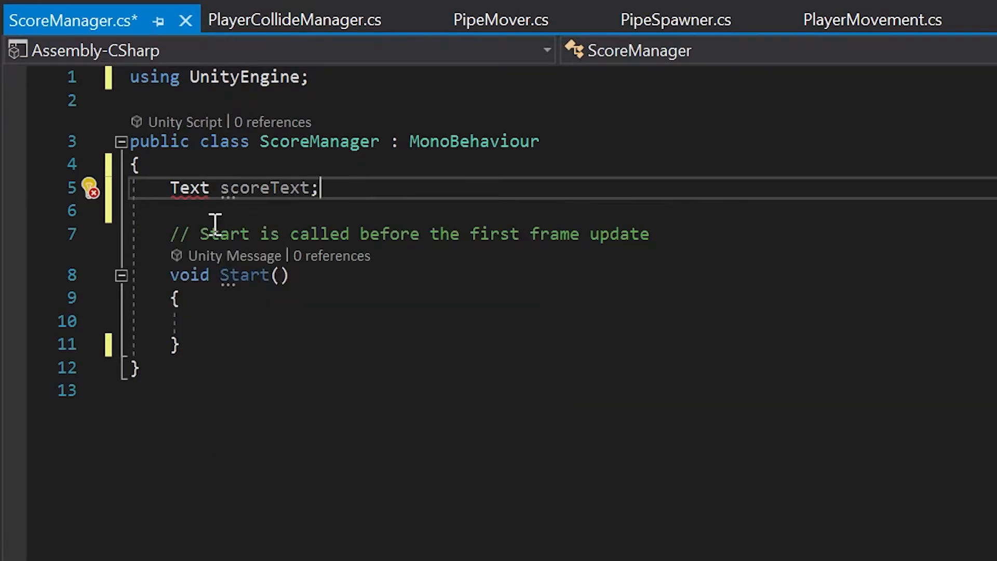
{"action": "double_click", "coordinate": [189, 187]}
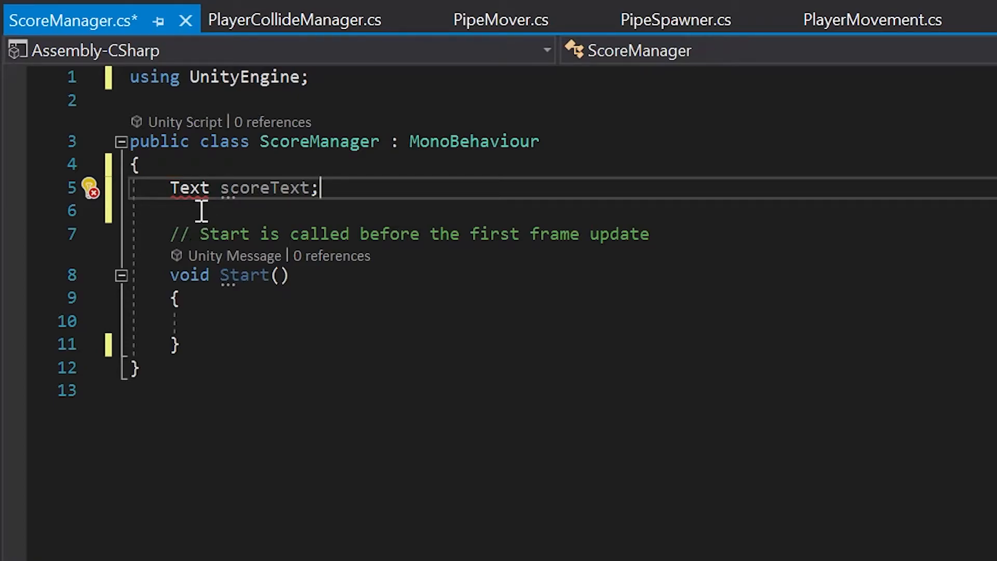
{"action": "mouse_move", "coordinate": [496, 118]}
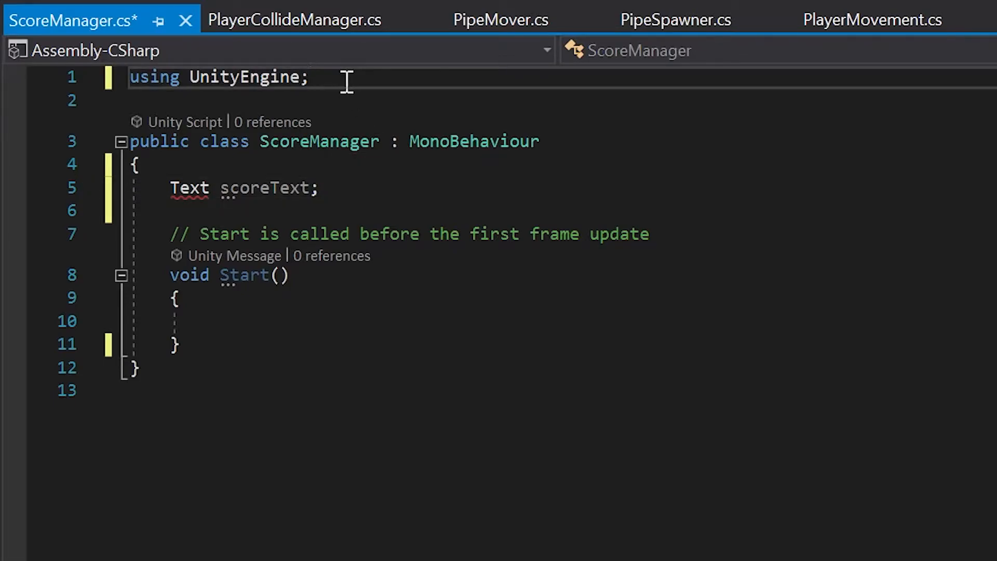
{"action": "key", "text": "Enter"}
{"action": "type", "text": "using"}
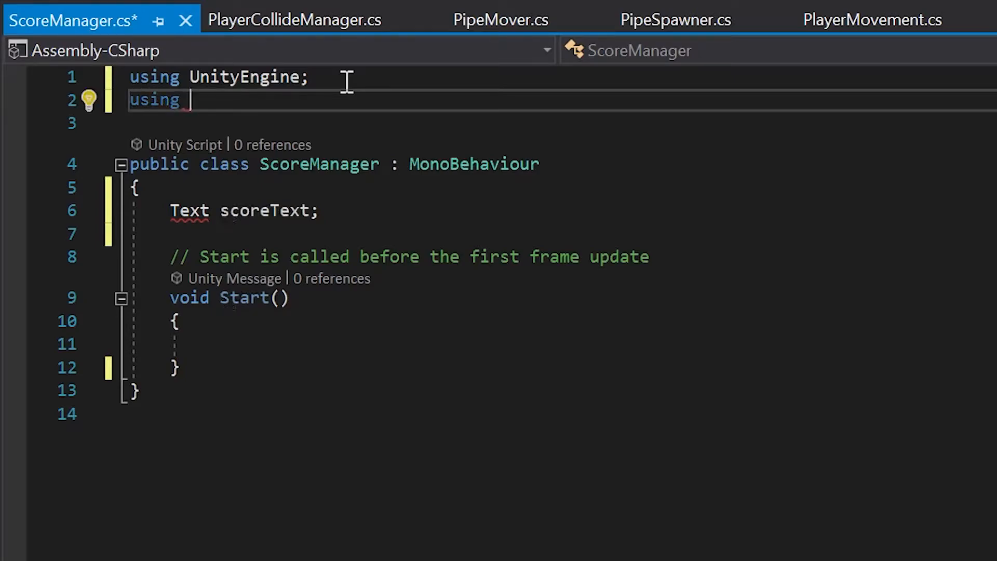
{"action": "type", "text": "Unit"}
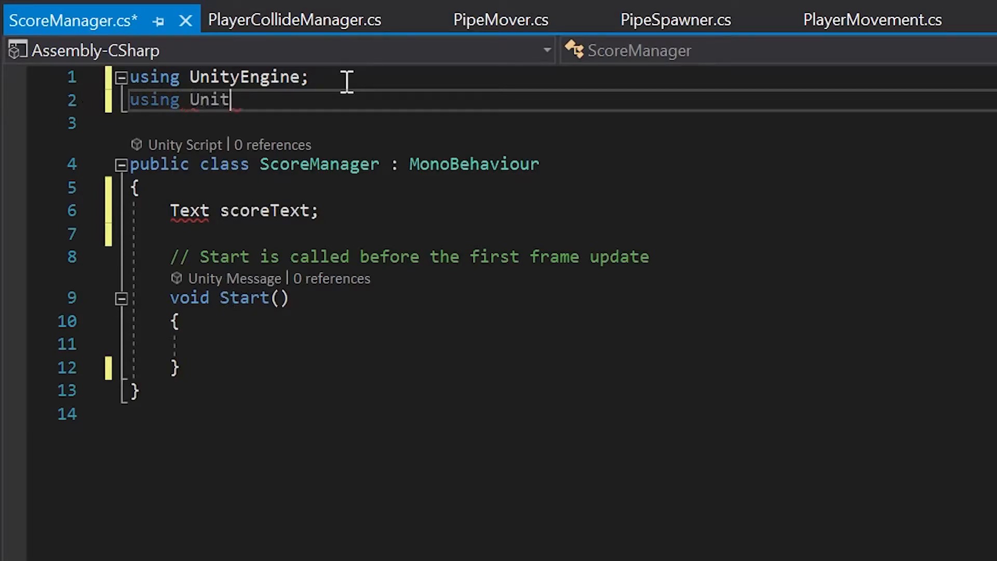
{"action": "type", "text": "yEngine."}
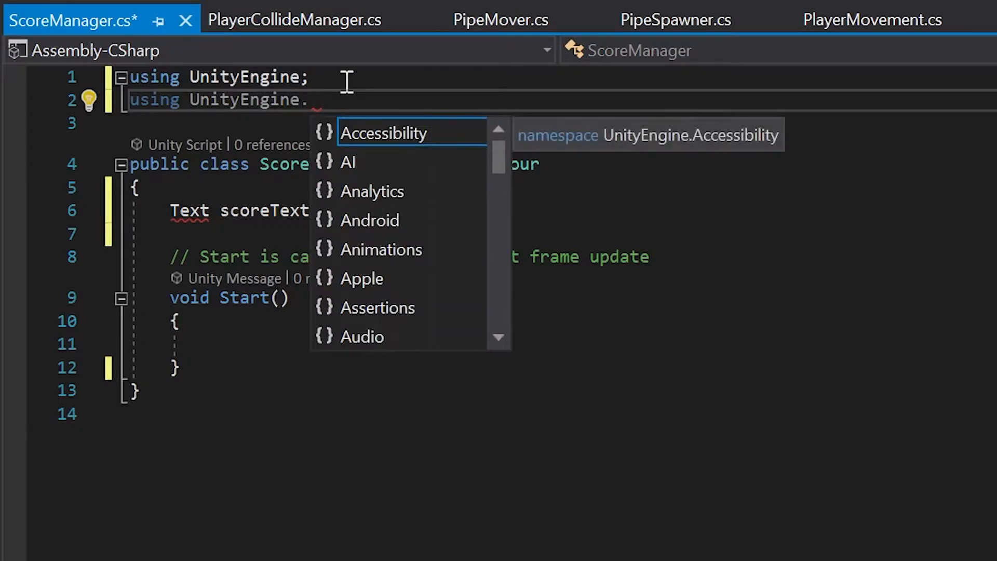
{"action": "type", "text": "UI;"}
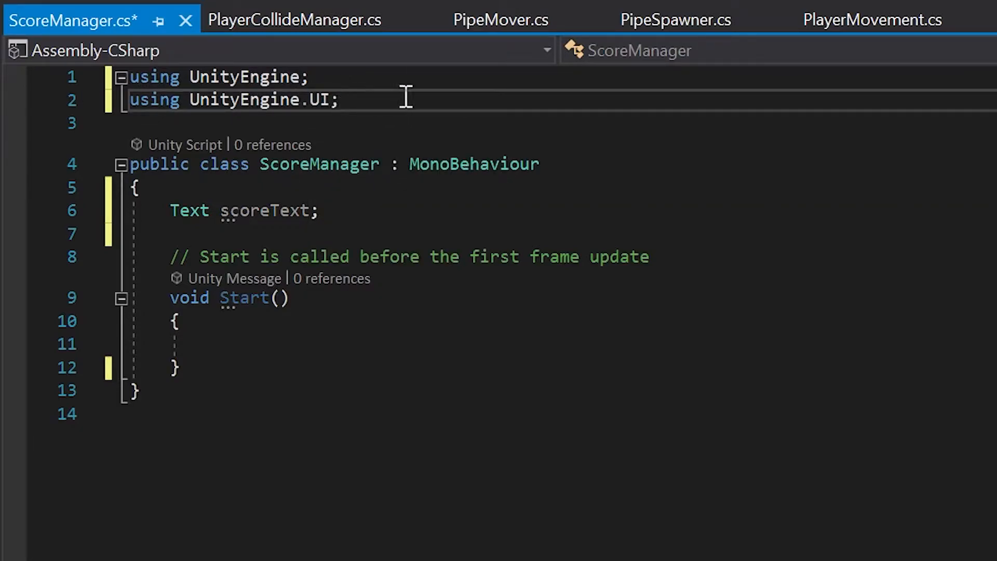
{"action": "mouse_move", "coordinate": [370, 119]}
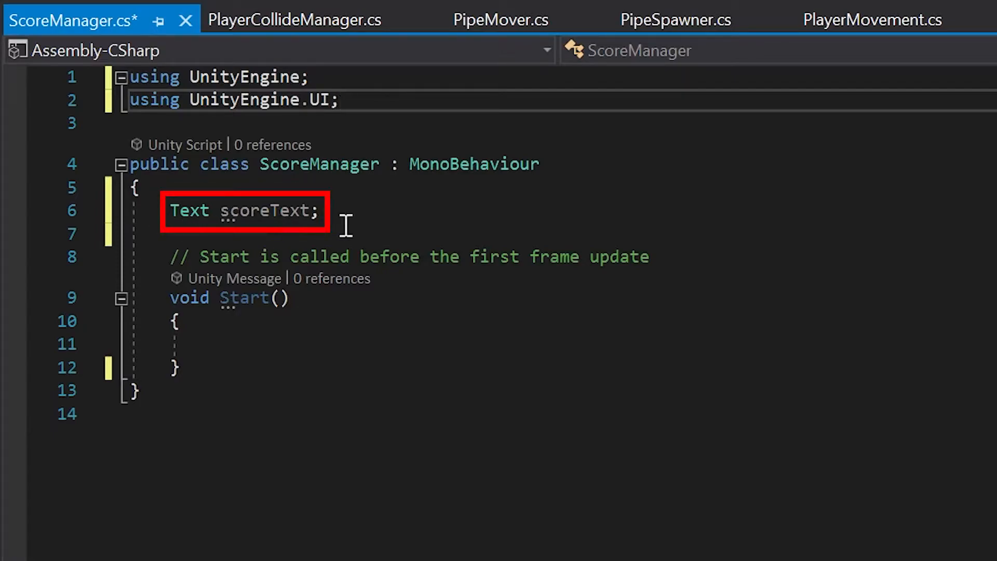
Step: In Start, assign scoreText = GetComponent<Text>()
{"action": "double_click", "coordinate": [264, 210]}
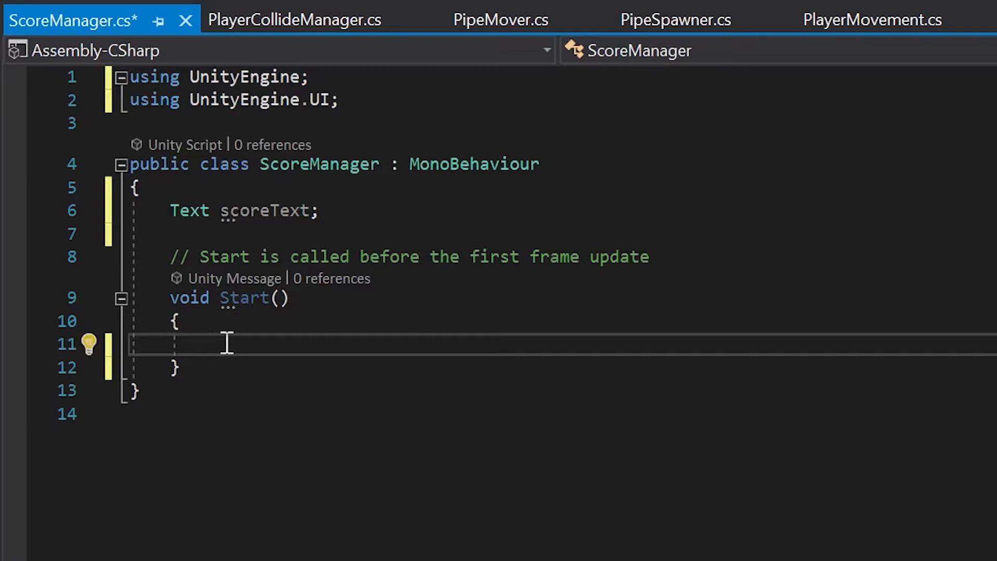
{"action": "type", "text": "scoreText"}
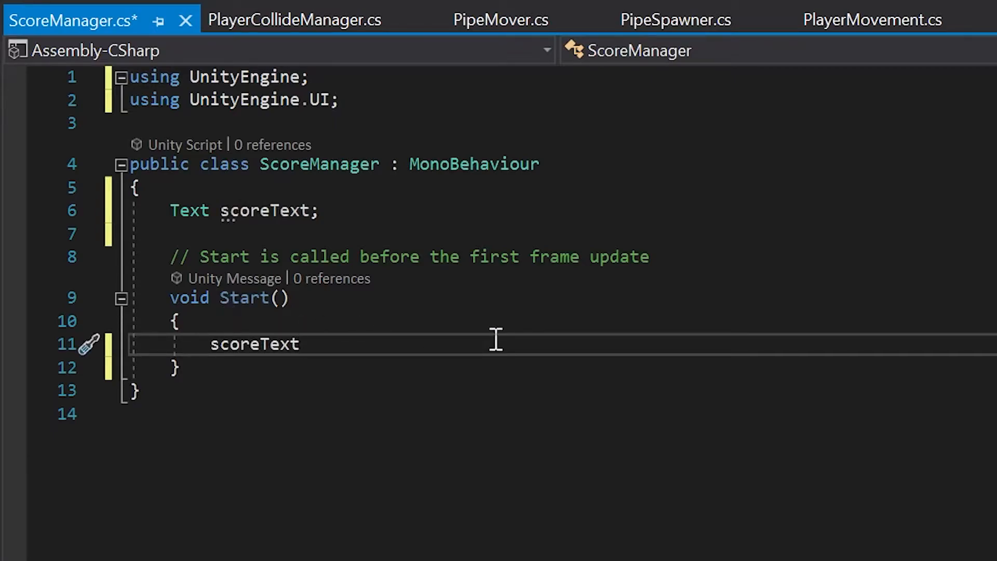
{"action": "double_click", "coordinate": [255, 344]}
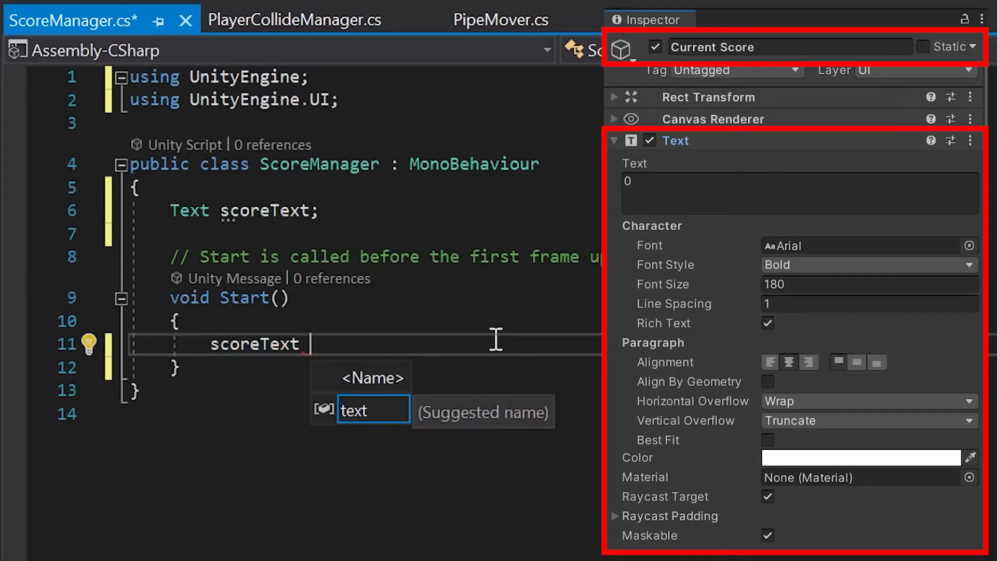
{"action": "type", "text": "= GetComp"}
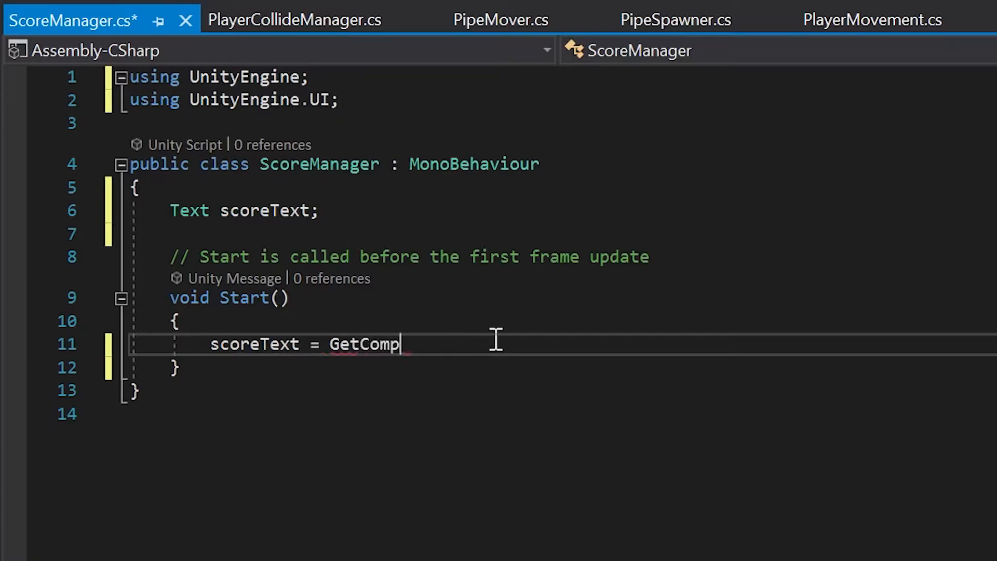
{"action": "type", "text": "onent<>"}
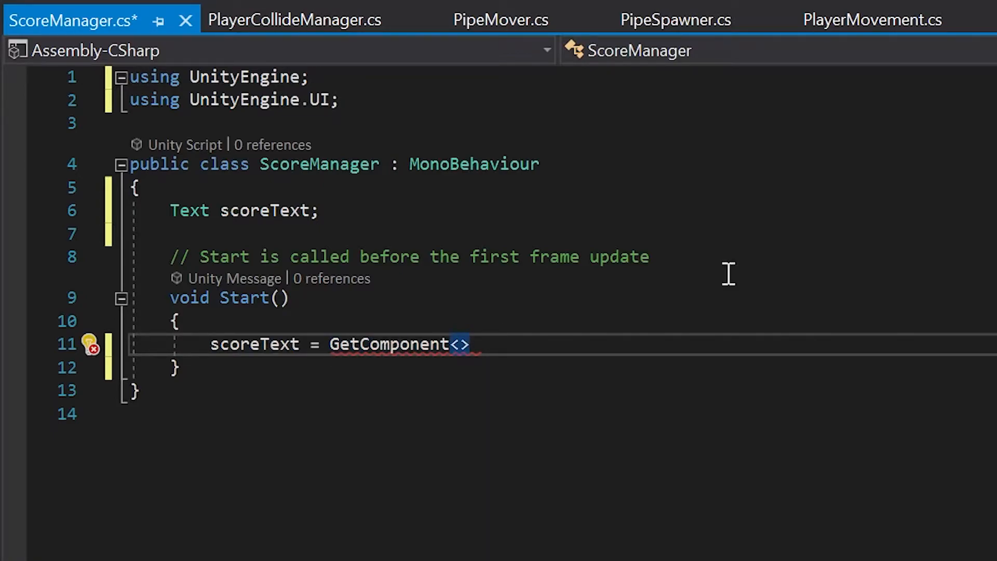
{"action": "type", "text": "();"}
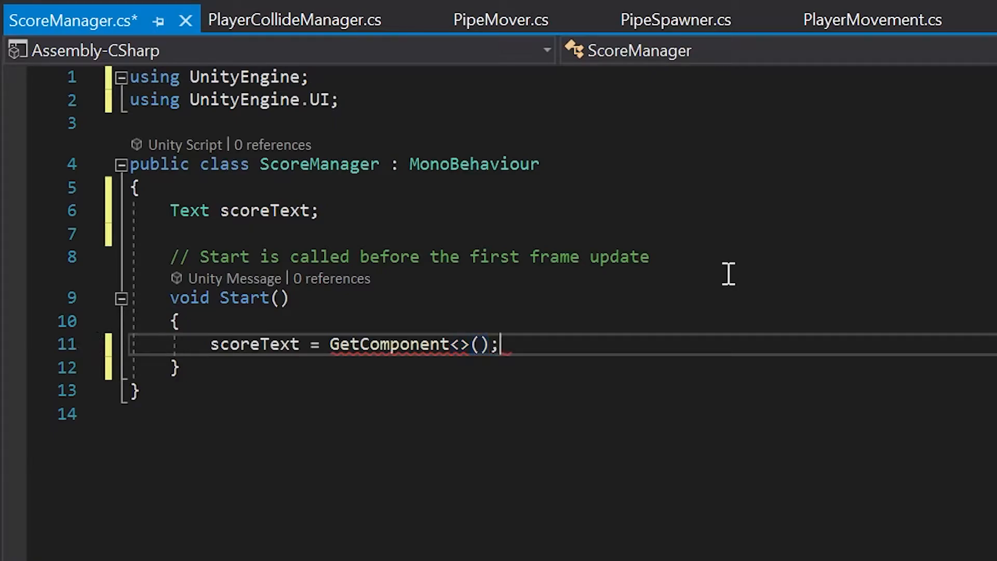
{"action": "mouse_move", "coordinate": [451, 330]}
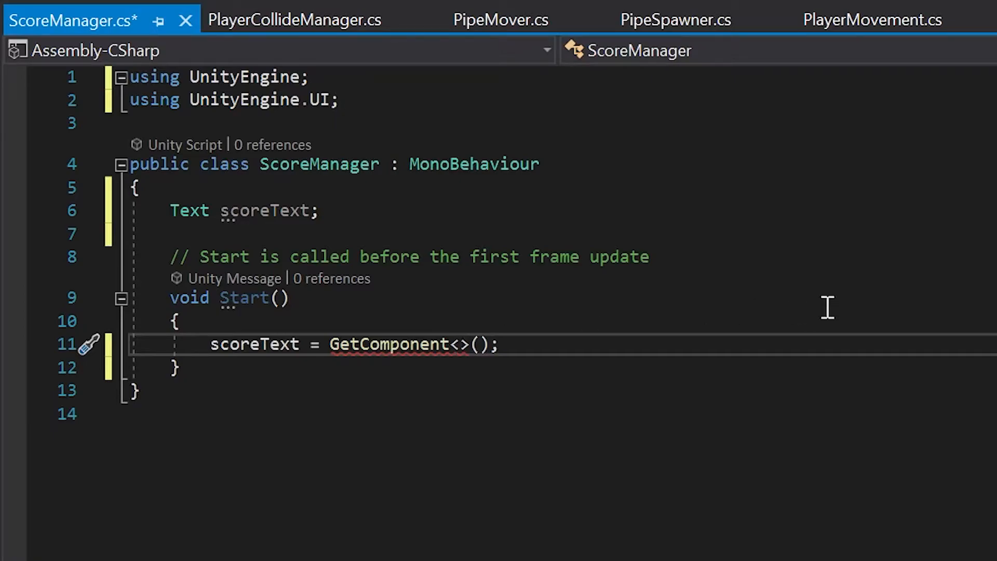
{"action": "type", "text": "Text"}
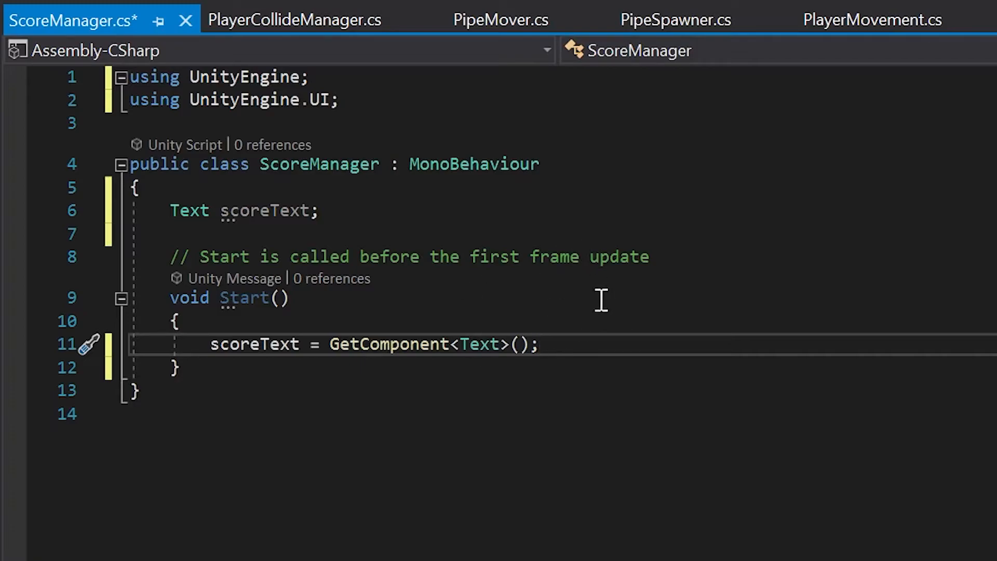
{"action": "mouse_move", "coordinate": [642, 327]}
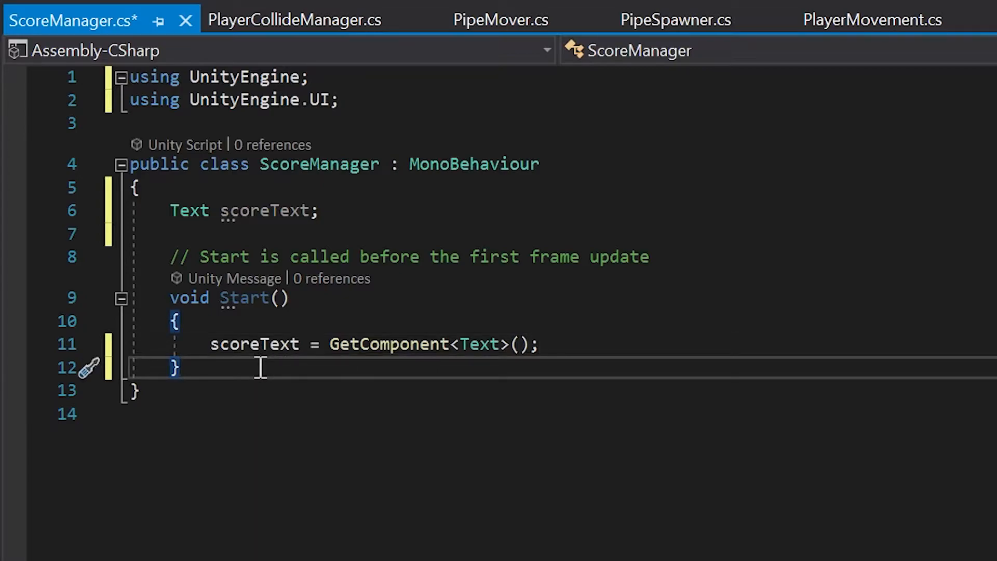
Step: Write an AddPoint method that sets scoreText.text to "AddPoint"
{"action": "key", "text": "Enter"}
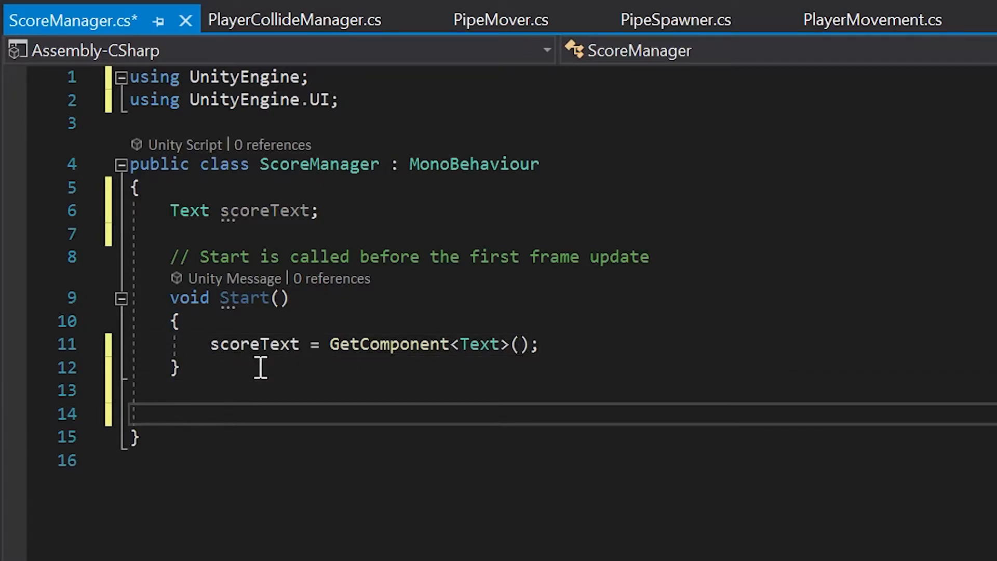
{"action": "type", "text": "void"}
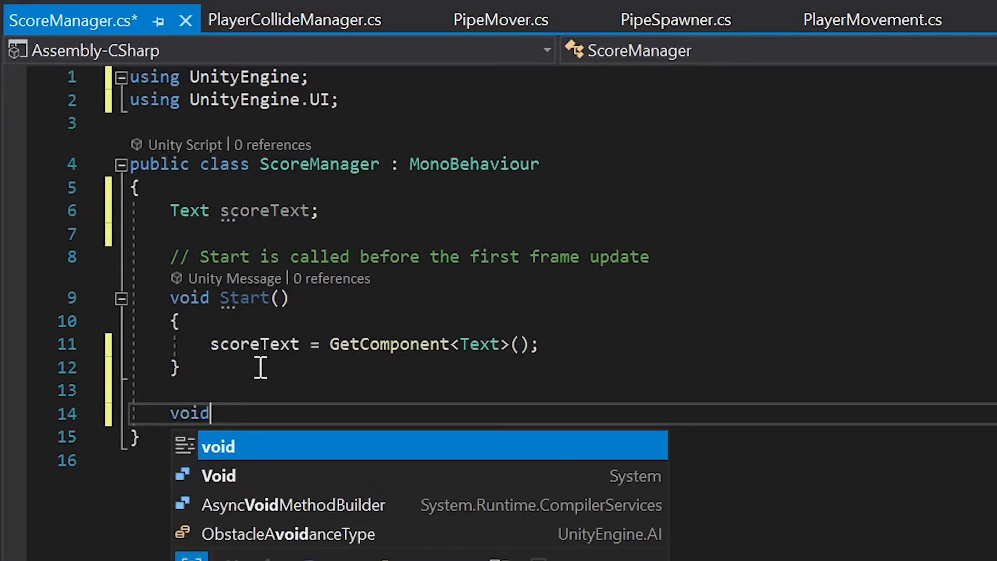
{"action": "type", "text": "AddPoi"}
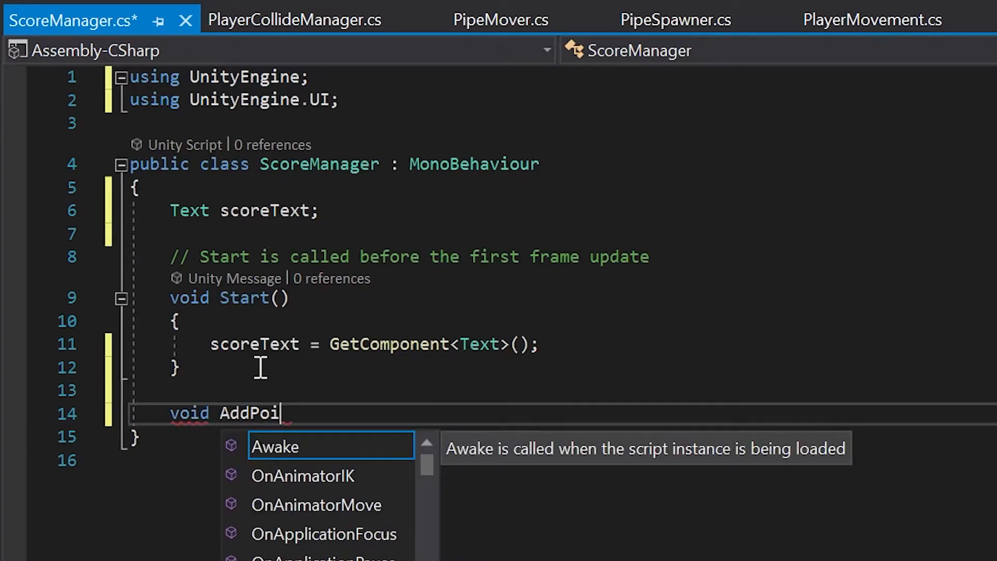
{"action": "type", "text": "nt()"}
{"action": "type", "text": "{"}
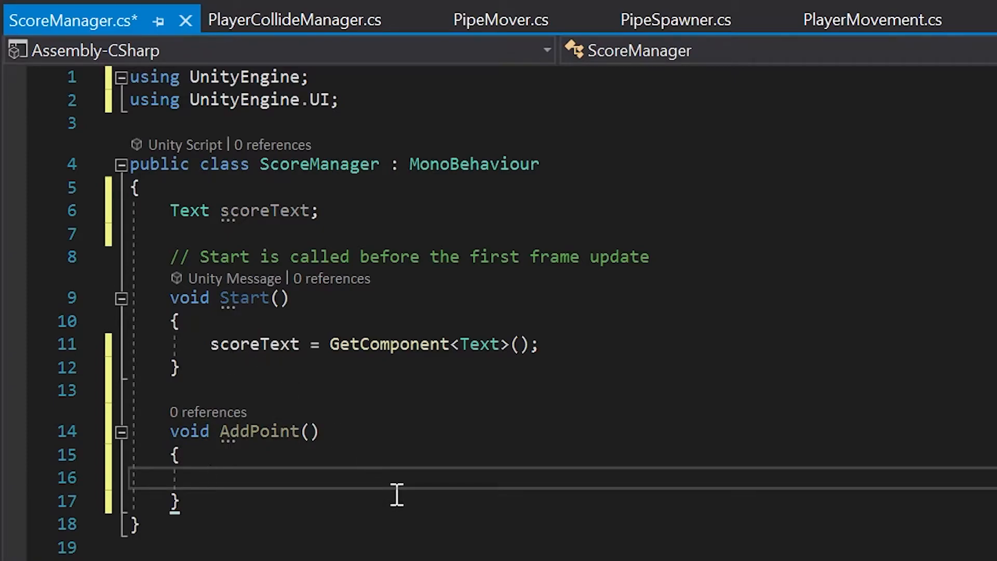
{"action": "left_click", "coordinate": [245, 344]}
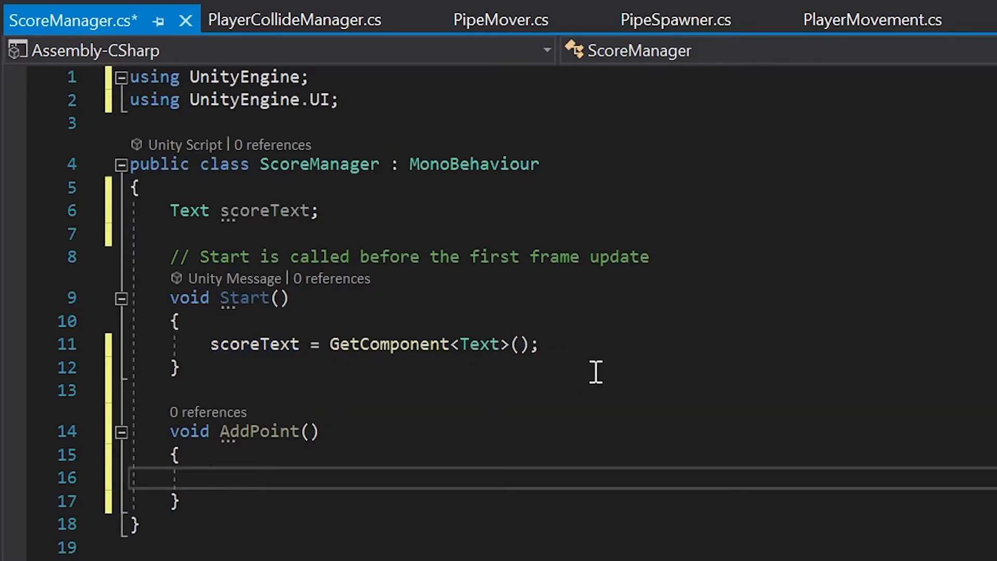
{"action": "type", "text": "scoreText"}
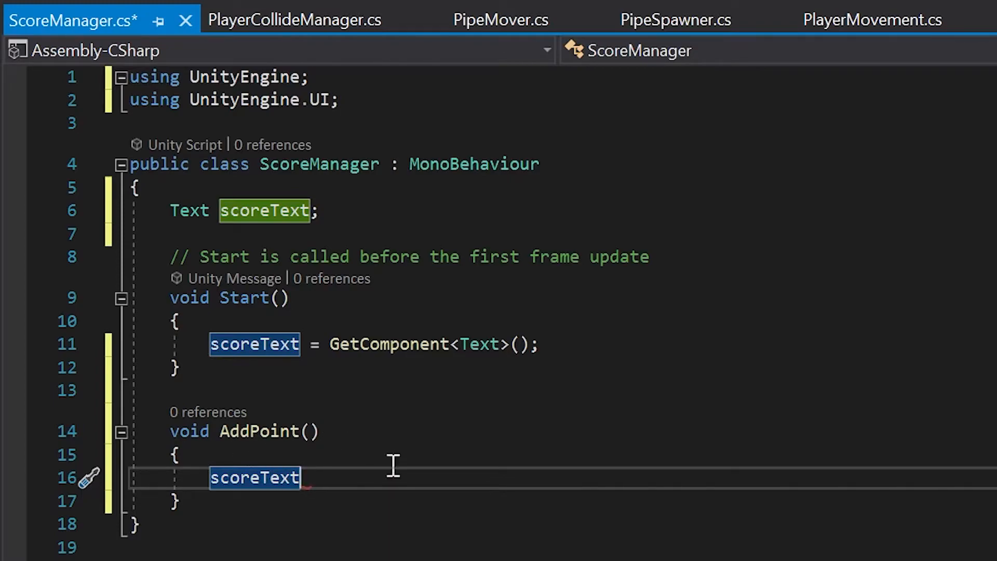
{"action": "type", "text": "."}
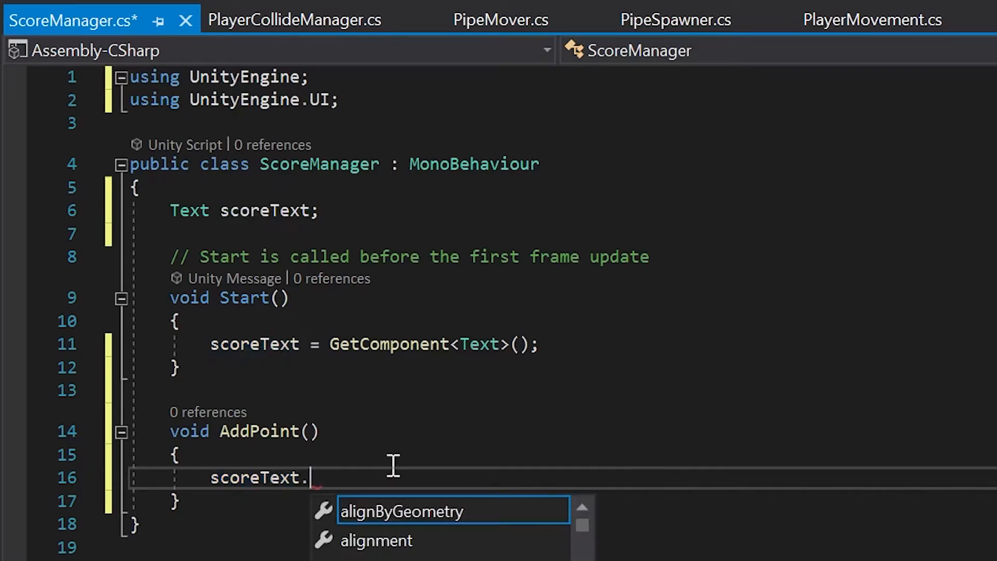
{"action": "type", "text": "text"}
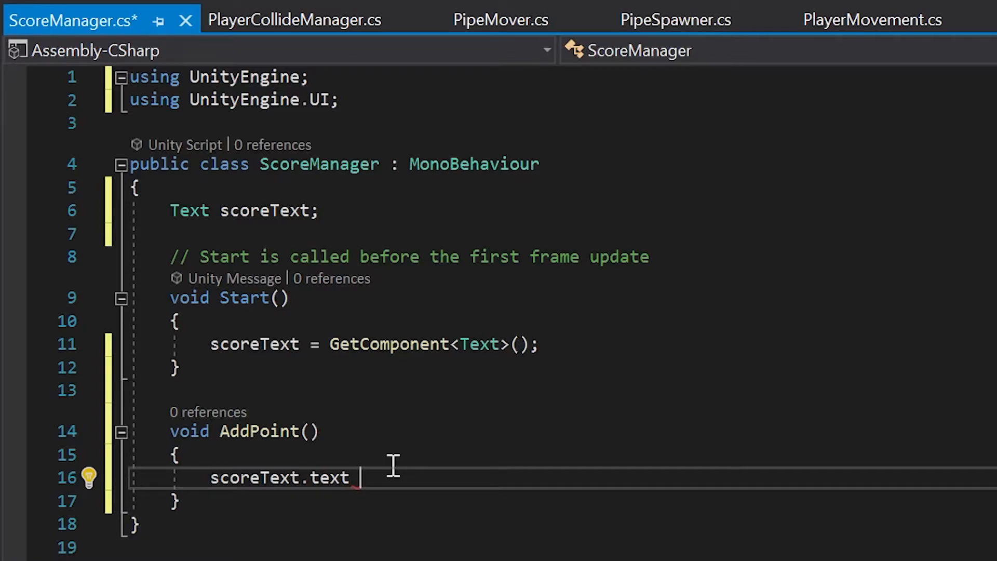
{"action": "type", "text": "="}
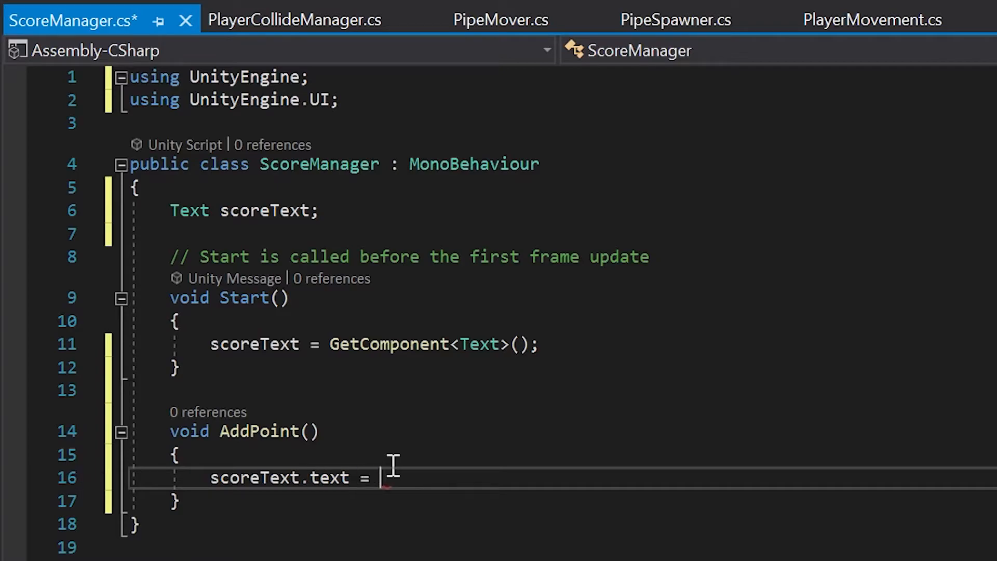
{"action": "type", "text": "\"AddPoint\";"}
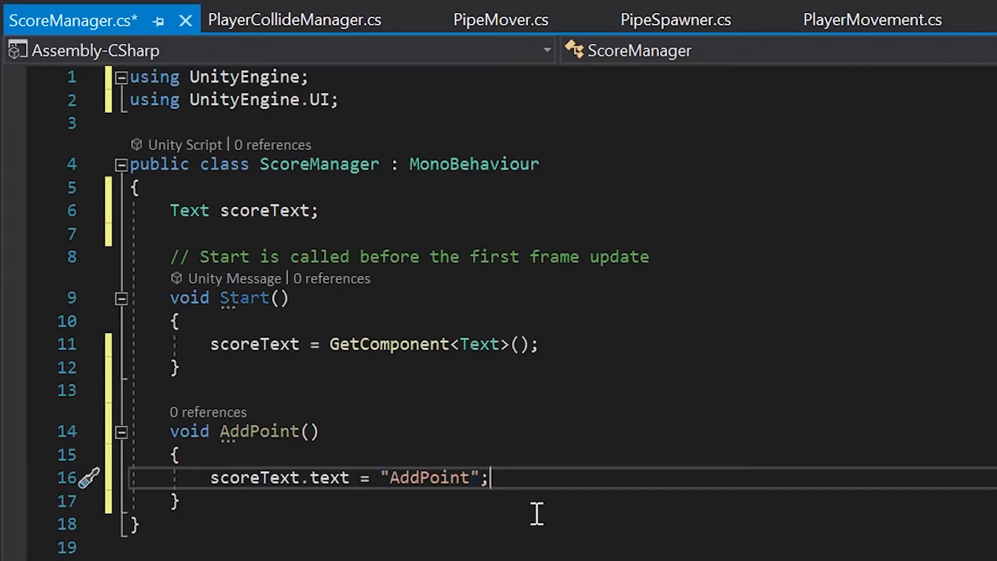
{"action": "mouse_move", "coordinate": [492, 444]}
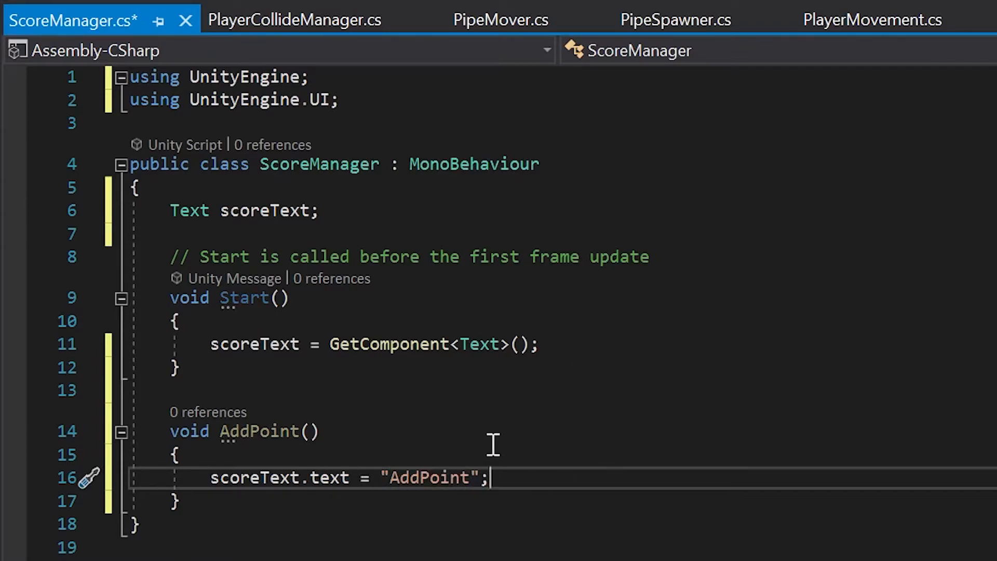
{"action": "mouse_move", "coordinate": [669, 396]}
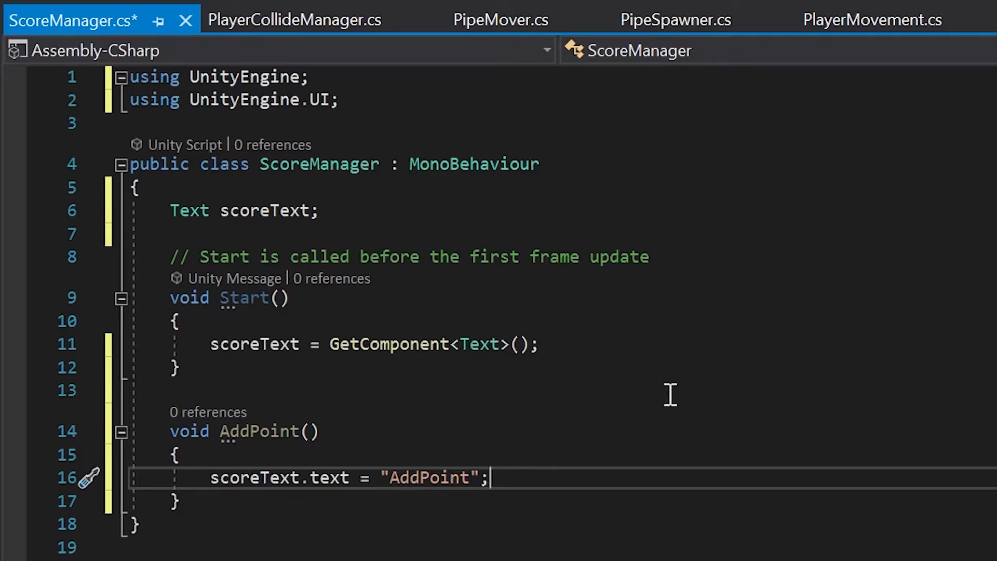
{"action": "mouse_move", "coordinate": [615, 436]}
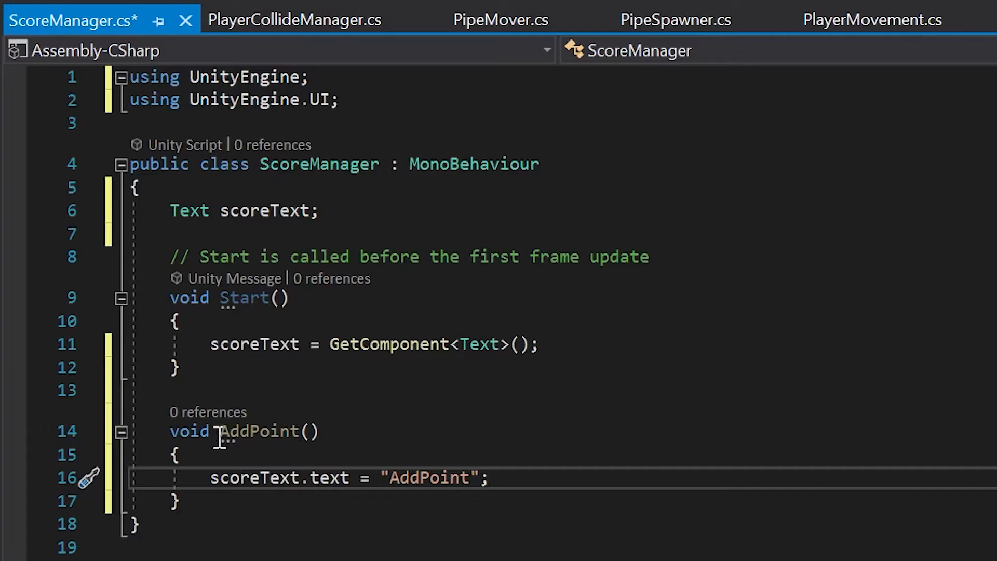
Step: Call AddPoint() from Start and save the script
{"action": "double_click", "coordinate": [259, 431]}
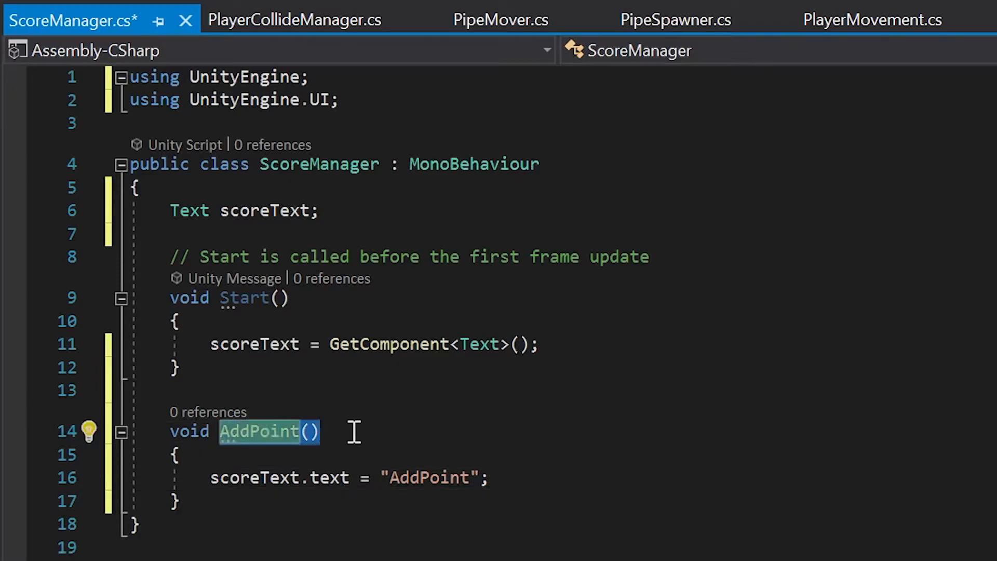
{"action": "type", "text": "AddPoint();"}
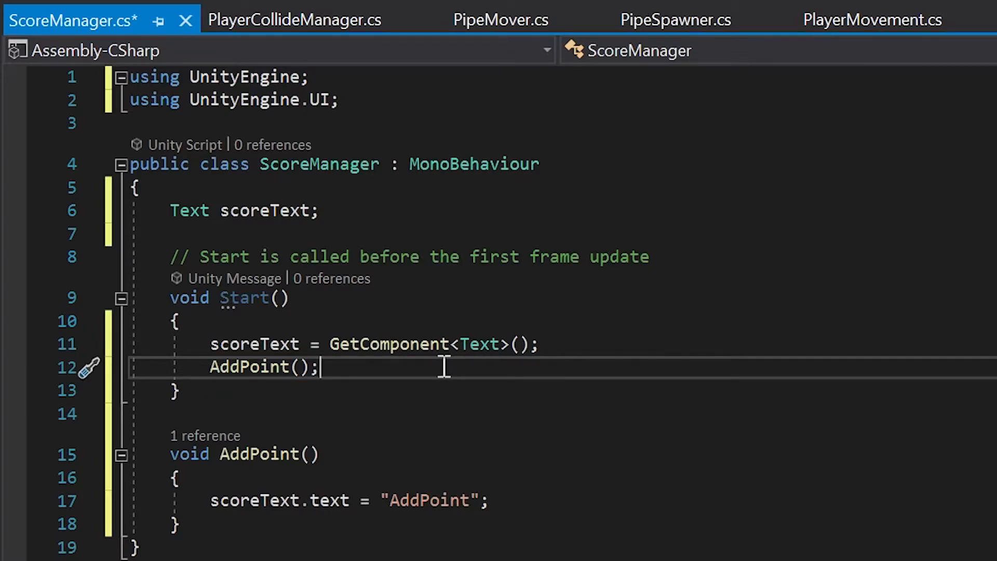
{"action": "key", "text": "Ctrl+S"}
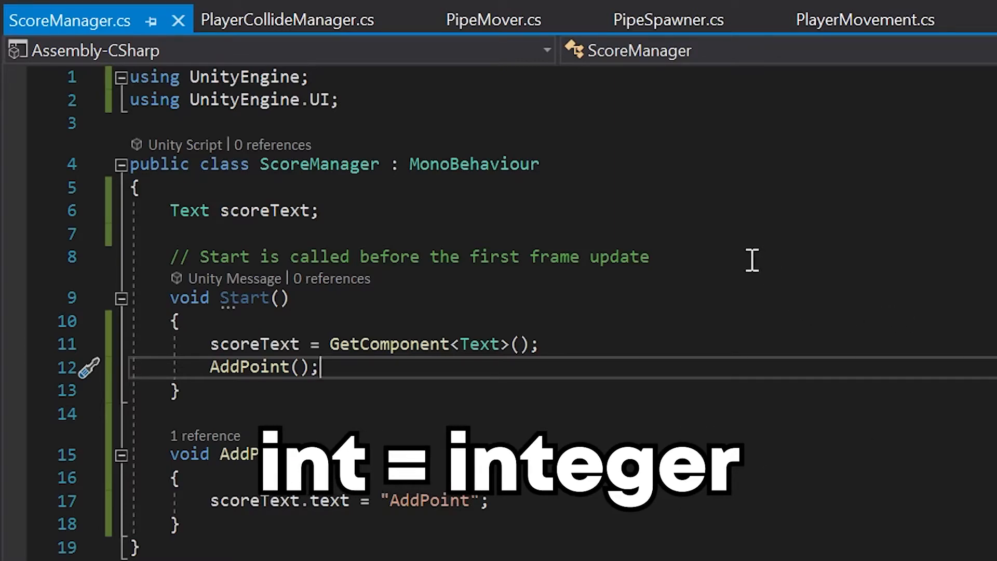
{"action": "left_click", "coordinate": [346, 209]}
{"action": "type", "text": "int"}
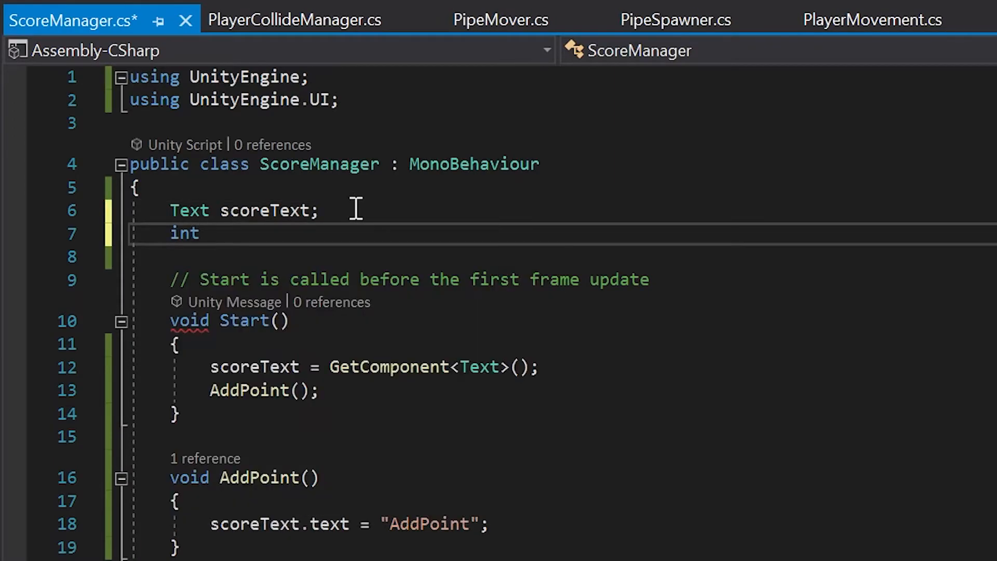
Step: Declare an int currentScore field and add currentScore++; as the first line of AddPoint
{"action": "type", "text": "currentScor"}
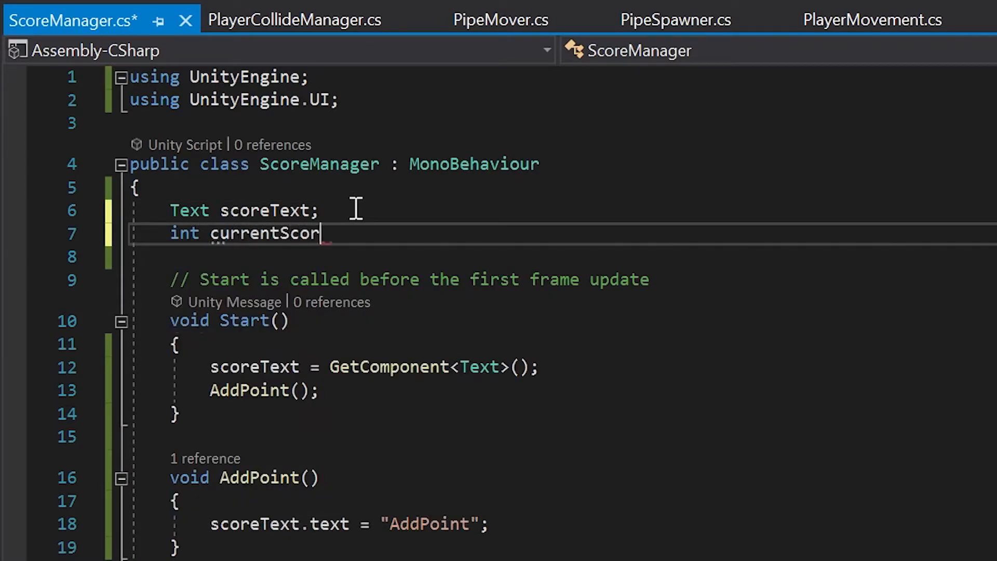
{"action": "type", "text": "e;"}
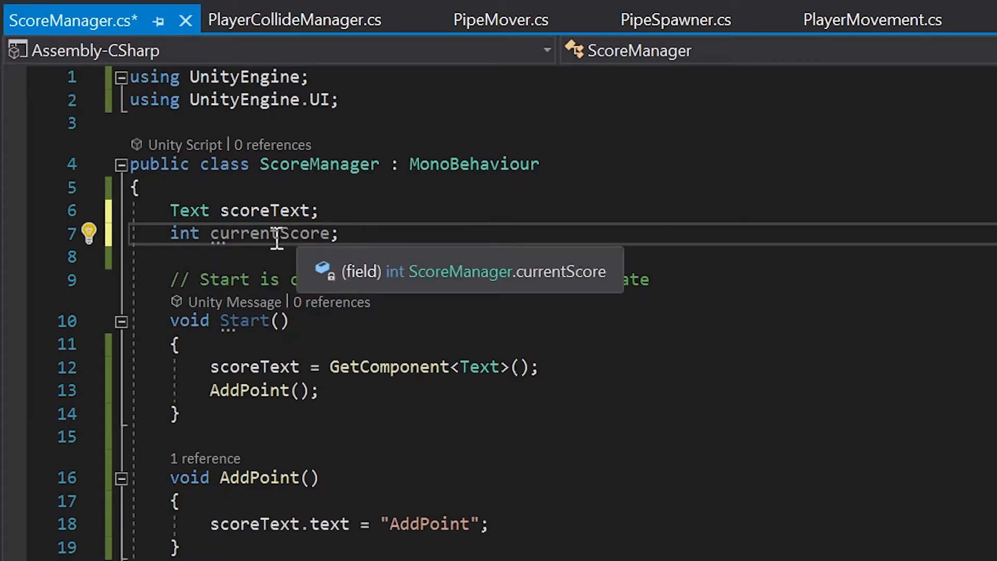
{"action": "double_click", "coordinate": [267, 233]}
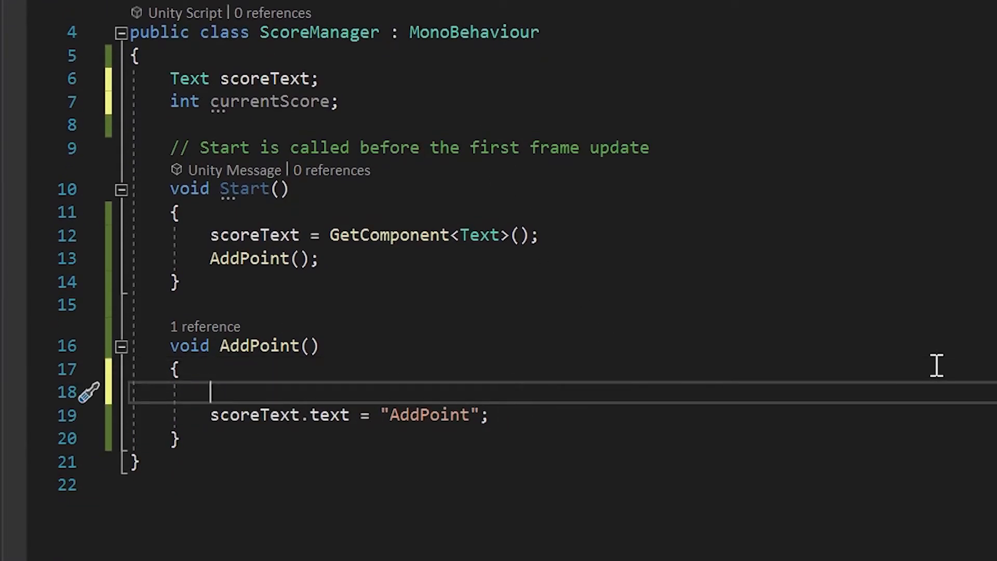
{"action": "type", "text": "currentScore"}
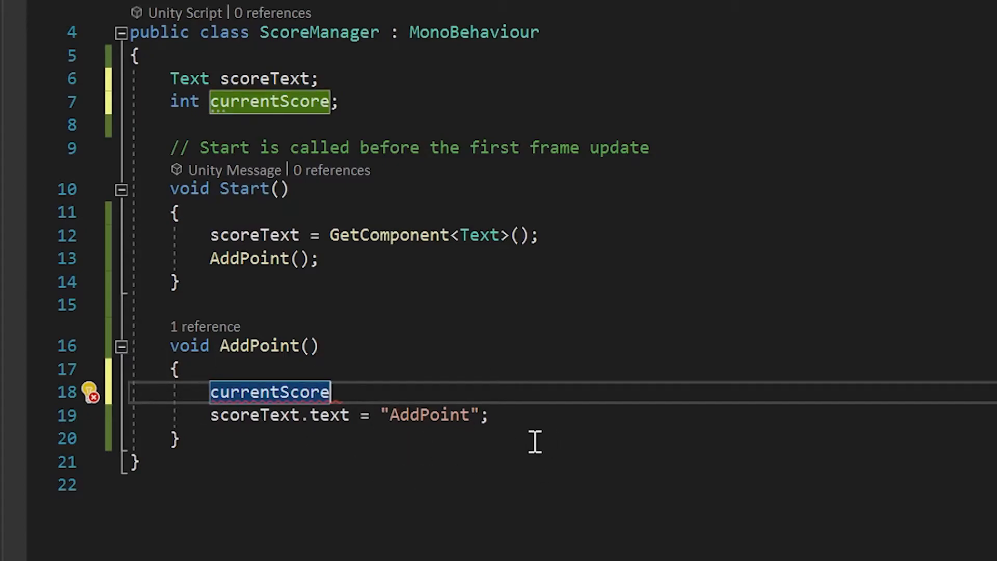
{"action": "mouse_move", "coordinate": [567, 469]}
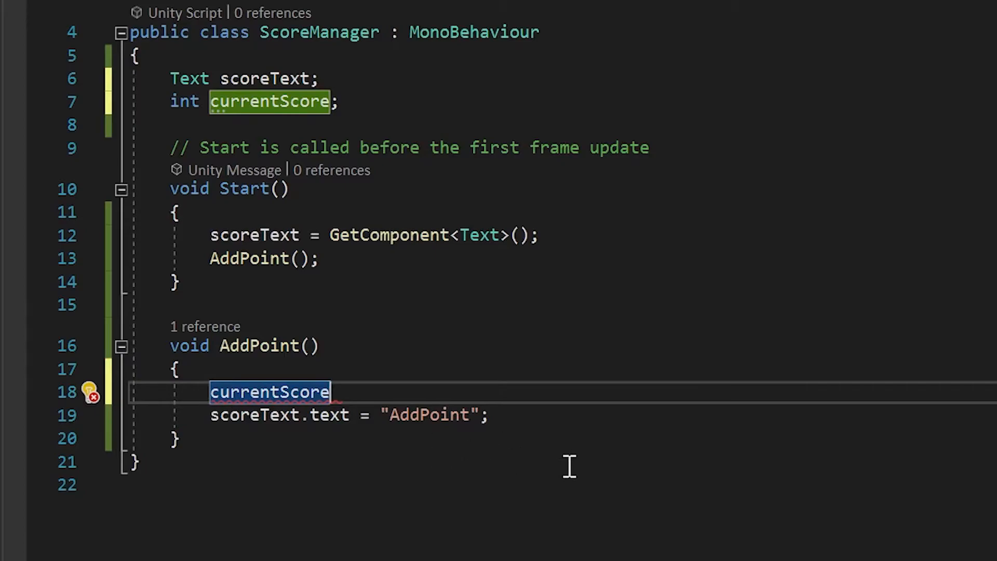
{"action": "mouse_move", "coordinate": [462, 448]}
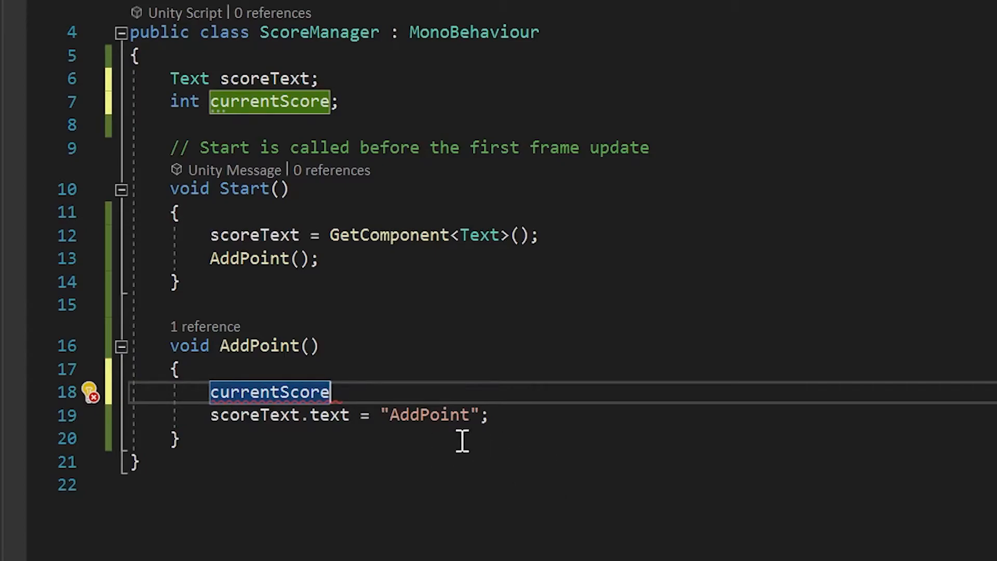
{"action": "mouse_move", "coordinate": [443, 474]}
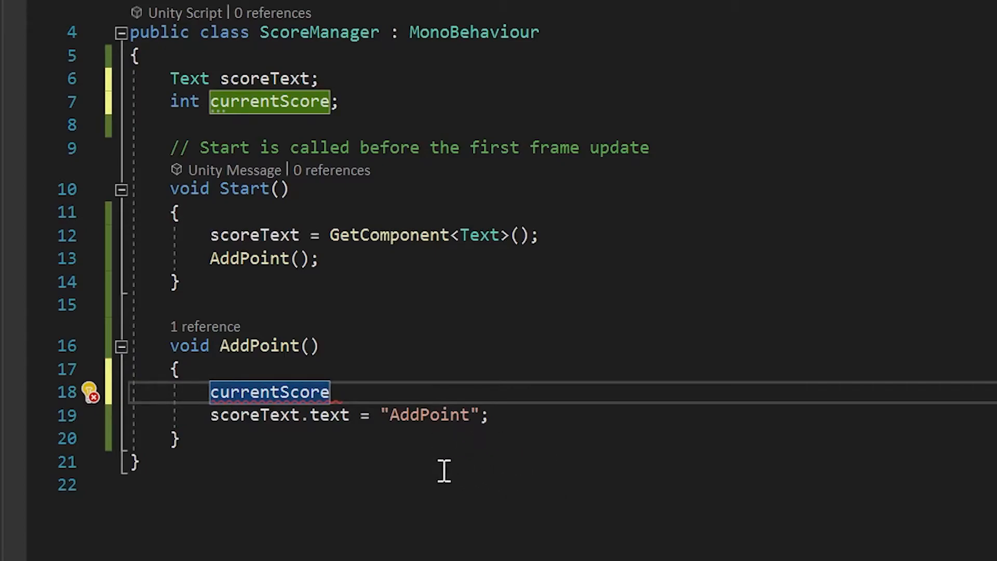
{"action": "mouse_move", "coordinate": [359, 403]}
{"action": "type", "text": "++;"}
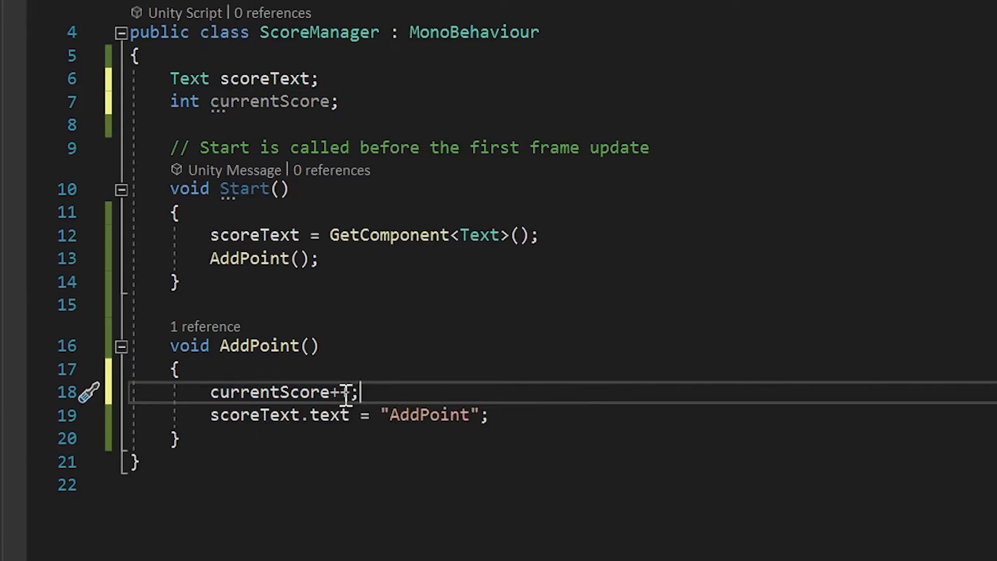
{"action": "type", "text": "+"}
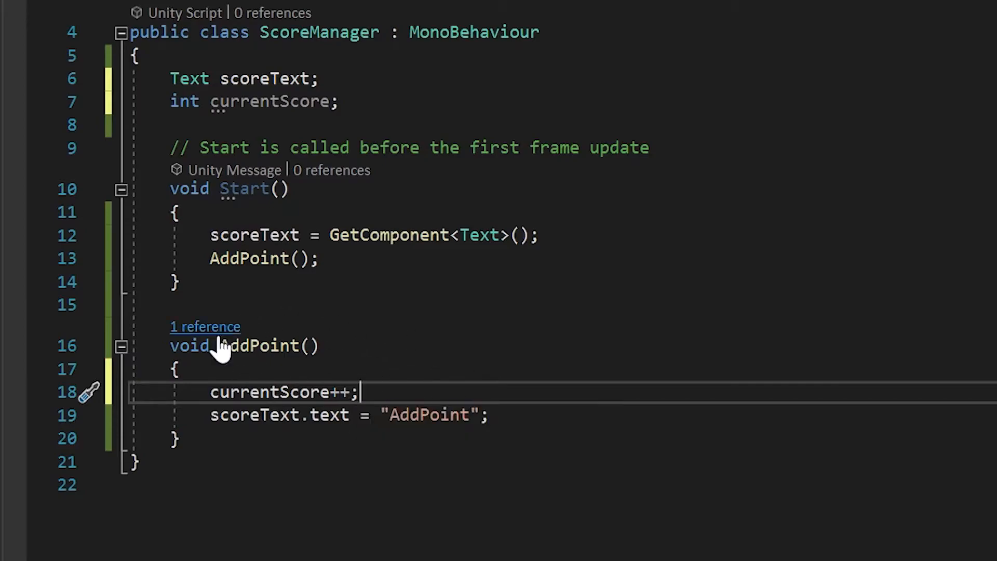
{"action": "mouse_move", "coordinate": [253, 389]}
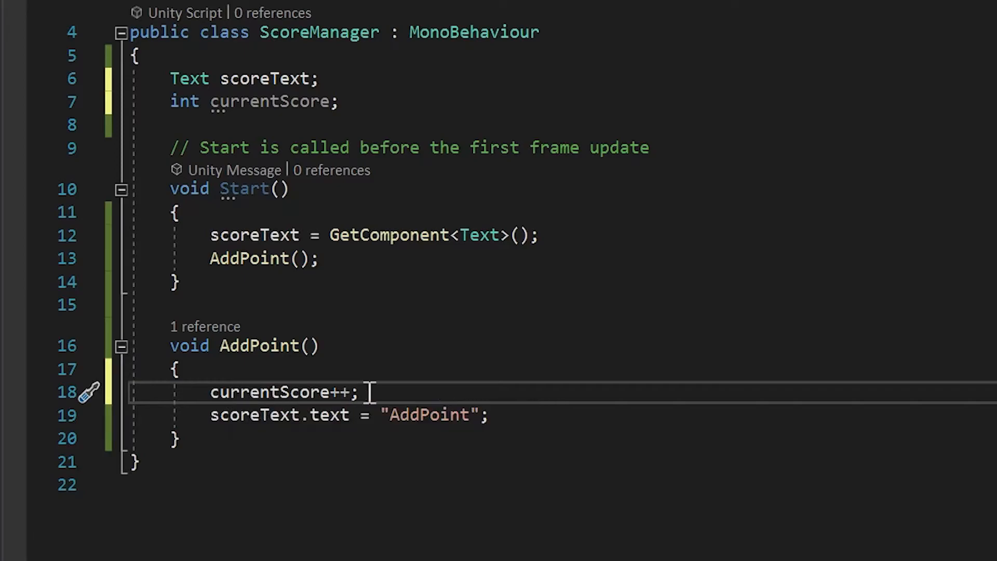
{"action": "mouse_move", "coordinate": [274, 444]}
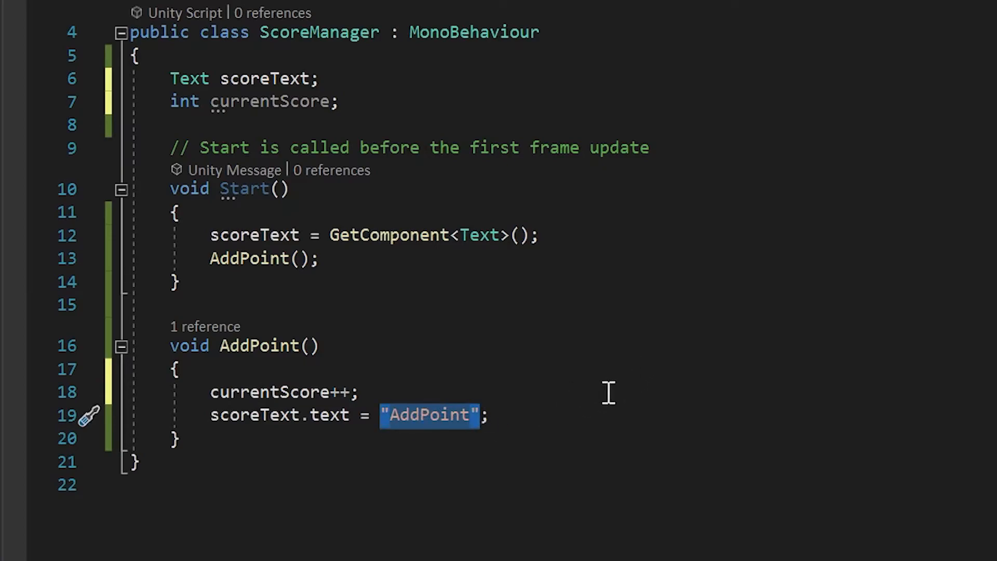
{"action": "mouse_move", "coordinate": [587, 402]}
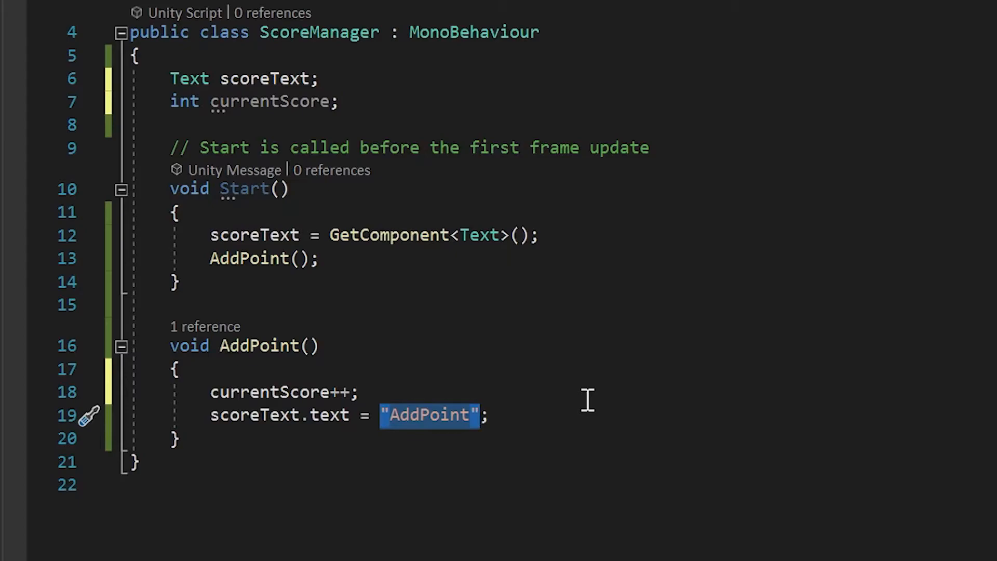
Step: Assign currentScore.ToString() to scoreText.text in AddPoint, replacing the "AddPoint" string
{"action": "type", "text": "currentScore"}
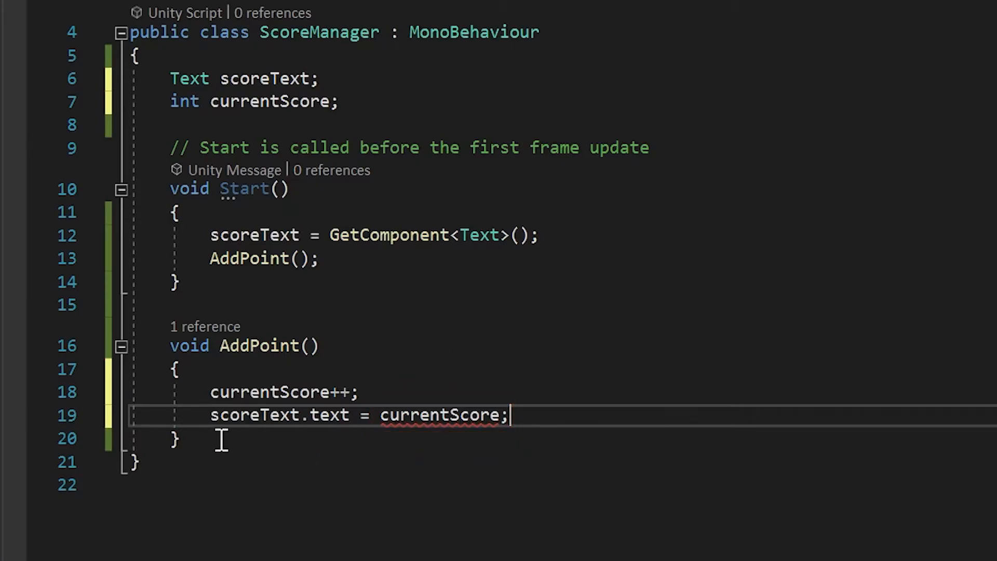
{"action": "mouse_move", "coordinate": [333, 424]}
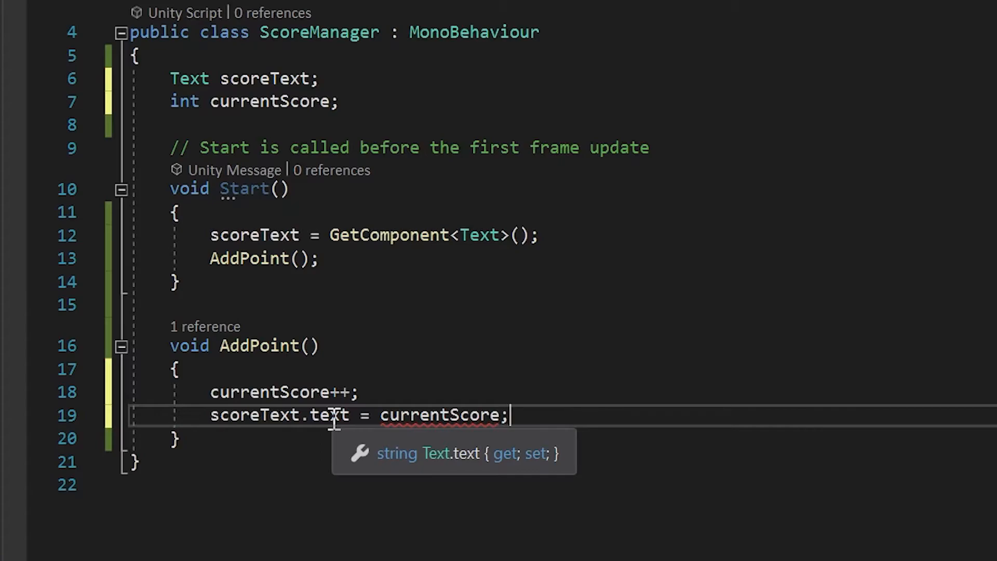
{"action": "type", "text": ".ToStri"}
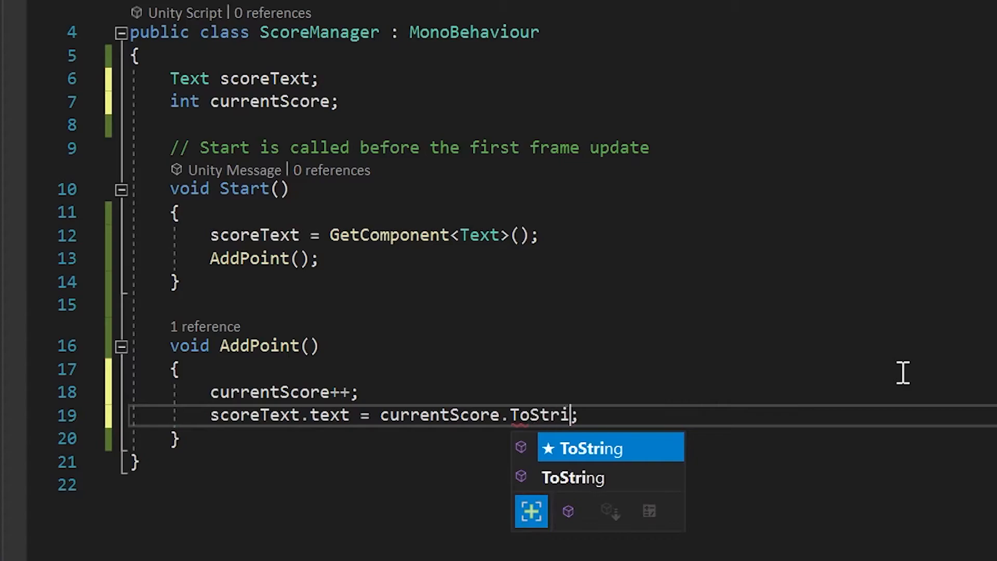
{"action": "key", "text": "Tab"}
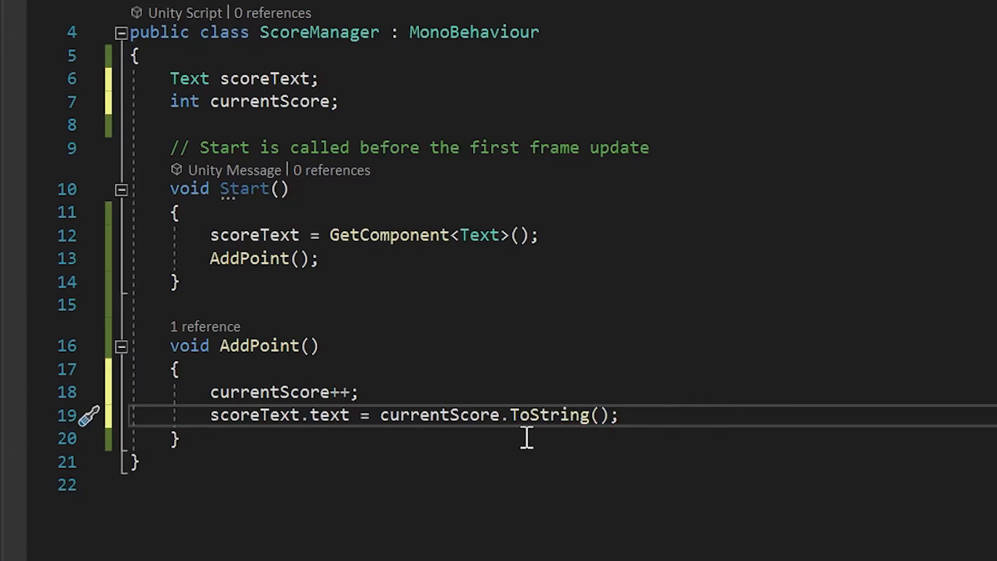
{"action": "mouse_move", "coordinate": [418, 449]}
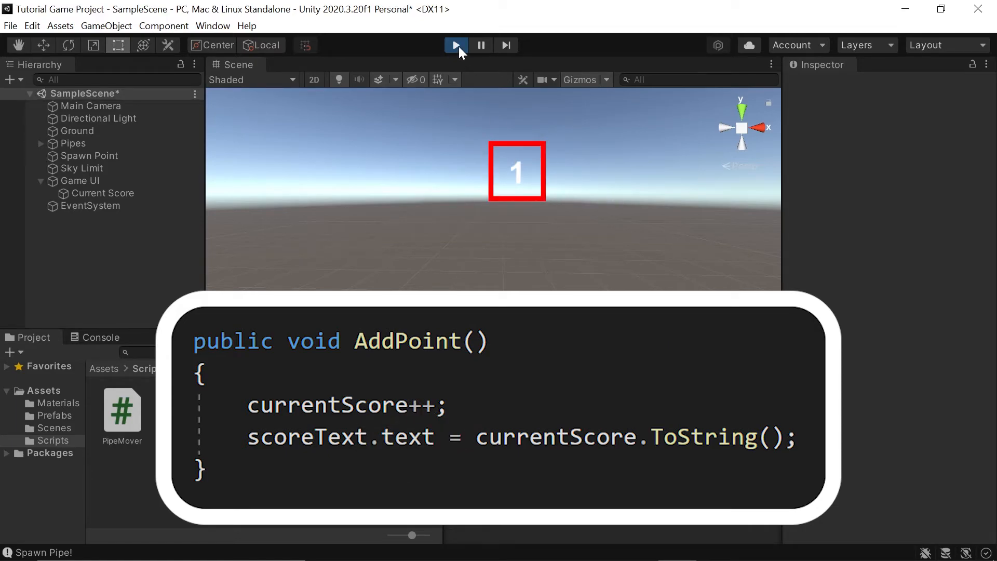
Step: Stop the play-mode test run after confirming the score showed 1
{"action": "left_click", "coordinate": [456, 45]}
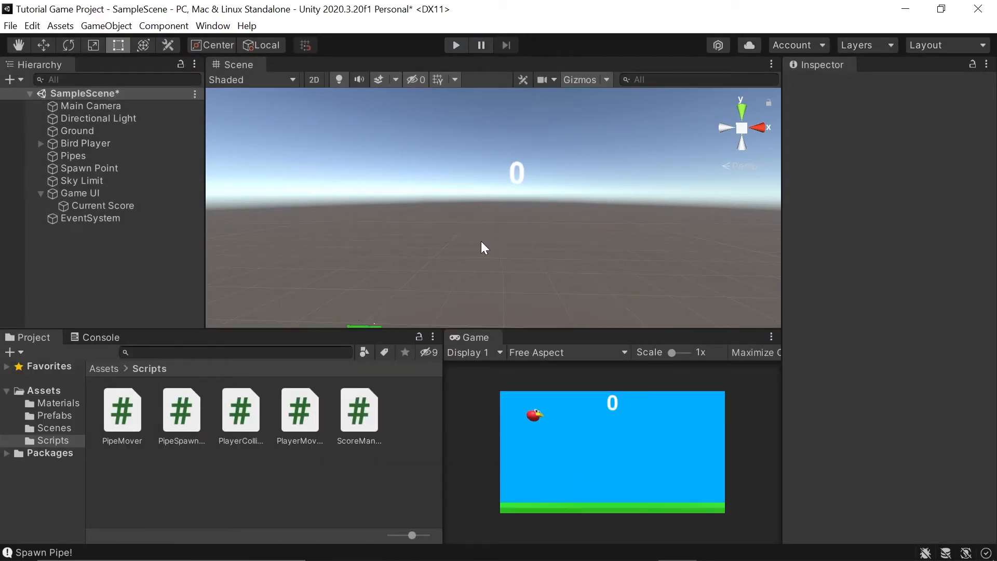
{"action": "mouse_move", "coordinate": [502, 212]}
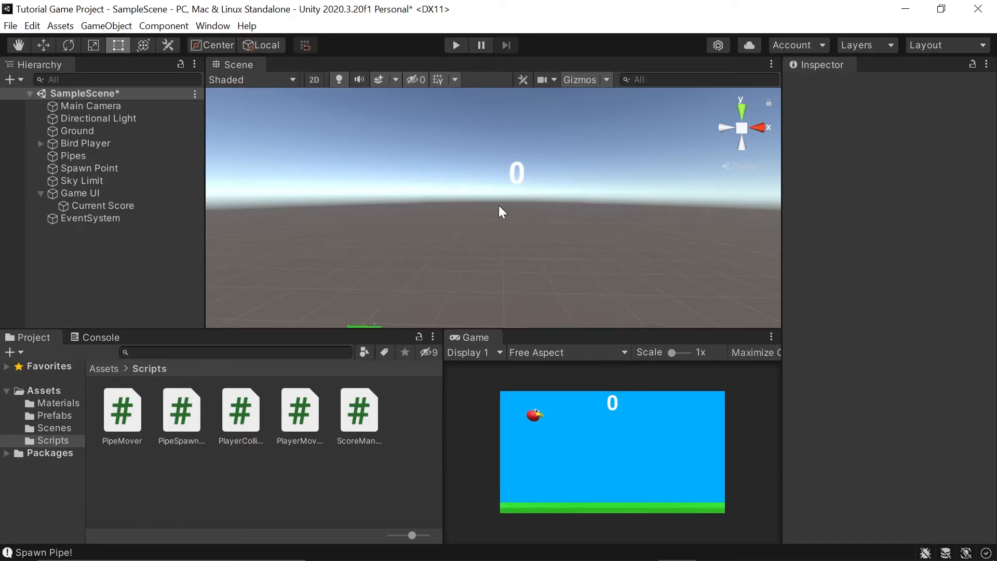
{"action": "mouse_move", "coordinate": [539, 212]}
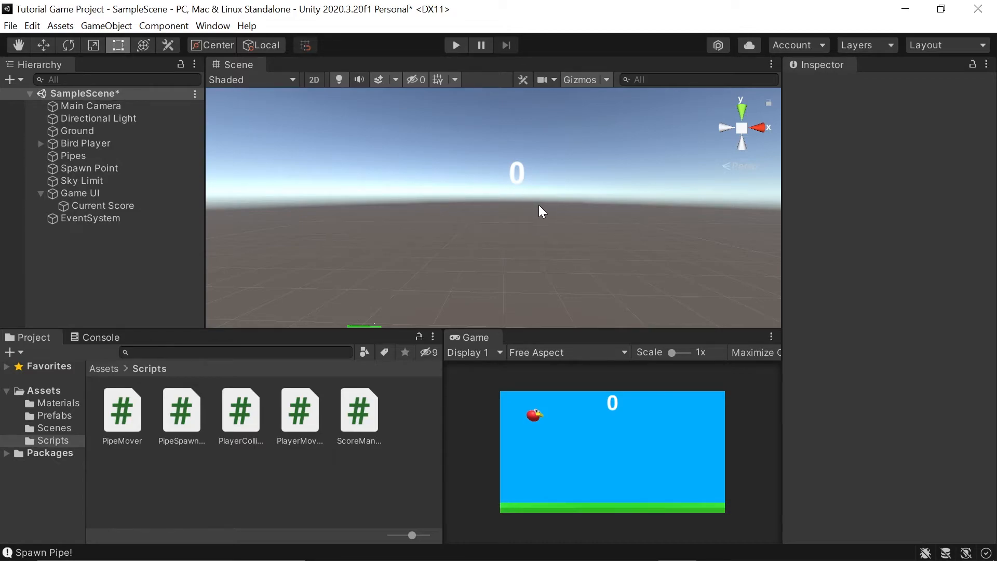
Step: Declare the AddPoint method public in ScoreManager.cs
{"action": "double_click", "coordinate": [359, 411]}
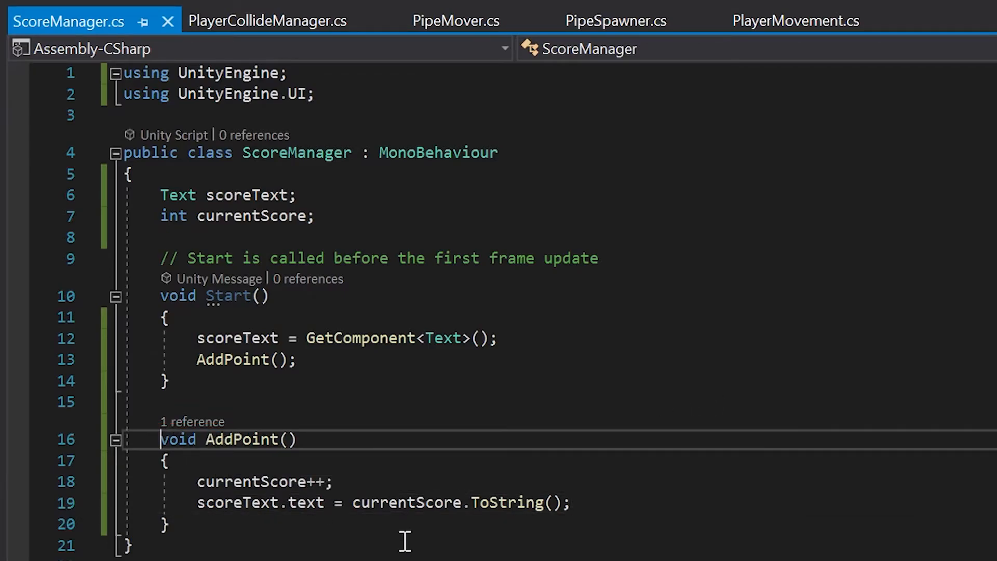
{"action": "type", "text": "public"}
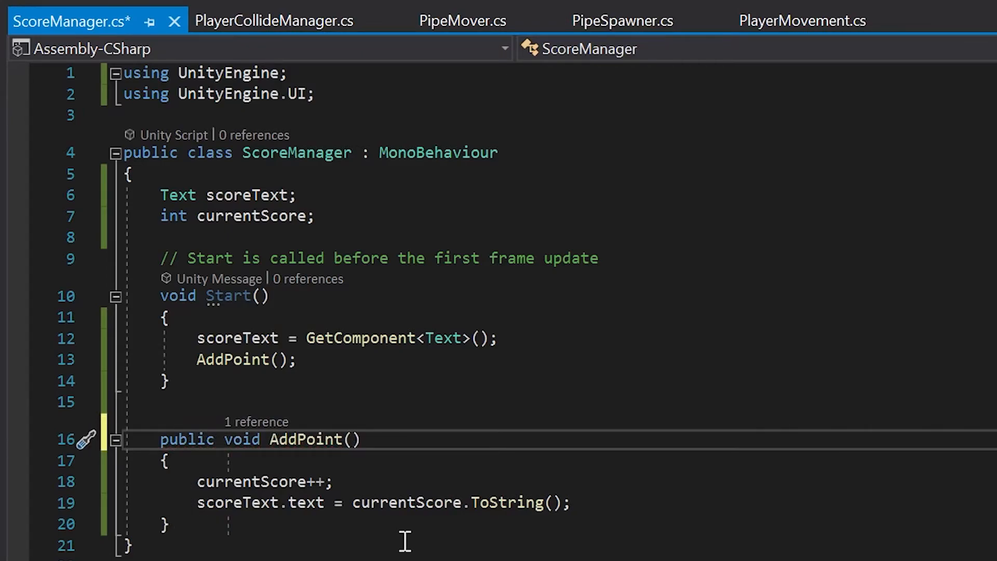
{"action": "mouse_move", "coordinate": [484, 503]}
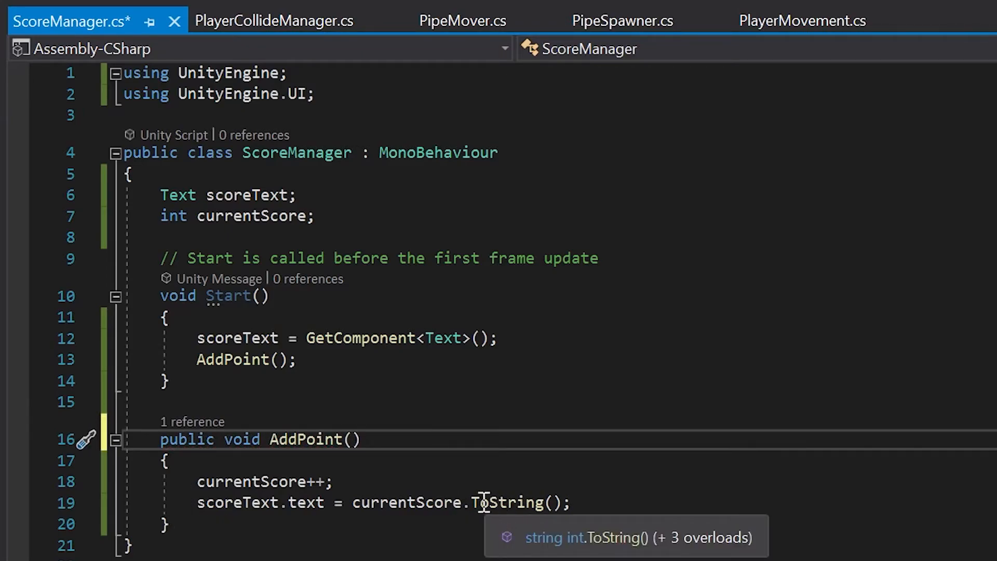
{"action": "mouse_move", "coordinate": [382, 506]}
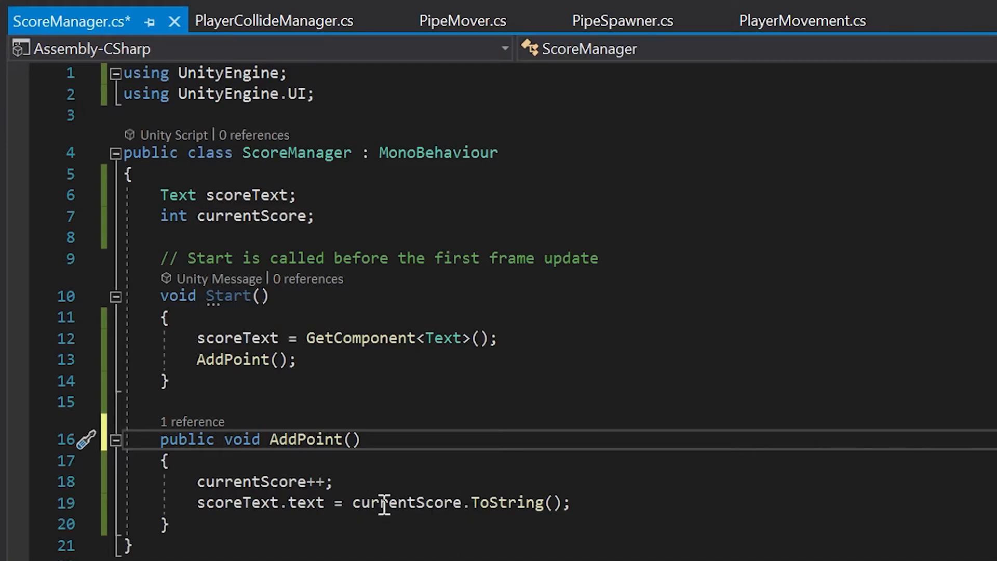
{"action": "mouse_move", "coordinate": [393, 499]}
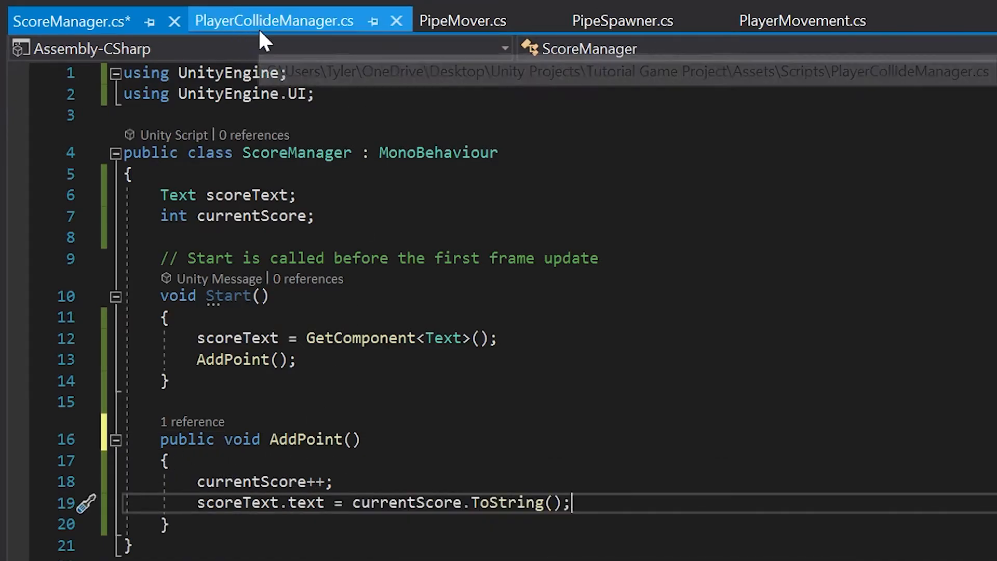
Step: Add a serialized ScoreManager scoreManager field at the top of PlayerCollideManager
{"action": "left_click", "coordinate": [272, 21]}
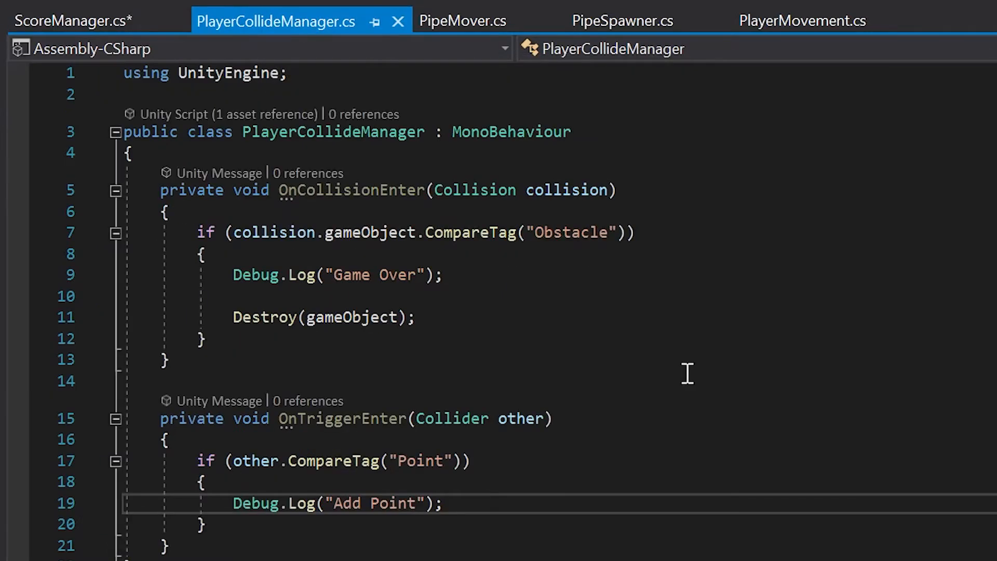
{"action": "mouse_move", "coordinate": [548, 302]}
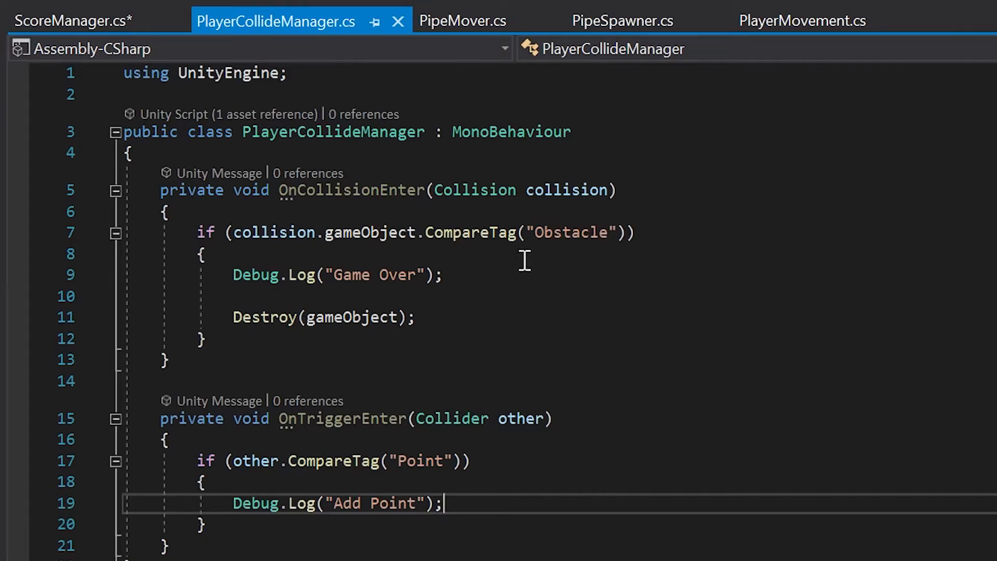
{"action": "mouse_move", "coordinate": [457, 275]}
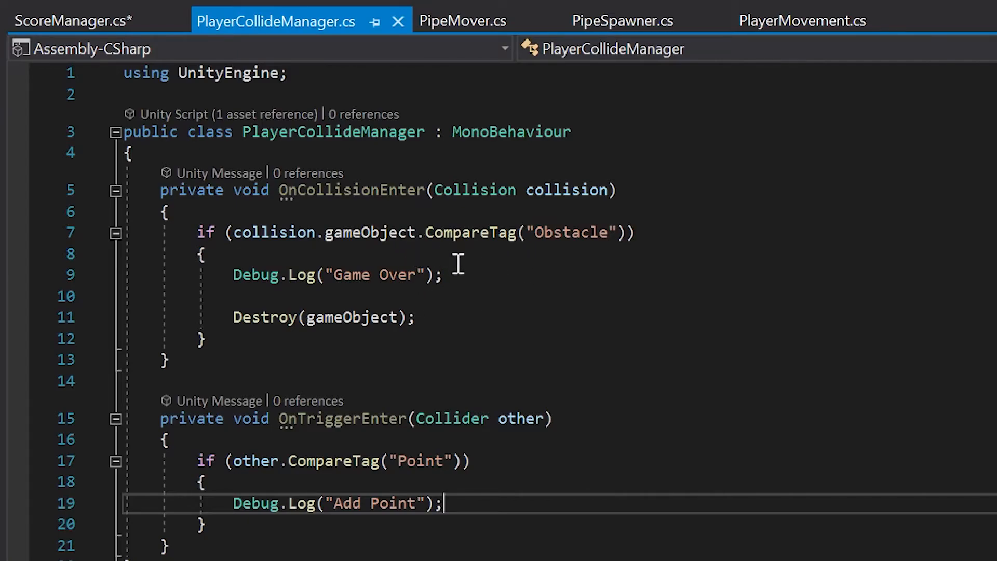
{"action": "mouse_move", "coordinate": [307, 191]}
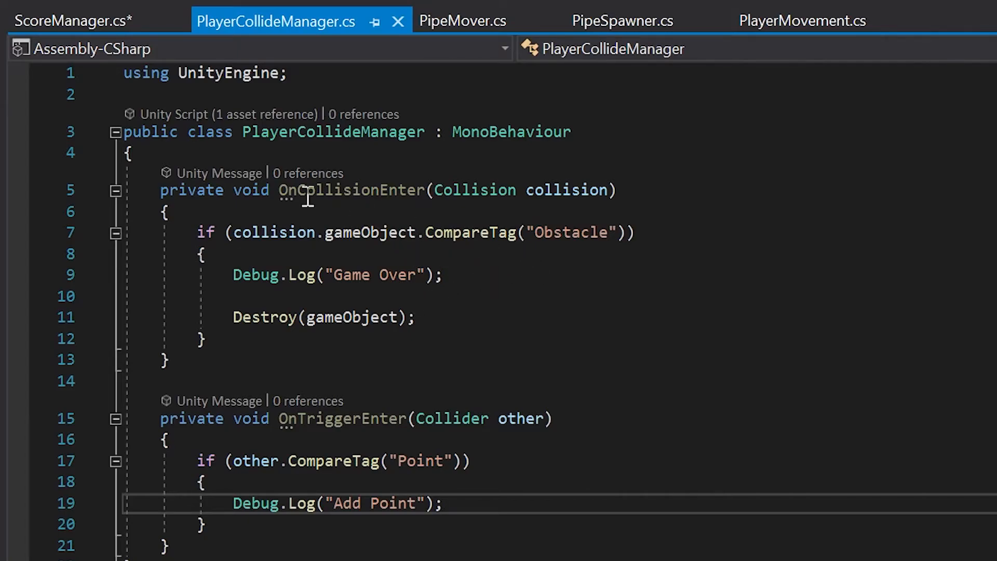
{"action": "left_click", "coordinate": [135, 154]}
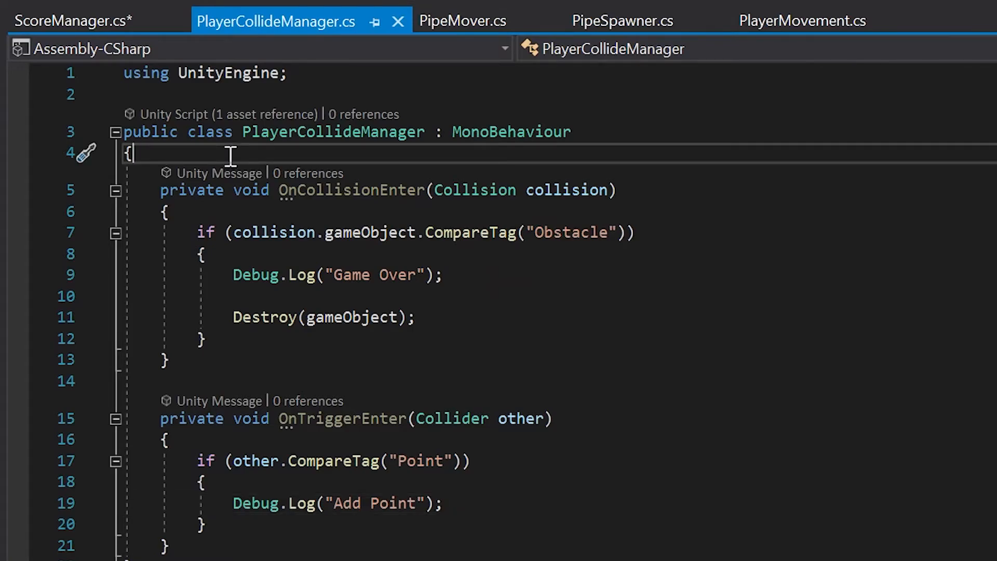
{"action": "type", "text": "ScoreManager scoreManager;"}
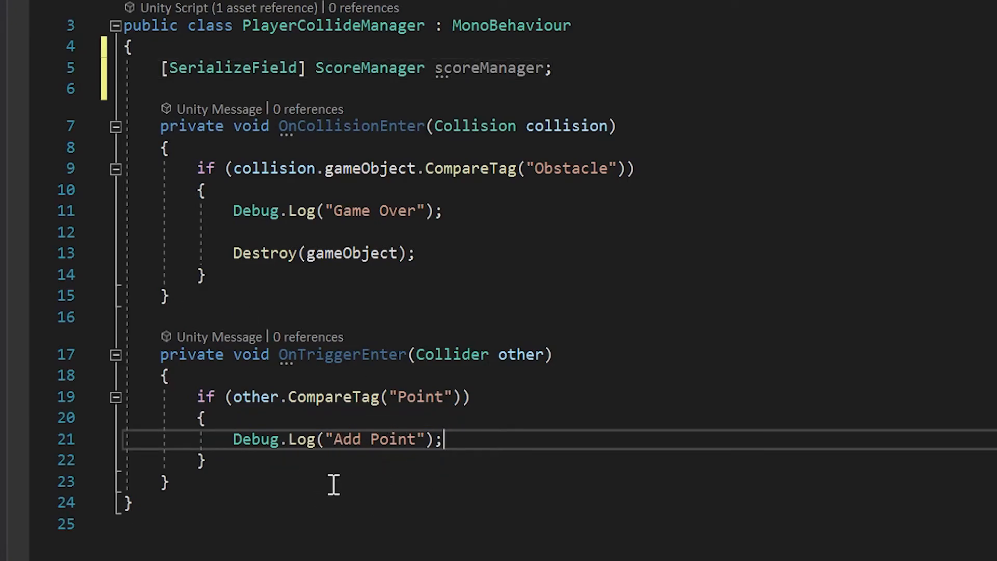
{"action": "double_click", "coordinate": [488, 67]}
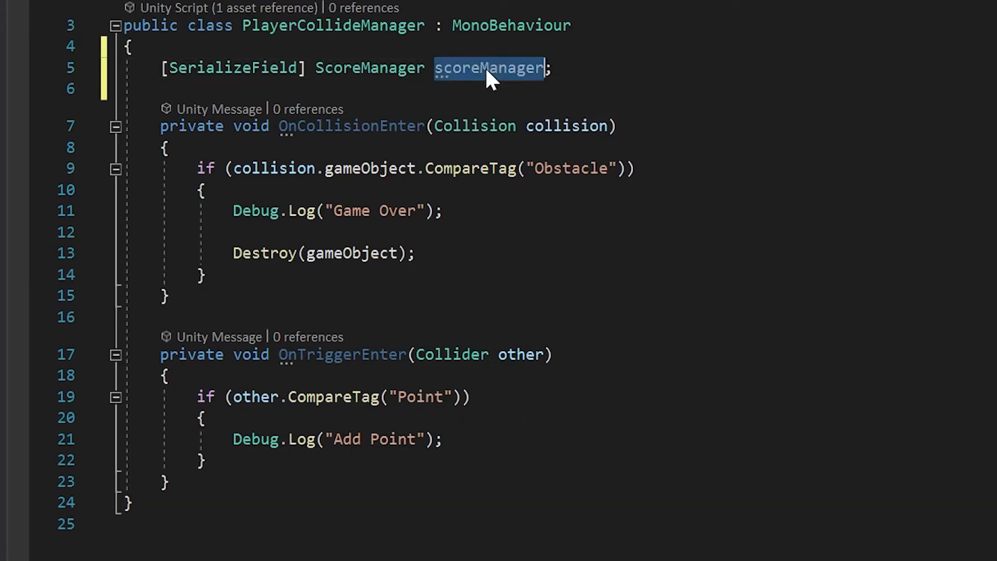
{"action": "mouse_move", "coordinate": [485, 77]}
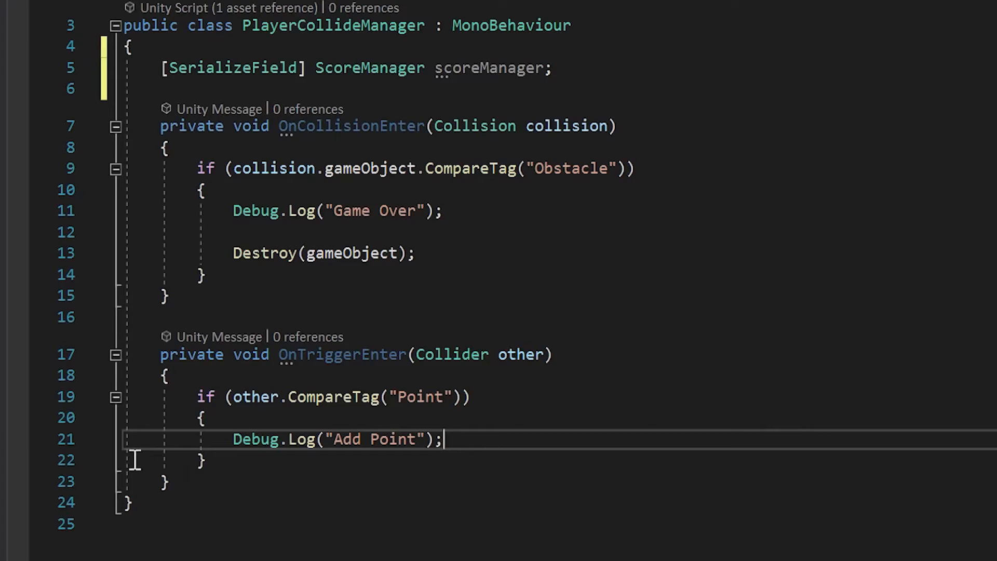
Step: Call scoreManager.AddPoint(); on a new line after the Point trigger log
{"action": "key", "text": "Enter"}
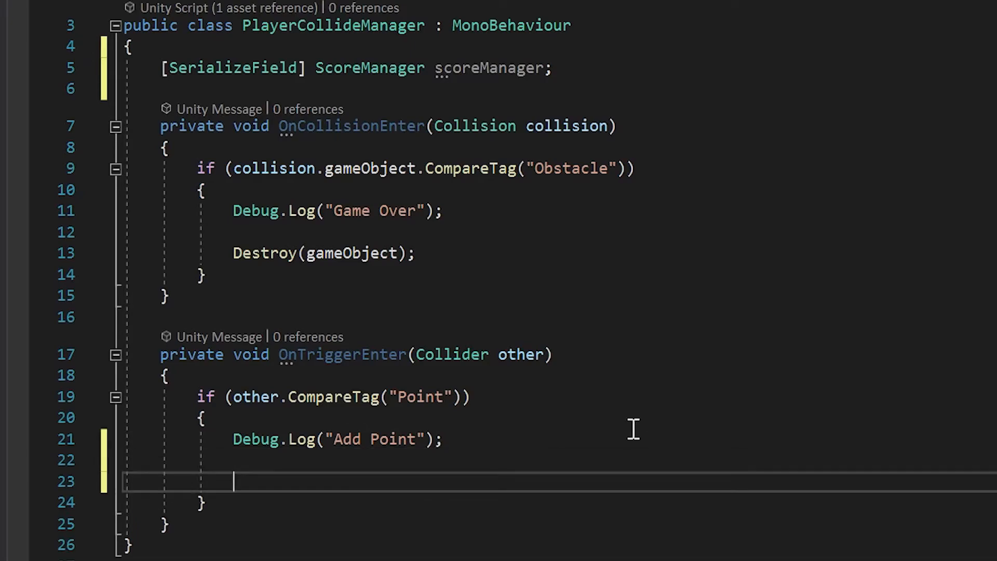
{"action": "type", "text": "scoreManager"}
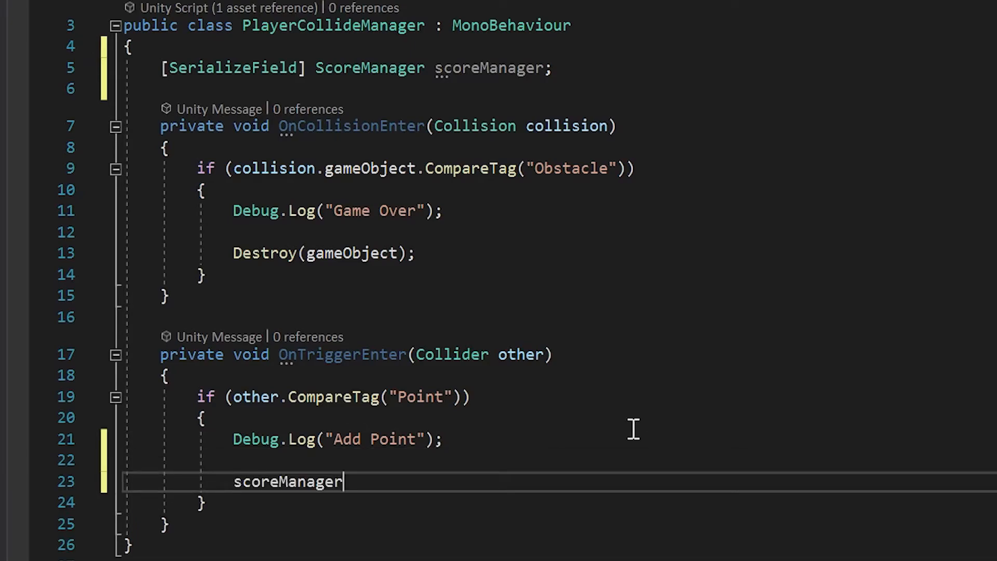
{"action": "double_click", "coordinate": [286, 482]}
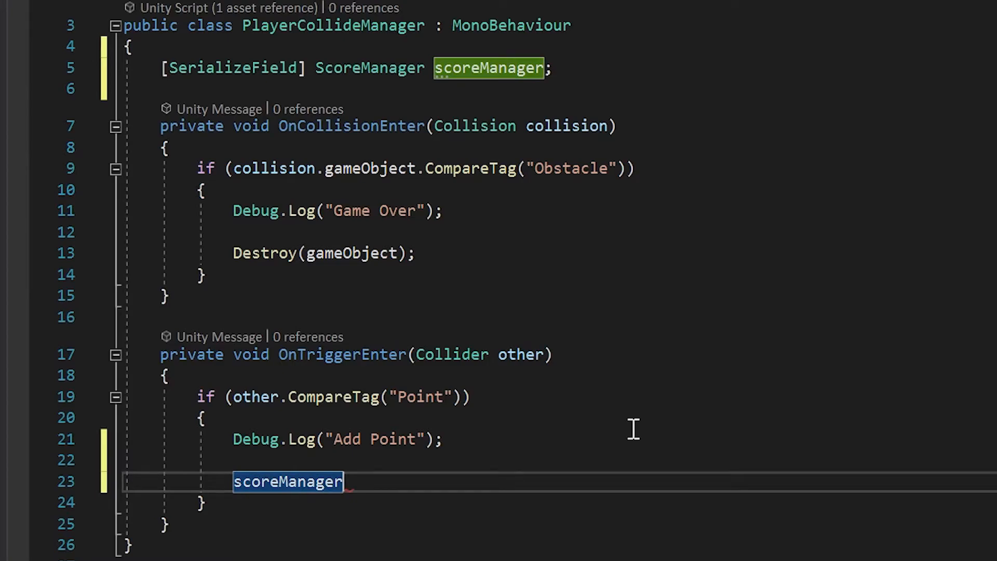
{"action": "type", "text": ".A"}
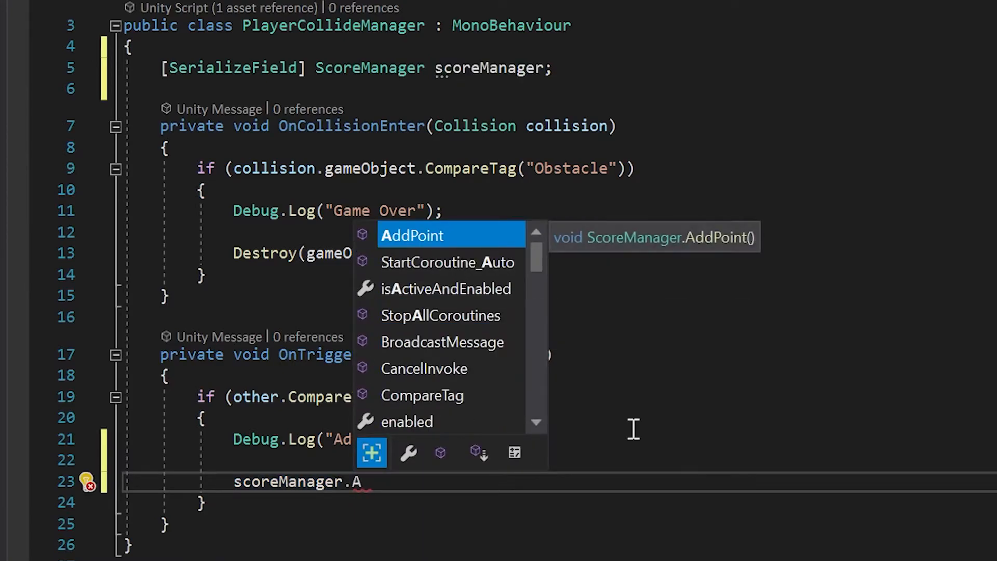
{"action": "type", "text": "dd"}
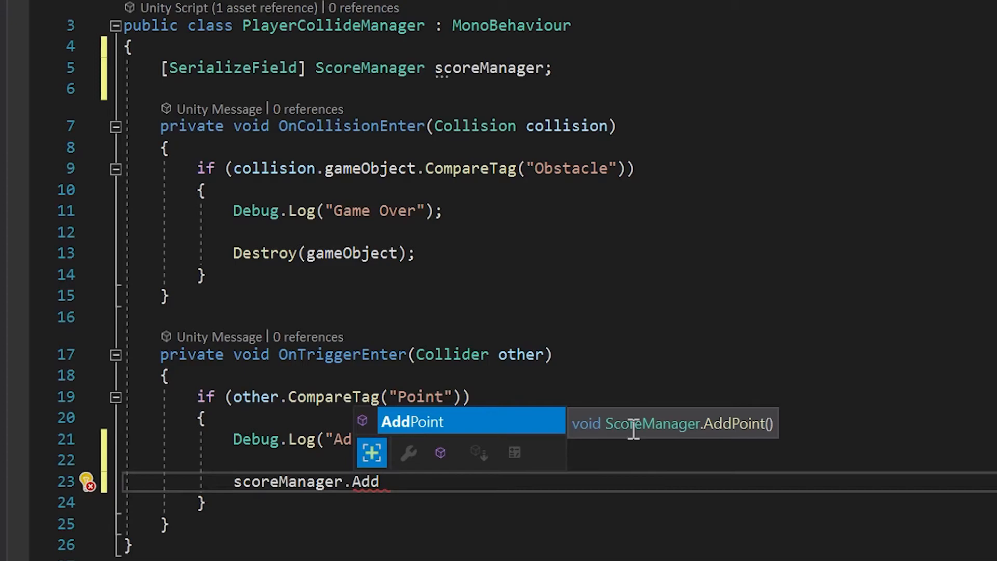
{"action": "key", "text": "Tab"}
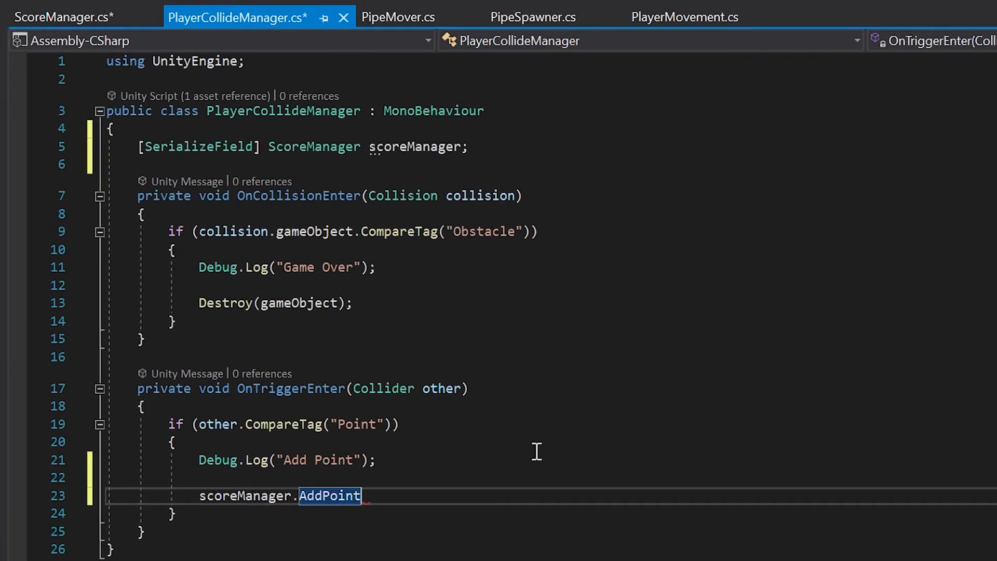
{"action": "type", "text": "()"}
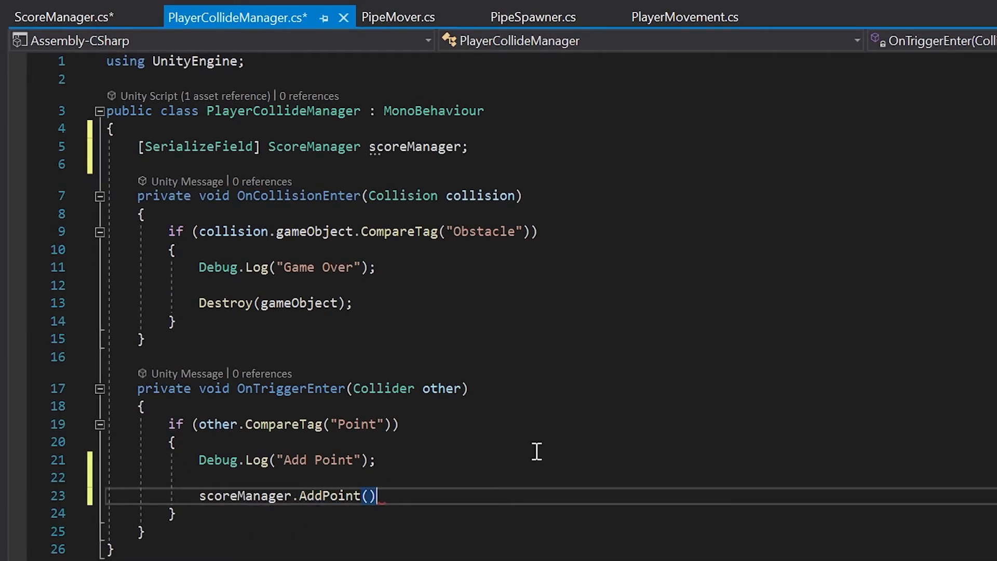
{"action": "type", "text": ";"}
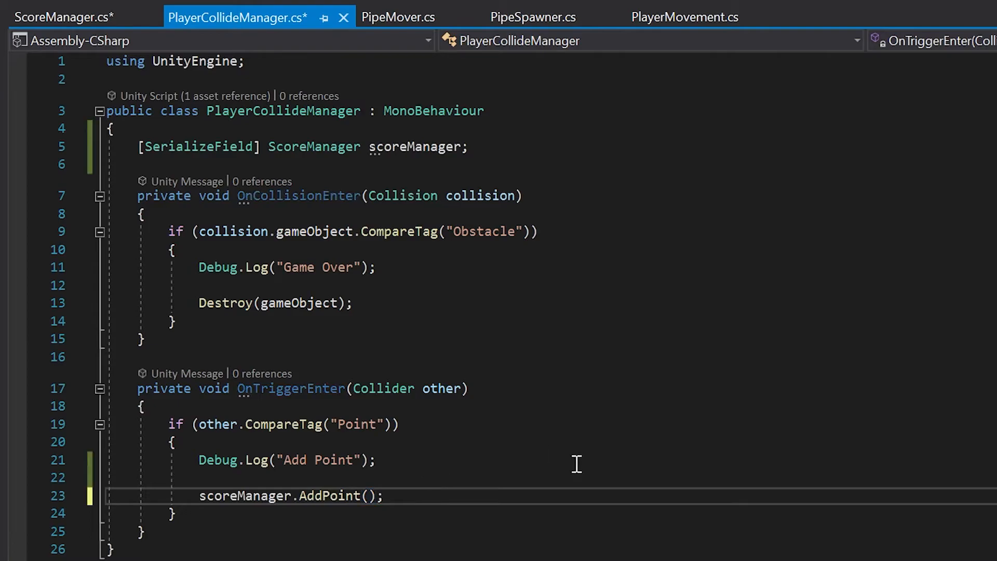
{"action": "mouse_move", "coordinate": [65, 21]}
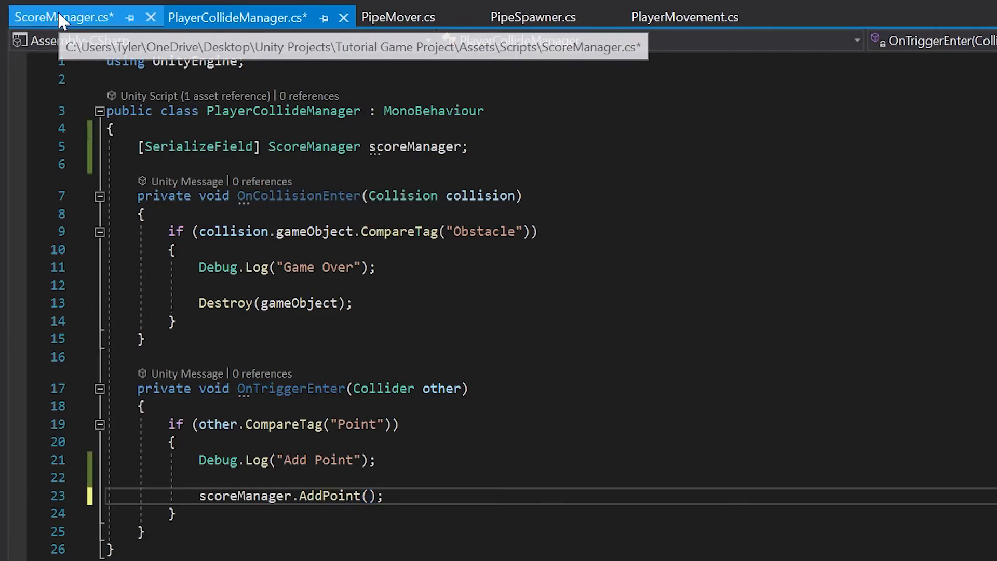
Step: Delete the test AddPoint(); call from ScoreManager's Start and save the edited scripts
{"action": "left_click", "coordinate": [57, 17]}
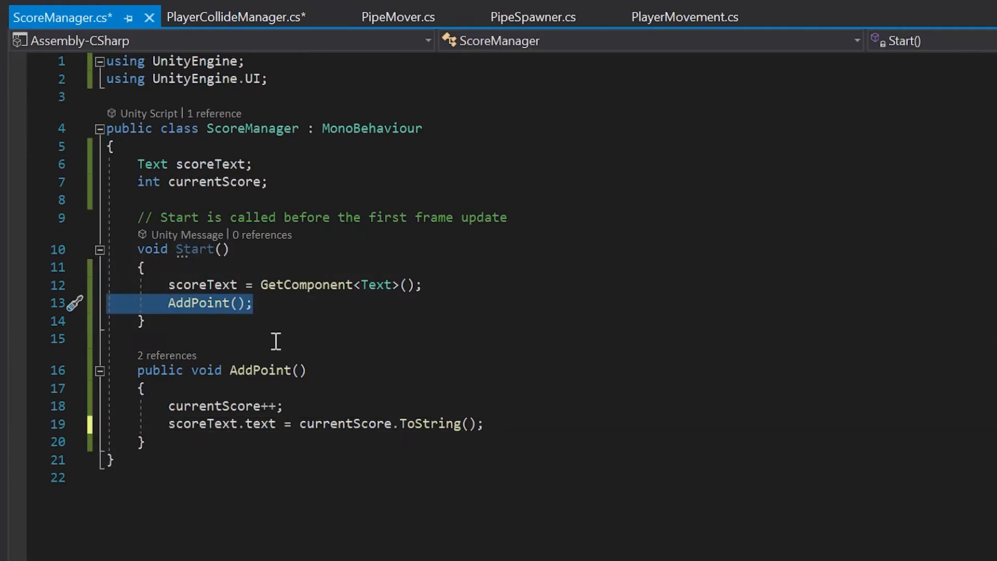
{"action": "mouse_move", "coordinate": [243, 285]}
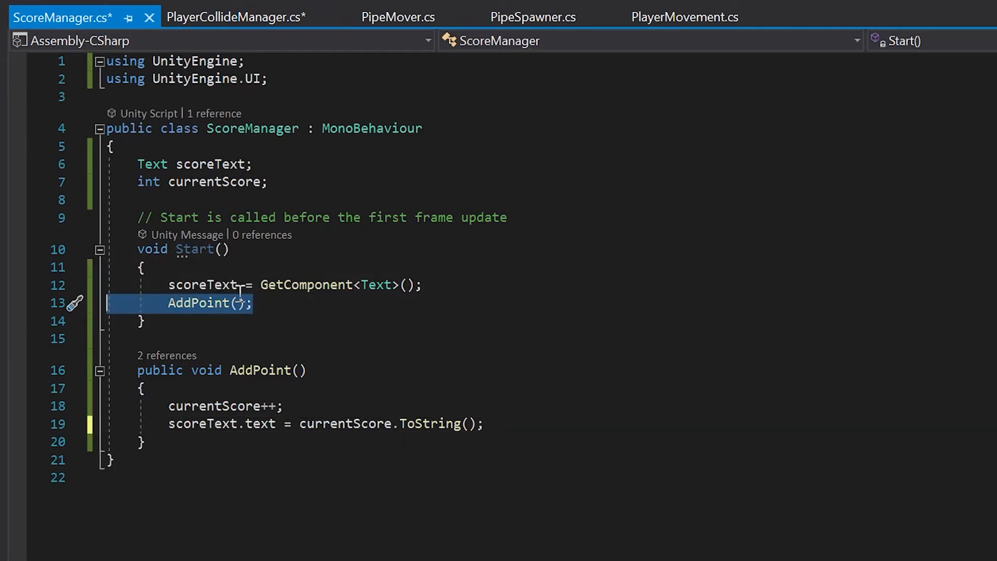
{"action": "key", "text": "Delete"}
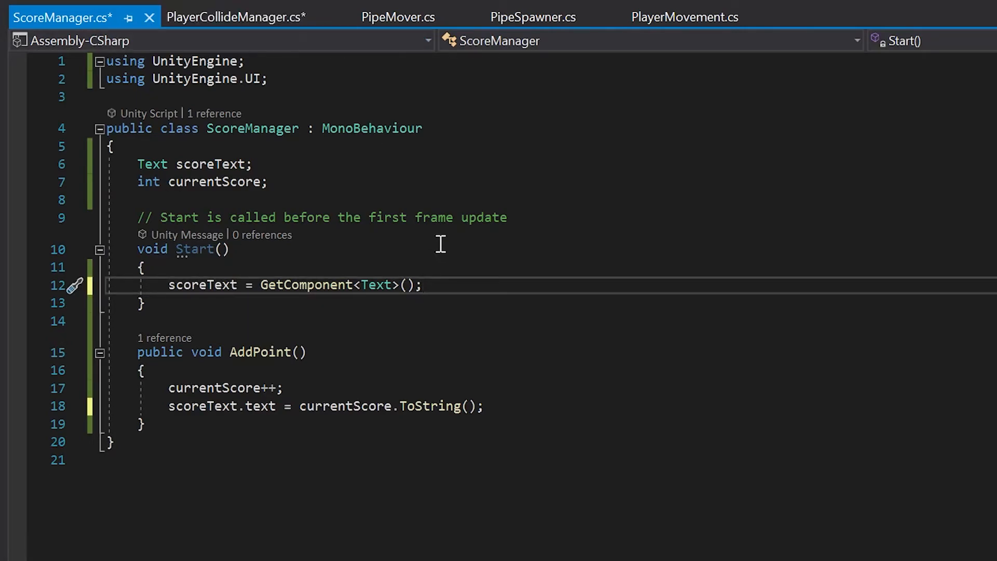
{"action": "mouse_move", "coordinate": [426, 229]}
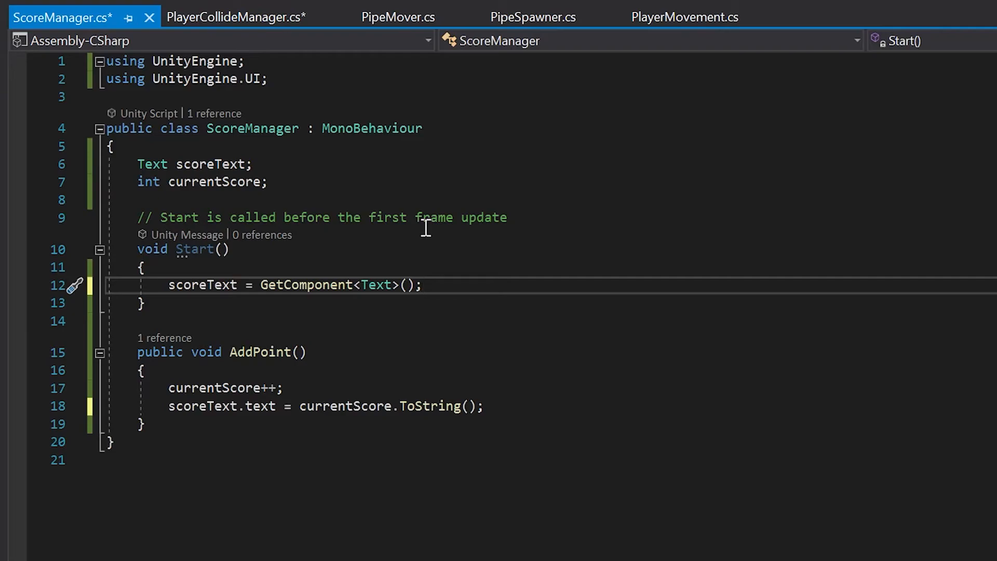
{"action": "key", "text": "Ctrl+S"}
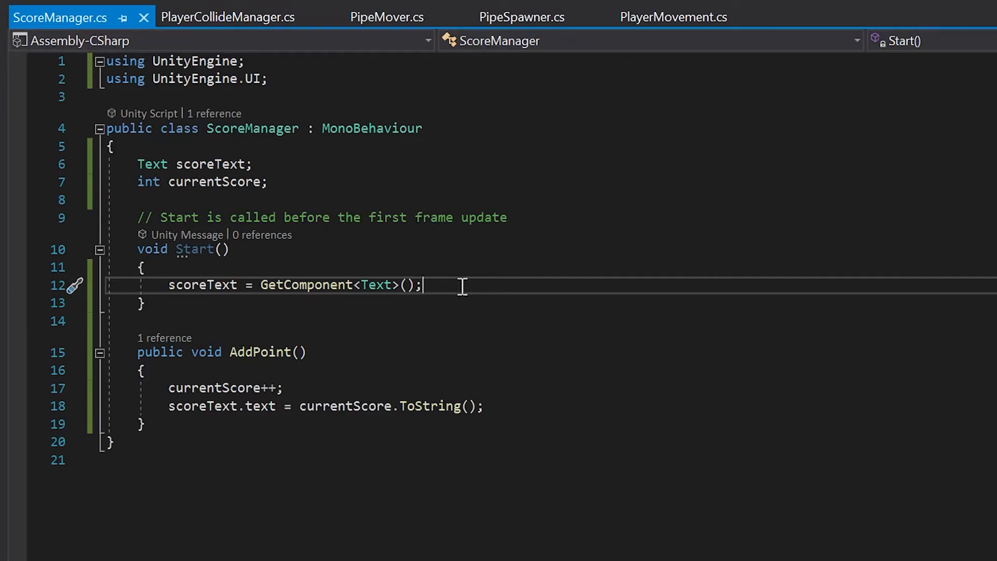
{"action": "mouse_move", "coordinate": [467, 284]}
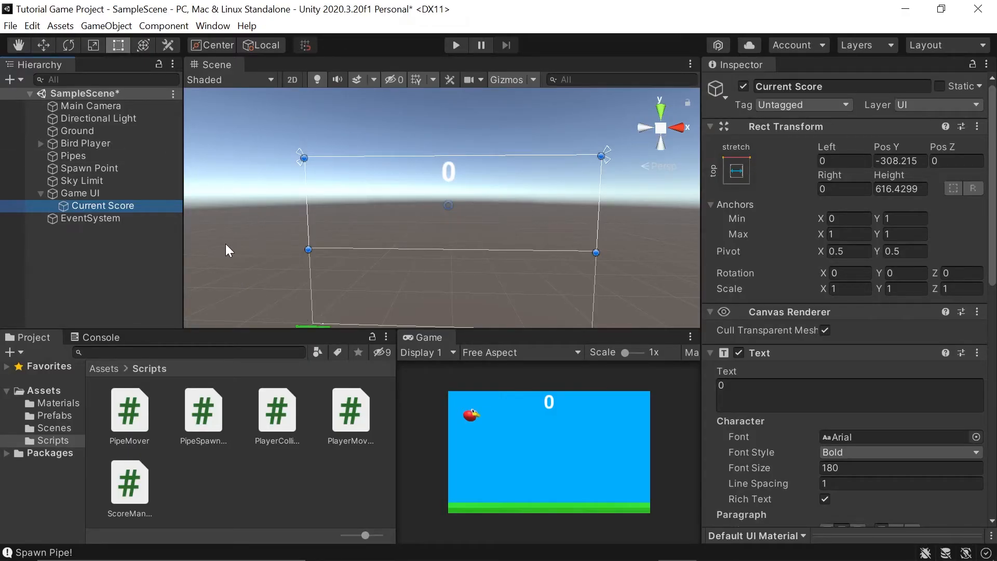
Step: Assign Current Score to the Score Manager slot of Bird Player's Player Collide Manager
{"action": "left_click", "coordinate": [85, 143]}
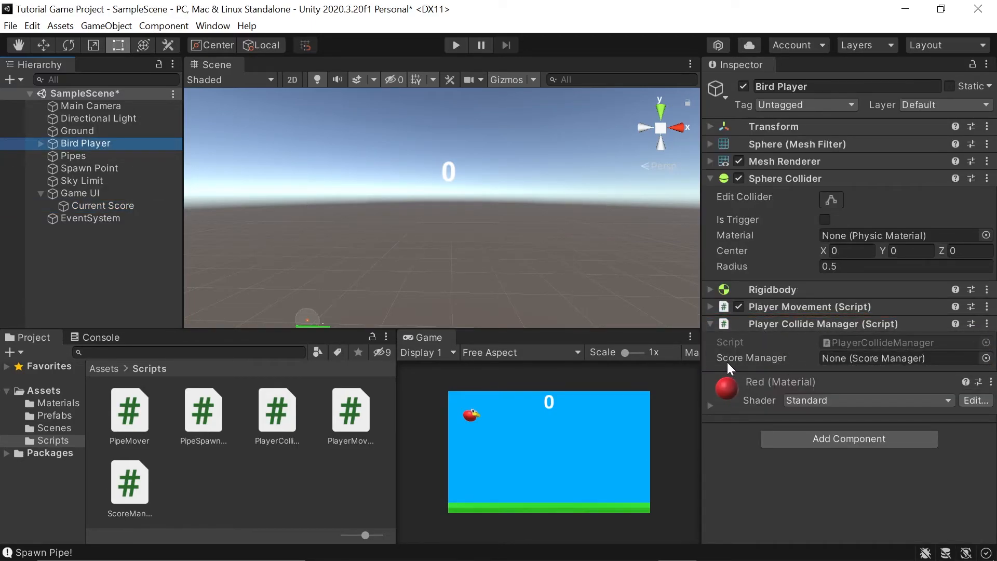
{"action": "mouse_move", "coordinate": [106, 217]}
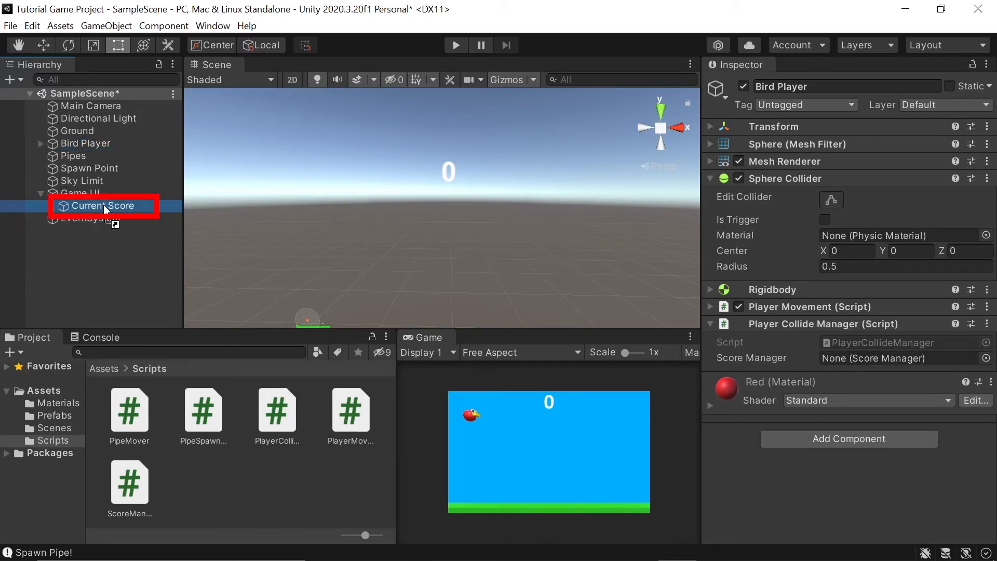
{"action": "left_click", "coordinate": [103, 206]}
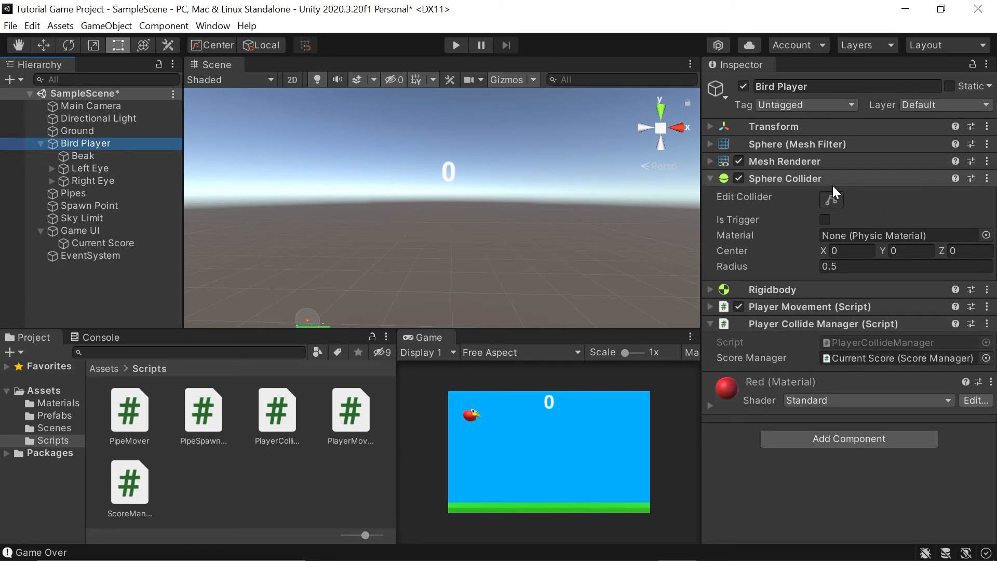
Step: Remove the Box Collider from the bird's Beak
{"action": "left_click", "coordinate": [82, 156]}
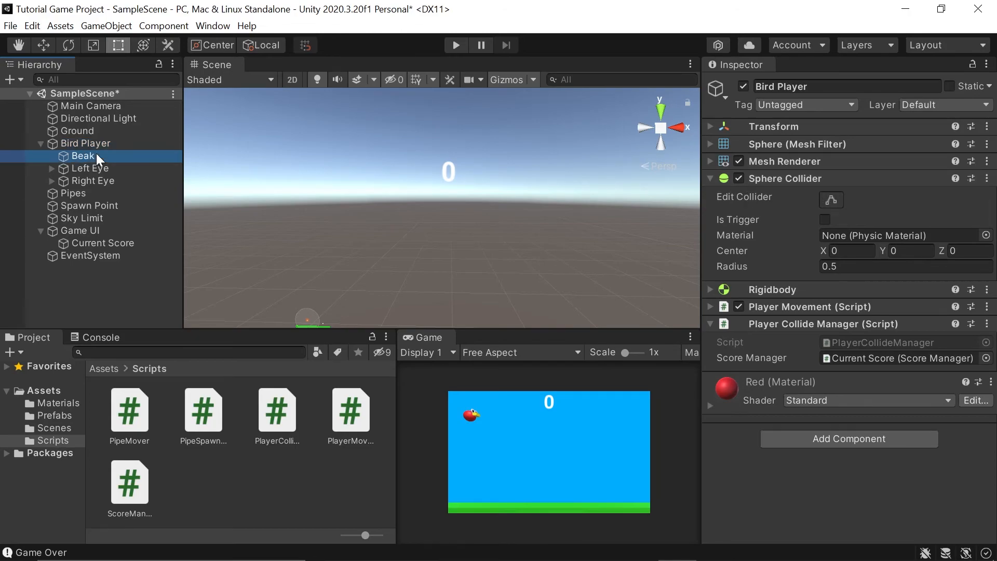
{"action": "left_click", "coordinate": [81, 156]}
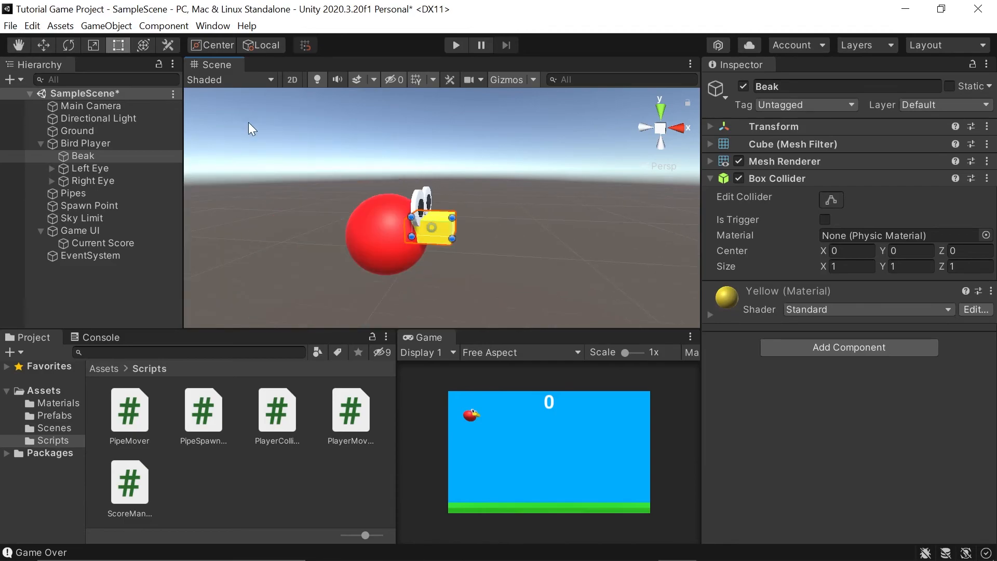
{"action": "left_click", "coordinate": [82, 155]}
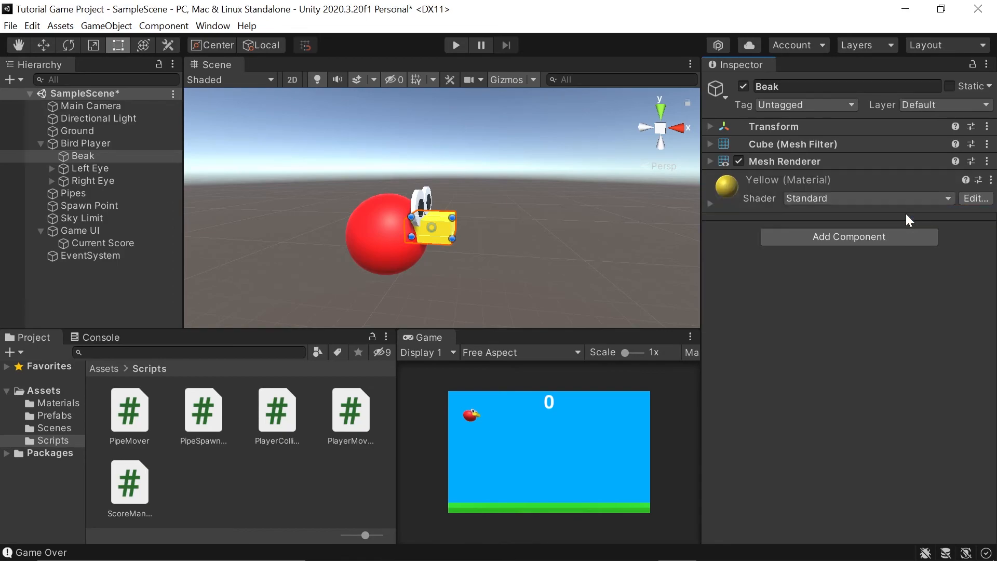
Step: Remove the Capsule Colliders from both eyes and both pupils together
{"action": "left_click", "coordinate": [90, 168]}
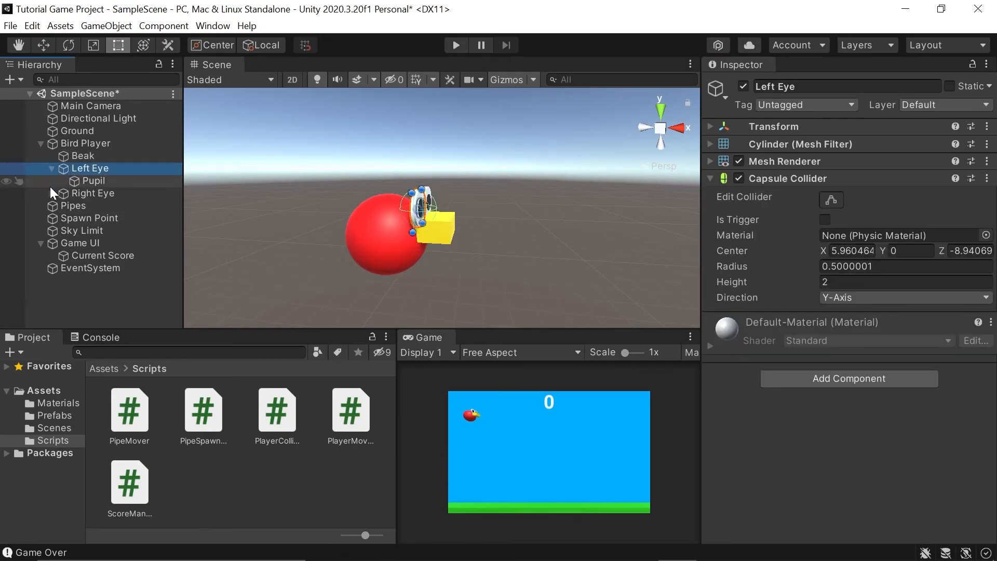
{"action": "left_click", "coordinate": [52, 193]}
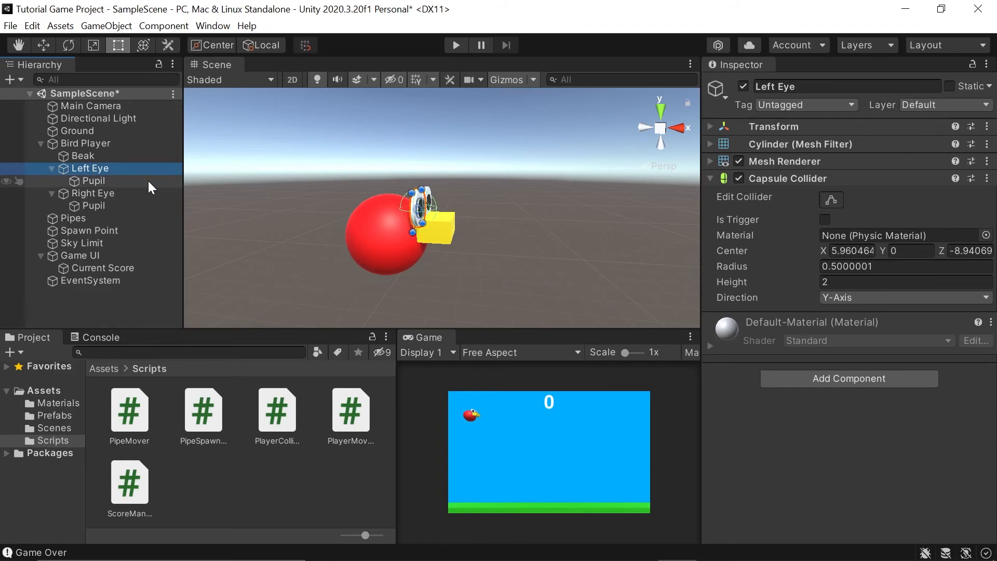
{"action": "mouse_move", "coordinate": [114, 191]}
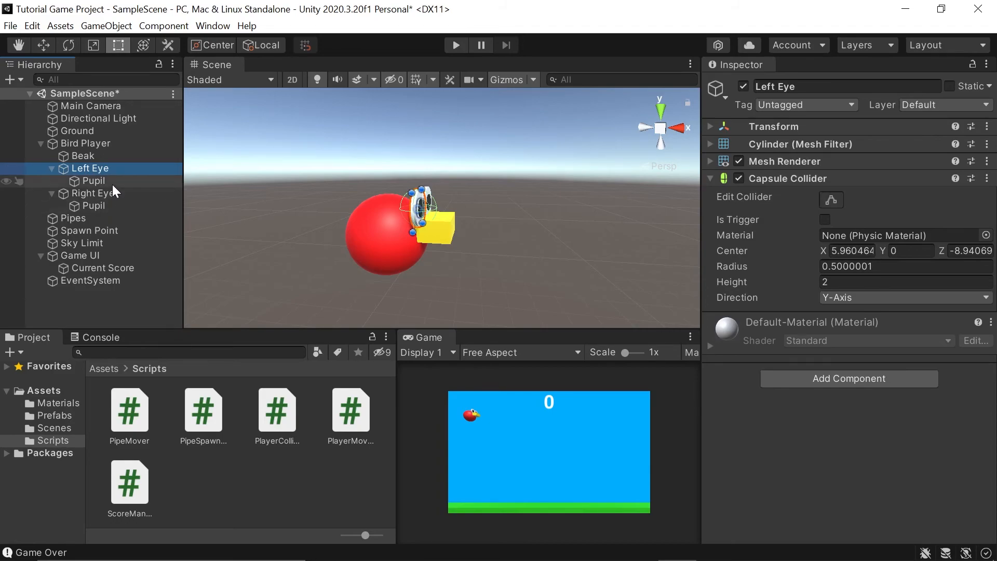
{"action": "left_click", "coordinate": [94, 205]}
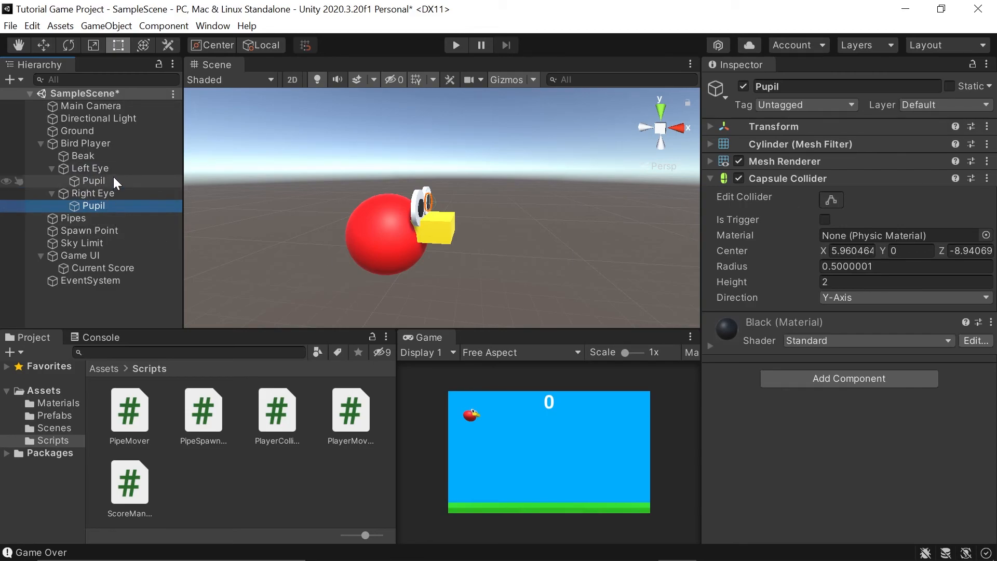
{"action": "left_click", "coordinate": [89, 168]}
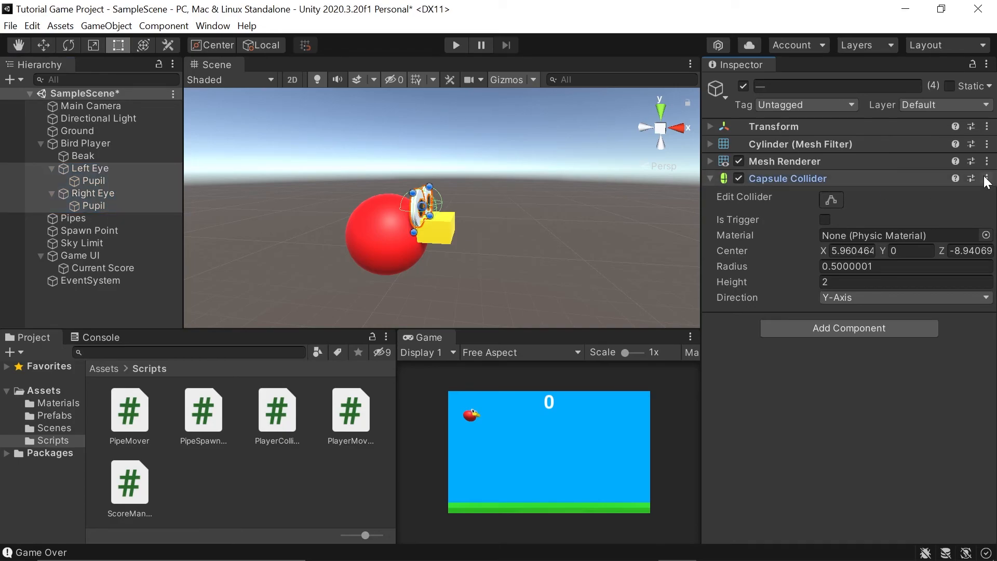
{"action": "left_click", "coordinate": [986, 179]}
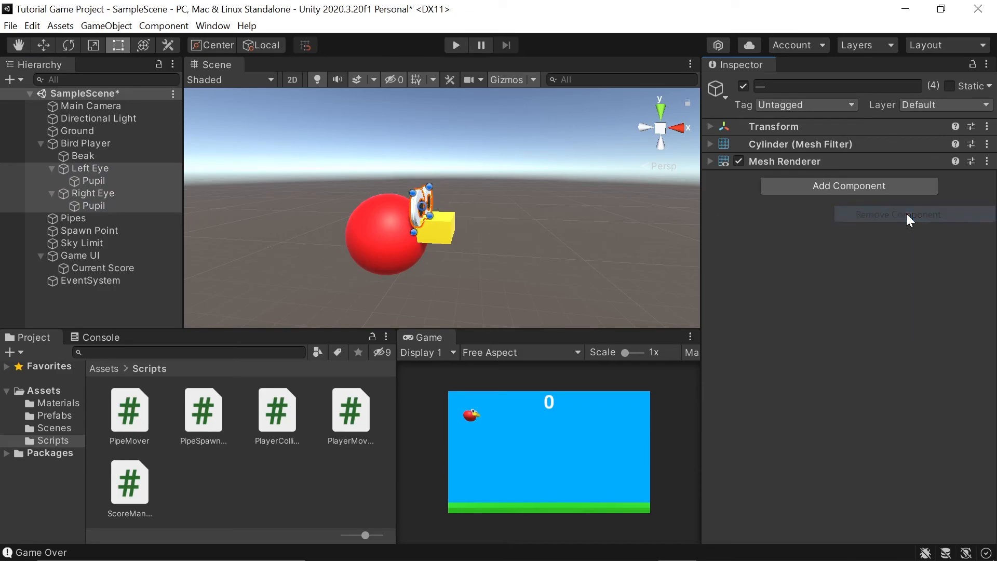
{"action": "left_click", "coordinate": [82, 156]}
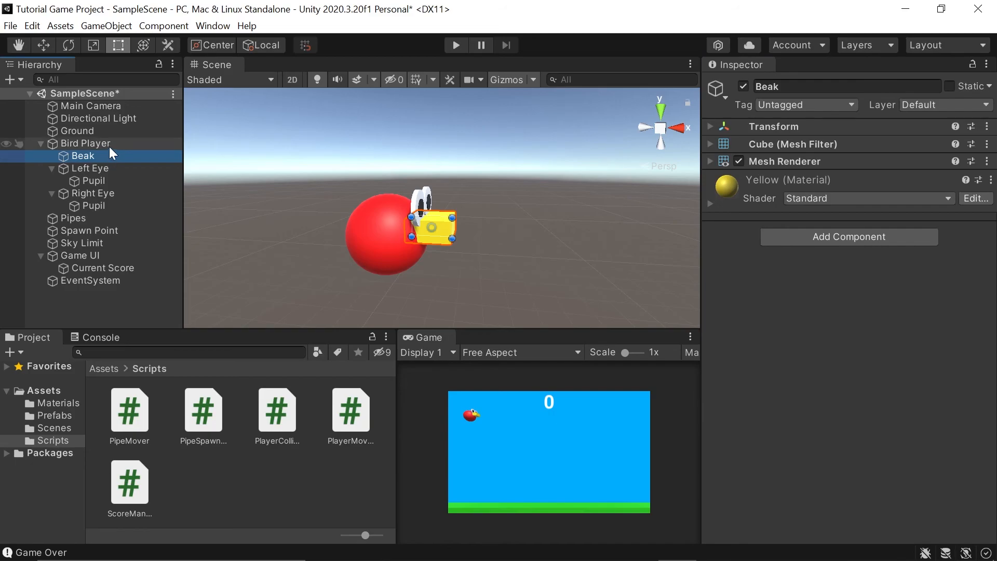
Step: Check Bird Player still has its sphere collider, then start play mode to test scoring
{"action": "left_click", "coordinate": [85, 143]}
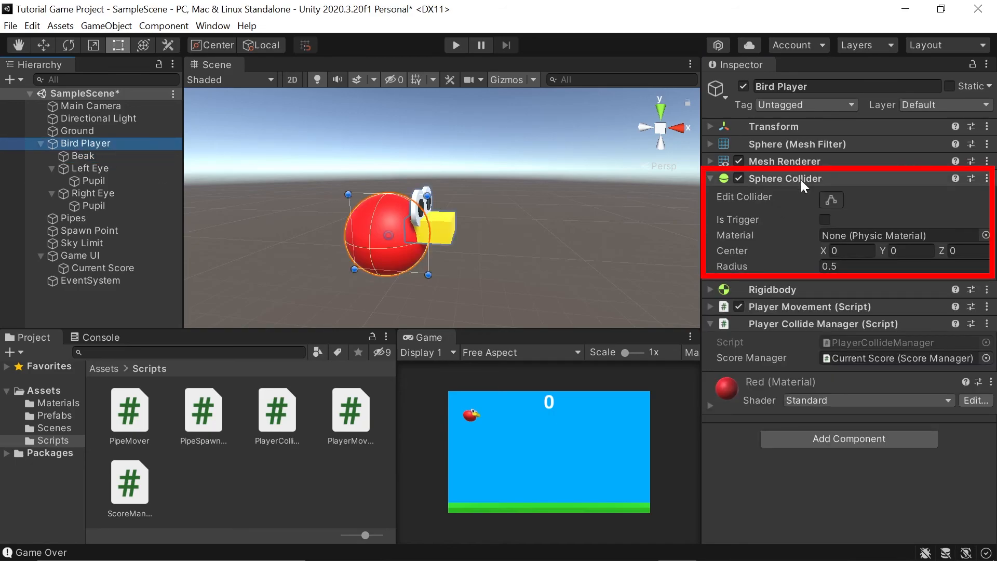
{"action": "left_click", "coordinate": [456, 44]}
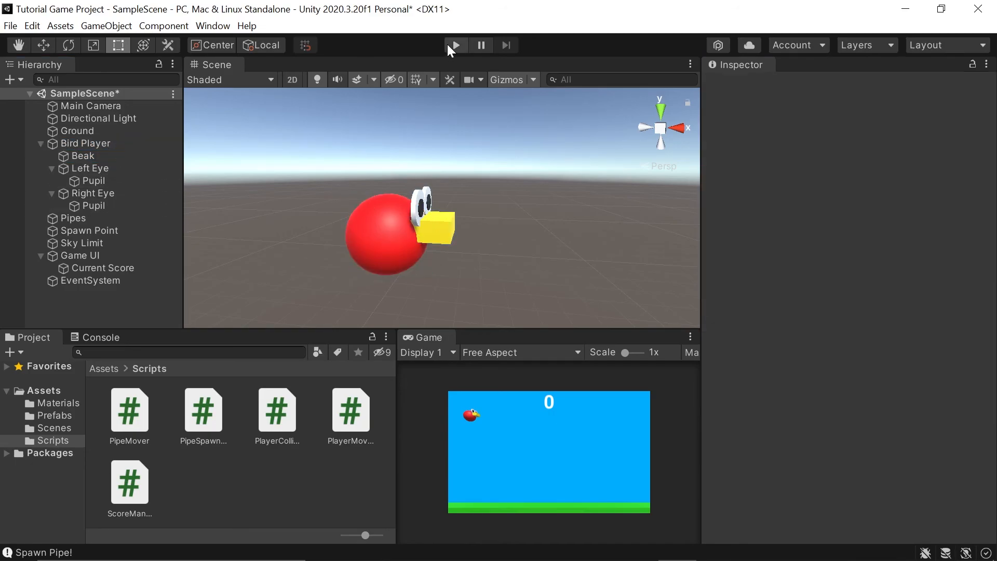
{"action": "left_click", "coordinate": [456, 45]}
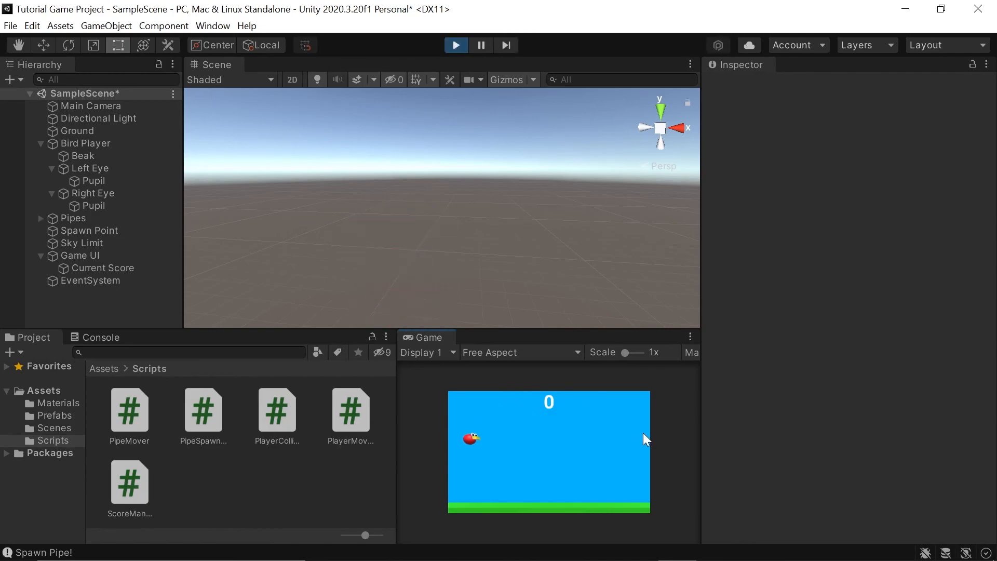